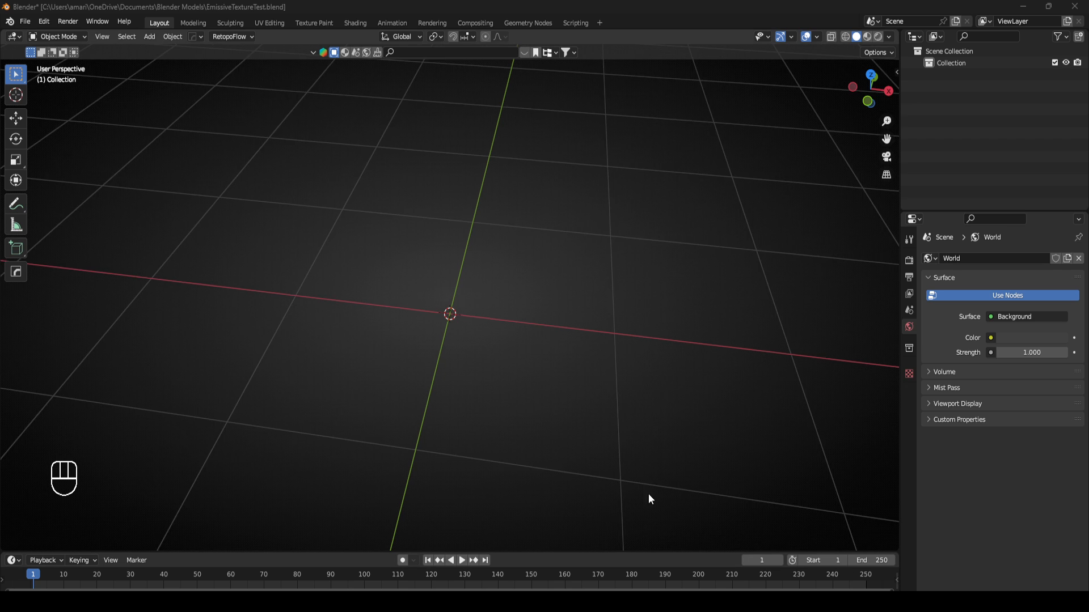
- Add a cube, stretch it tall along Z, taper its top, bevel the corners and separate them as Cube.001
left_click_drag(649, 499, 337, 251)
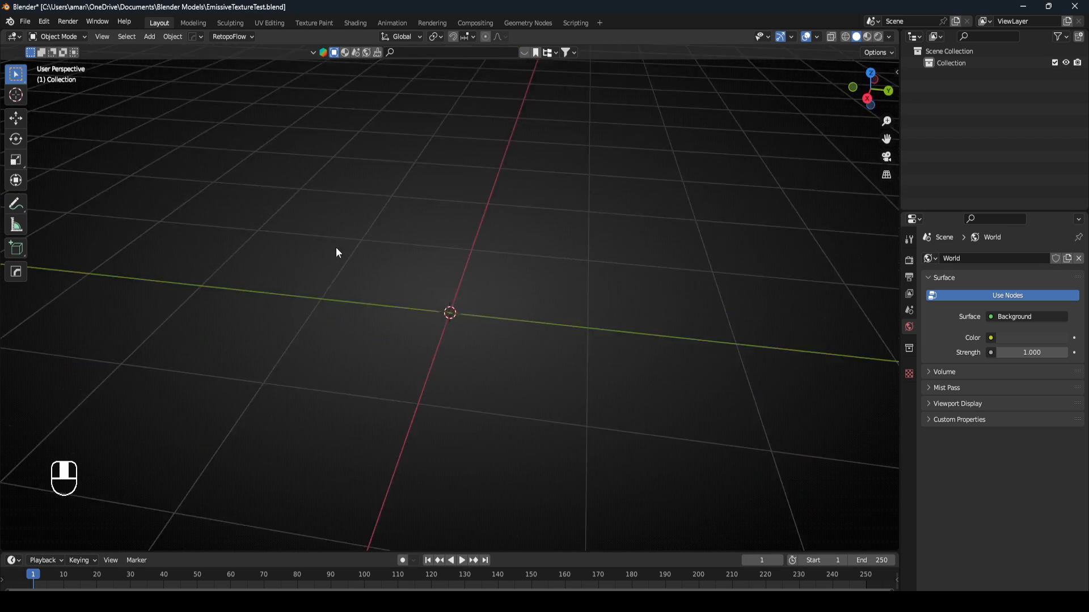
key("shift+a")
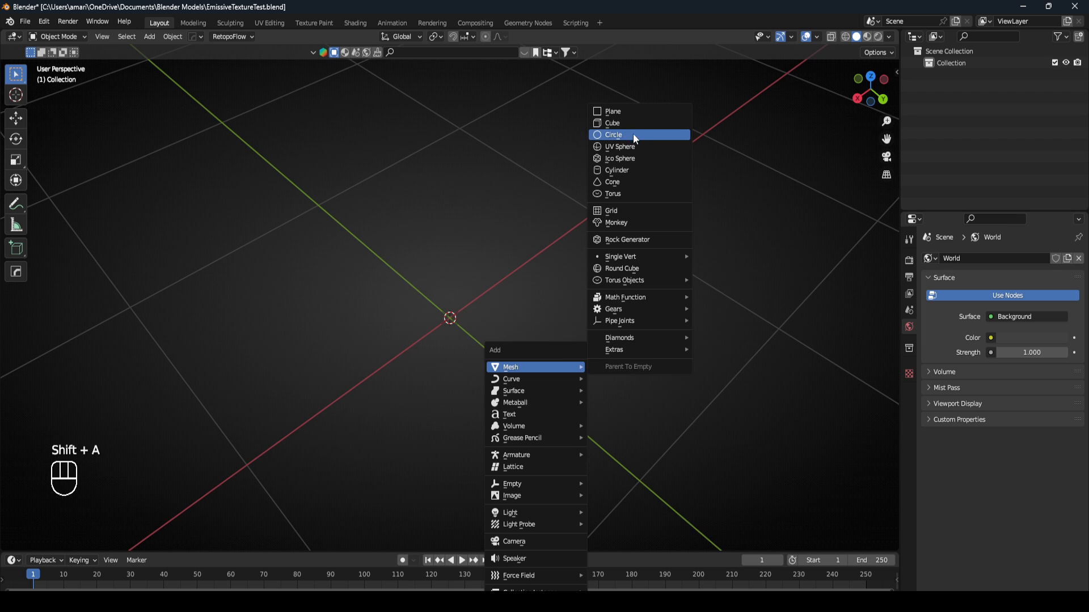
left_click(612, 122)
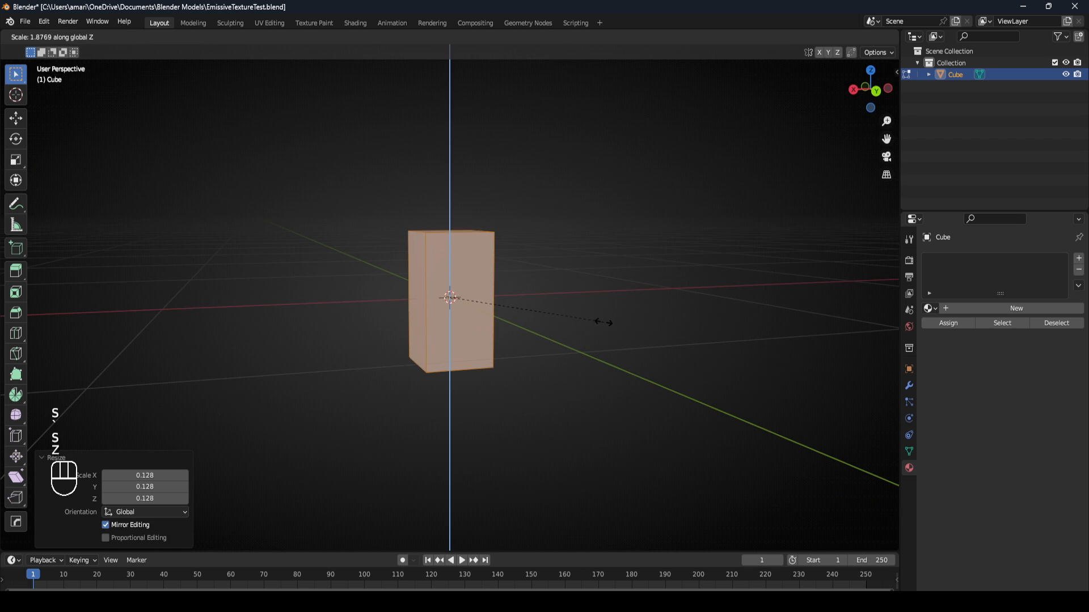
key("Tab")
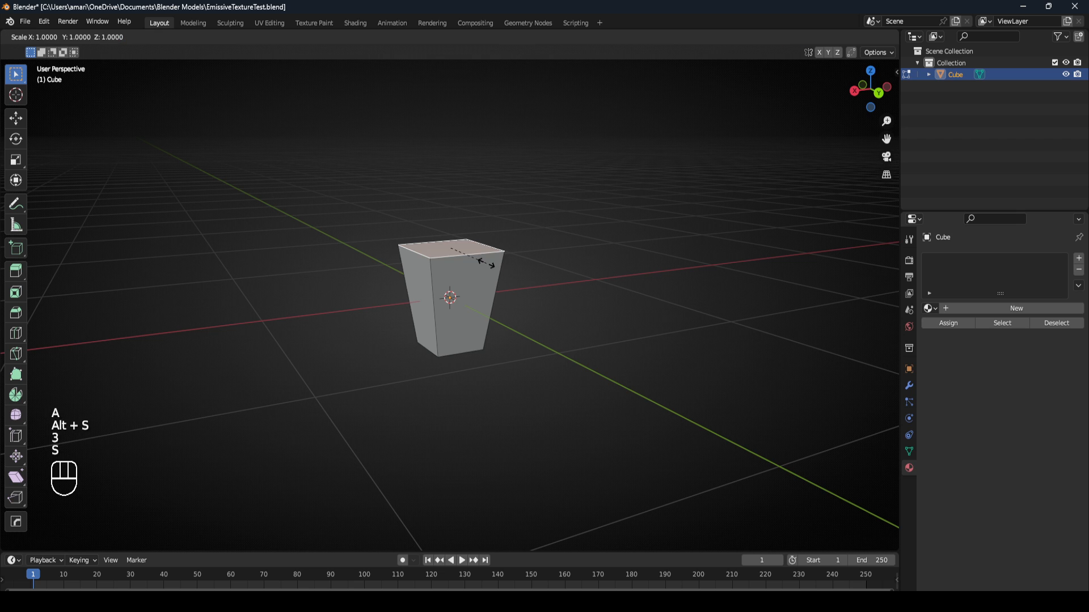
key("Tab")
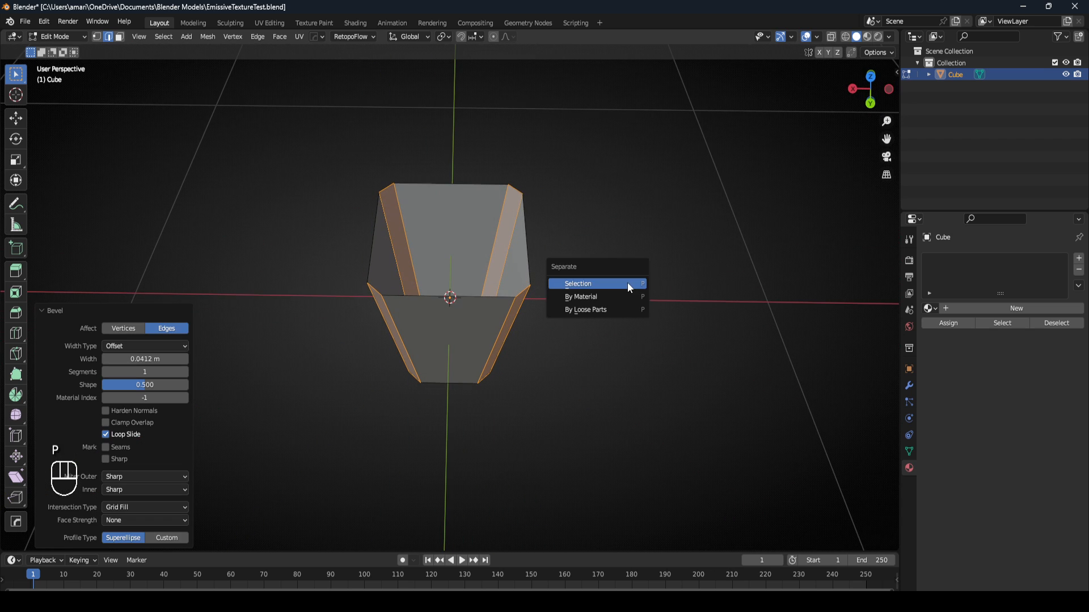
left_click(577, 284)
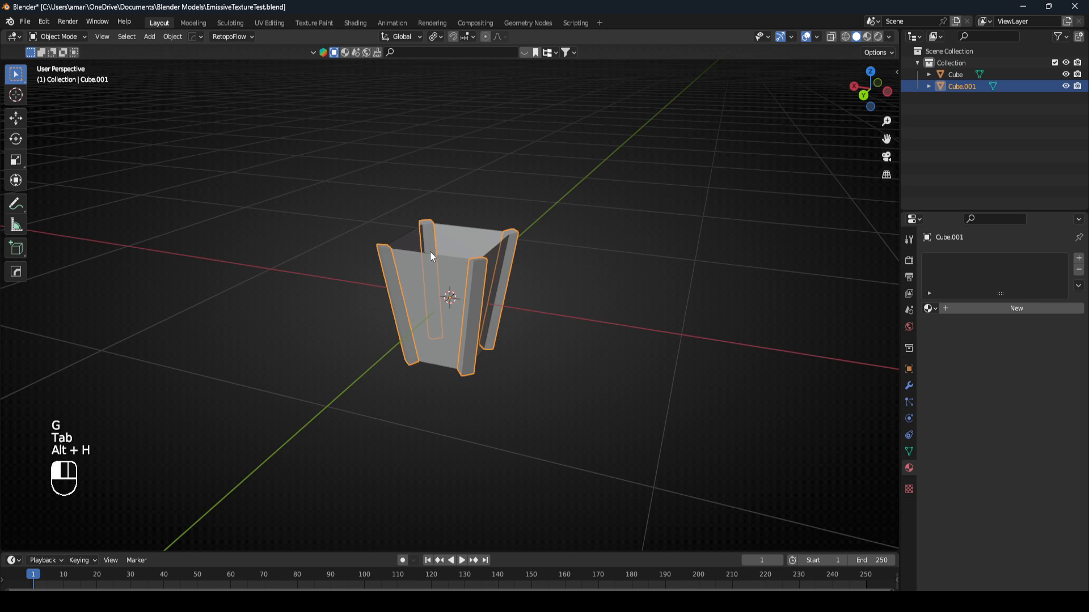
- Duplicate the box into a wider beveled cap, then place and shrink a base piece below the body
key("shift+a")
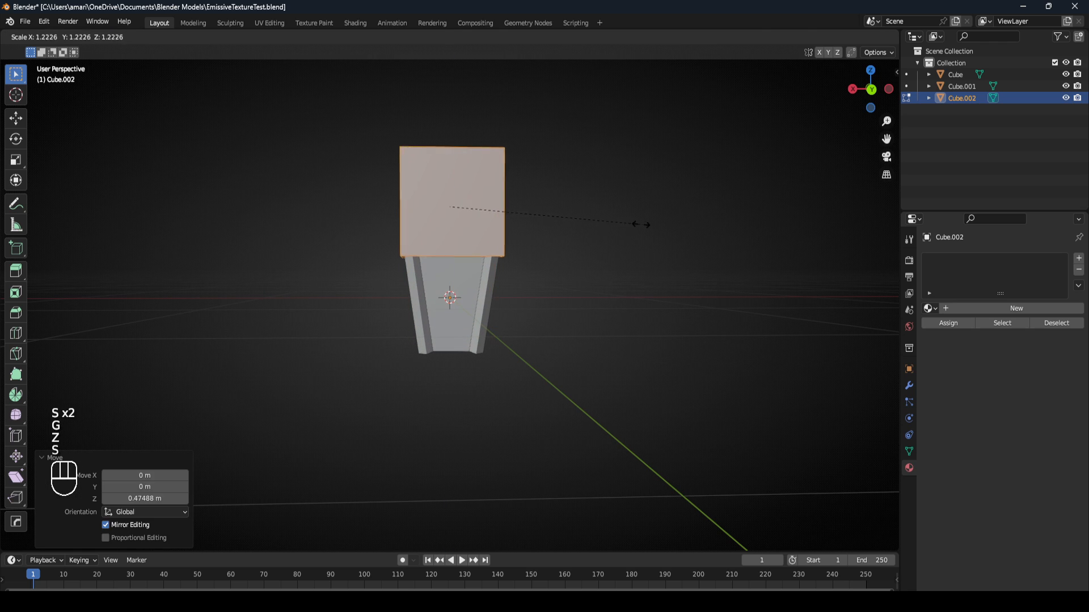
key("Tab")
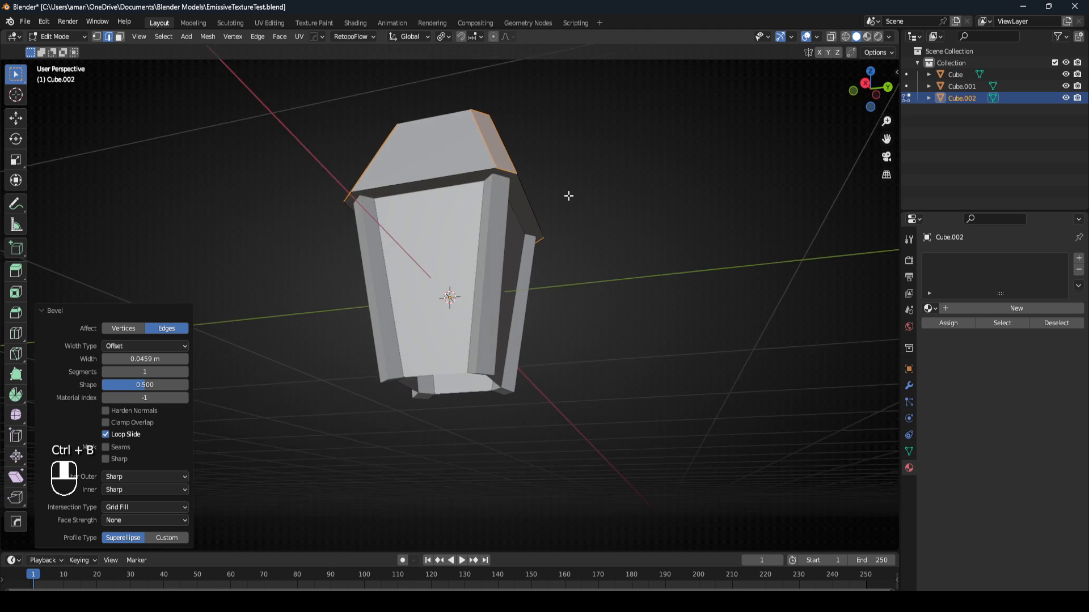
key("Tab")
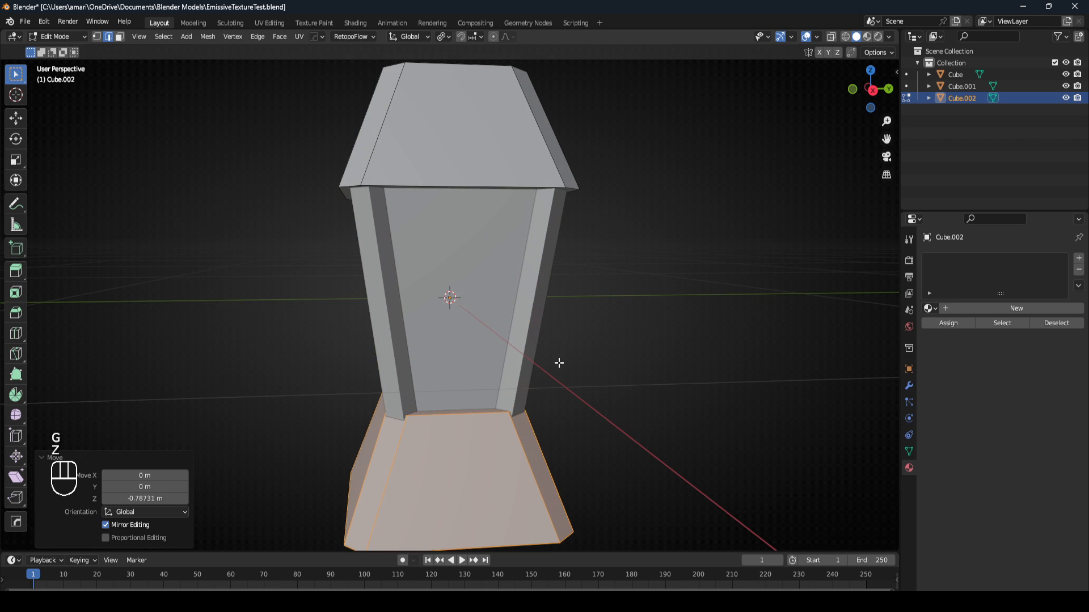
key("s")
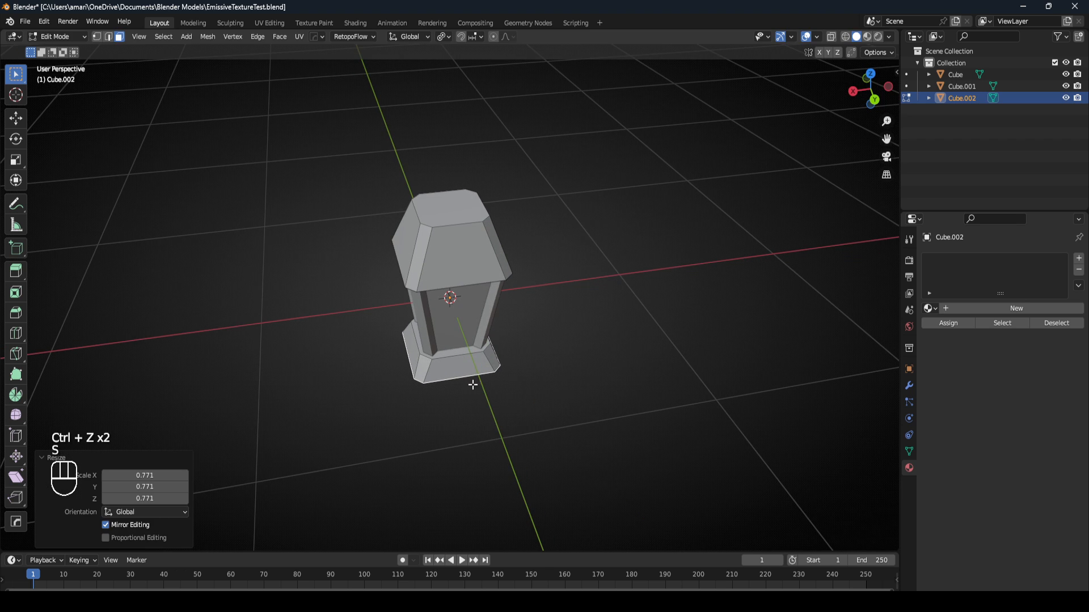
key("Tab")
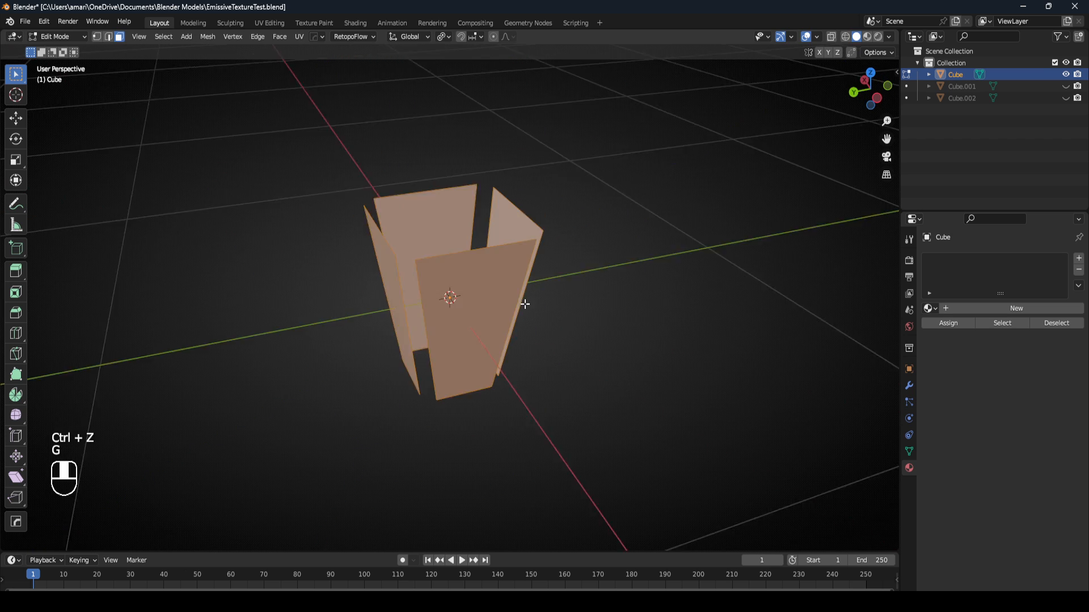
- Extrude the panel faces along normals, flip their normals, delete extra faces and unhide the other pieces
key("alt+e")
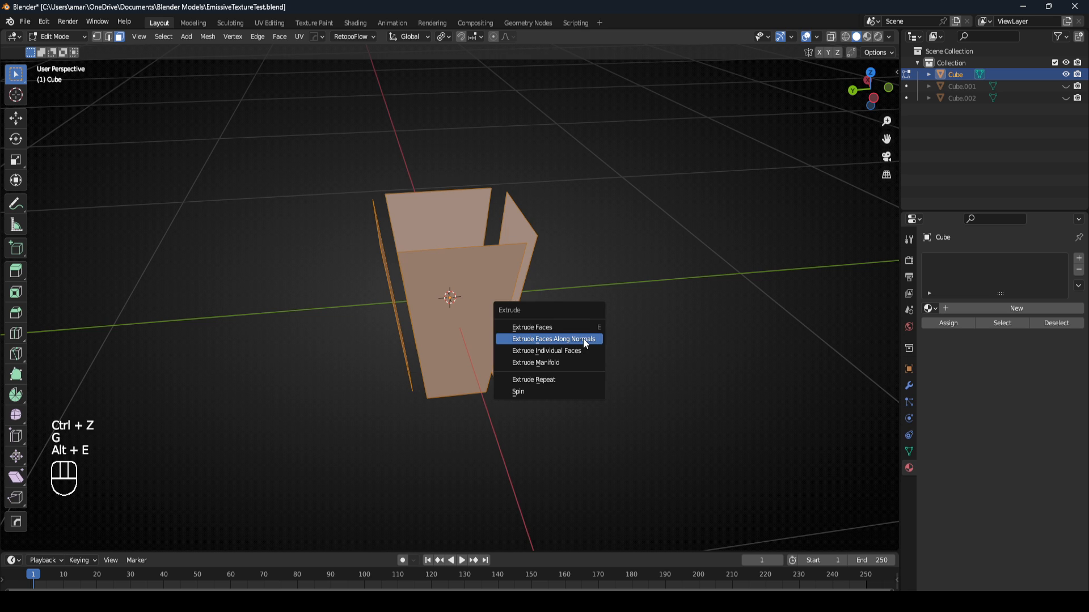
left_click(548, 339)
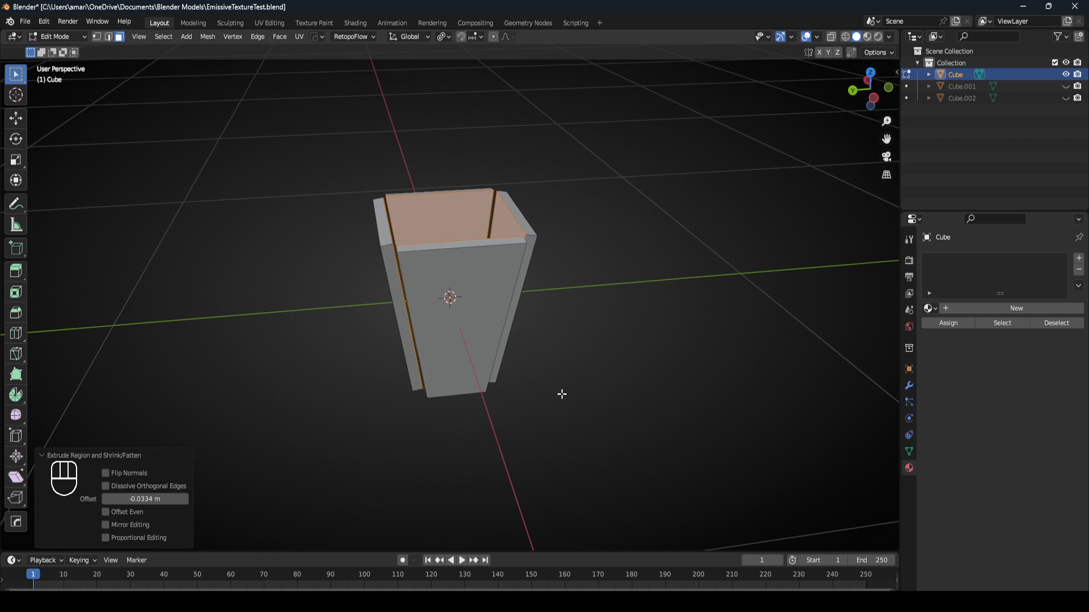
key("alt+n")
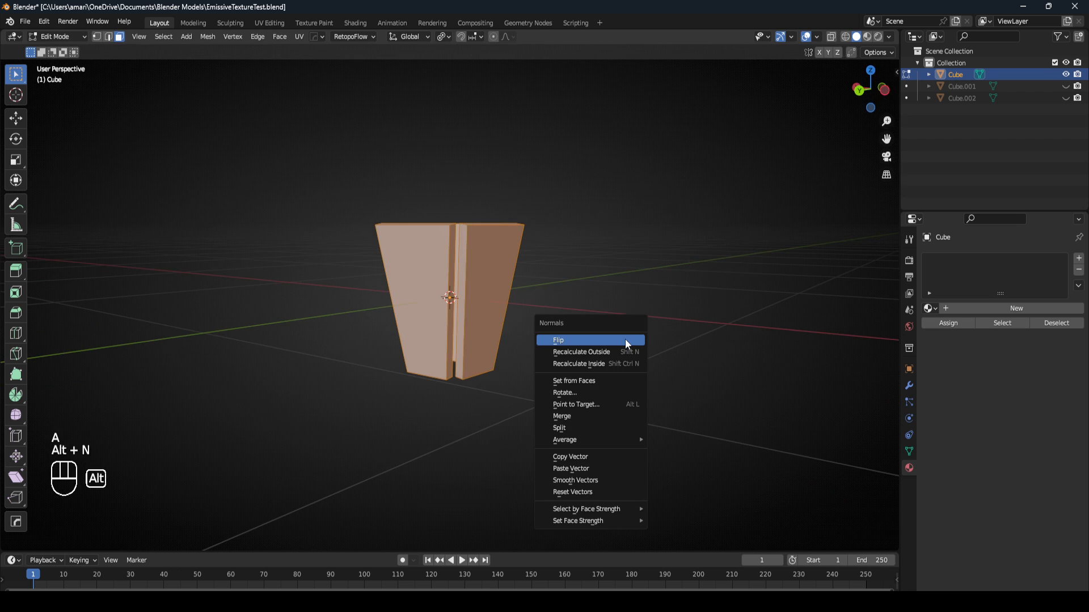
mouse_move(590, 352)
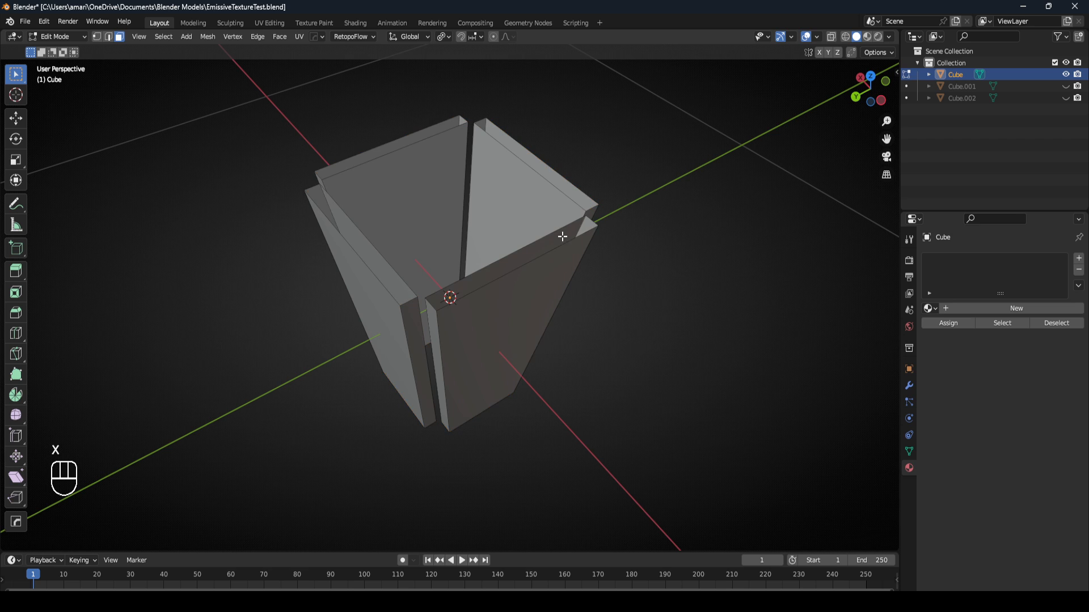
key("Tab")
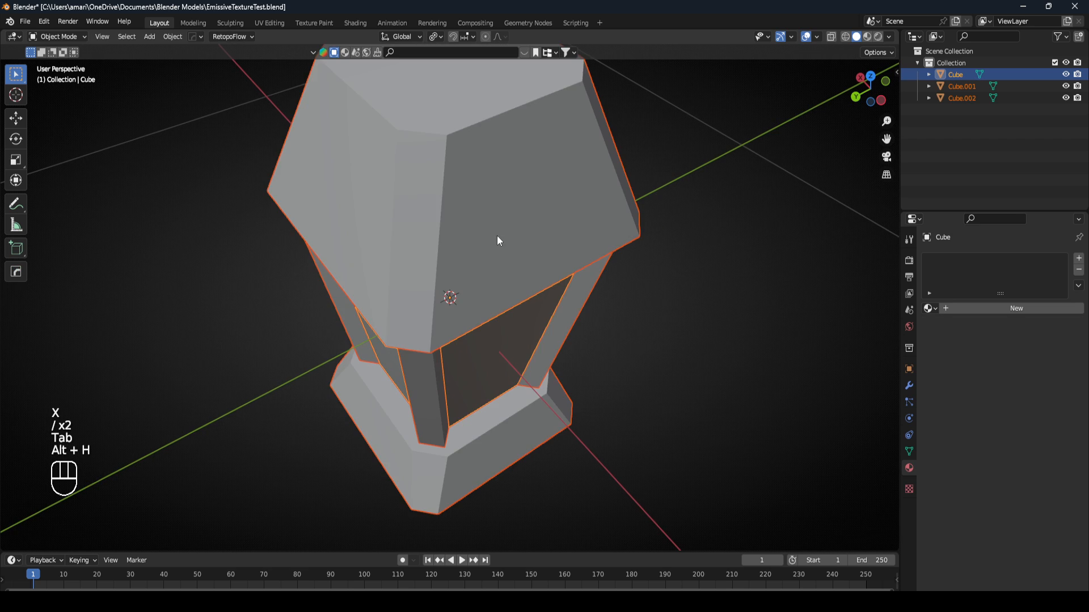
key("Tab")
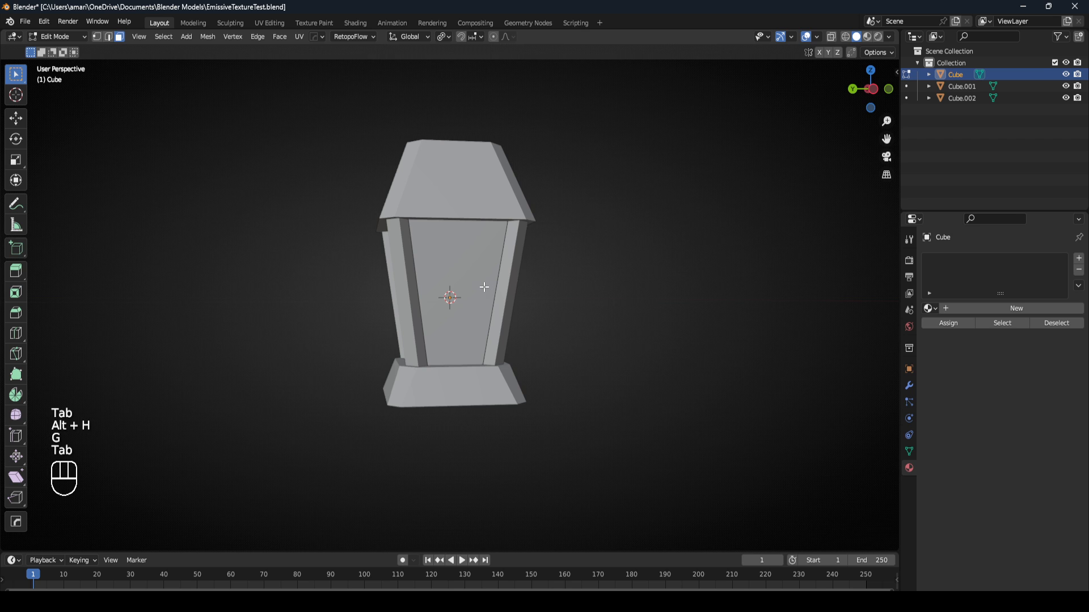
key("3")
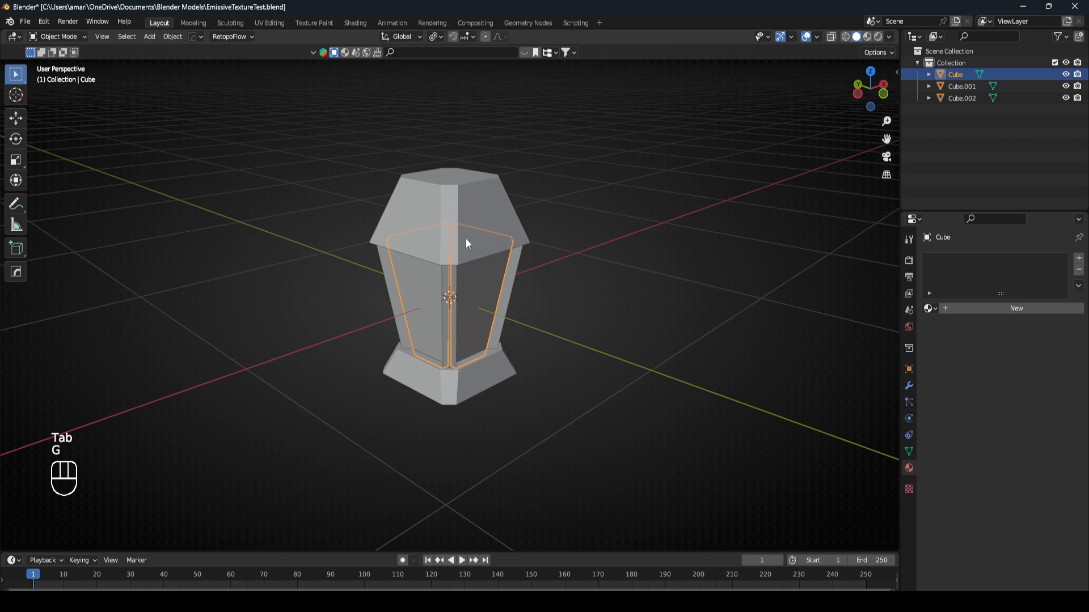
- Hide the cap and frame, move the panels into Texture Paint and unlink the old LanternLight image
key("h")
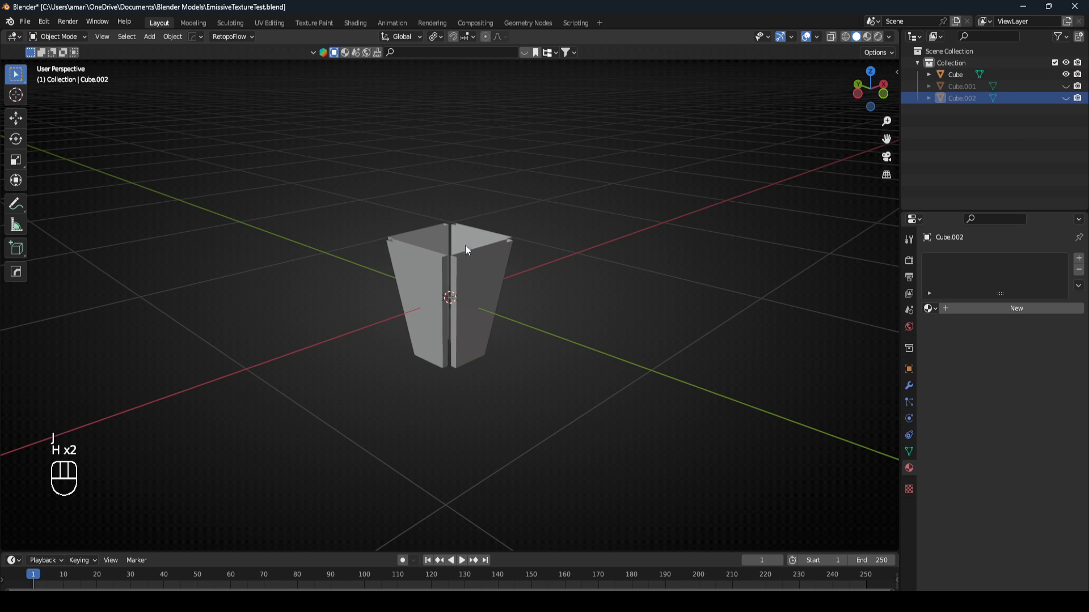
key("Tab")
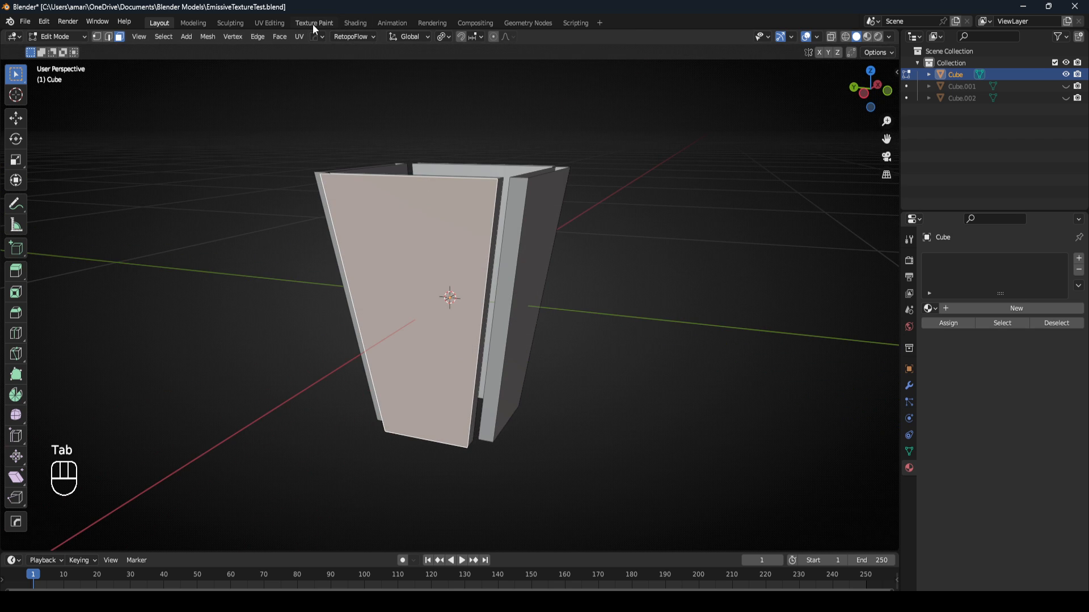
left_click(313, 23)
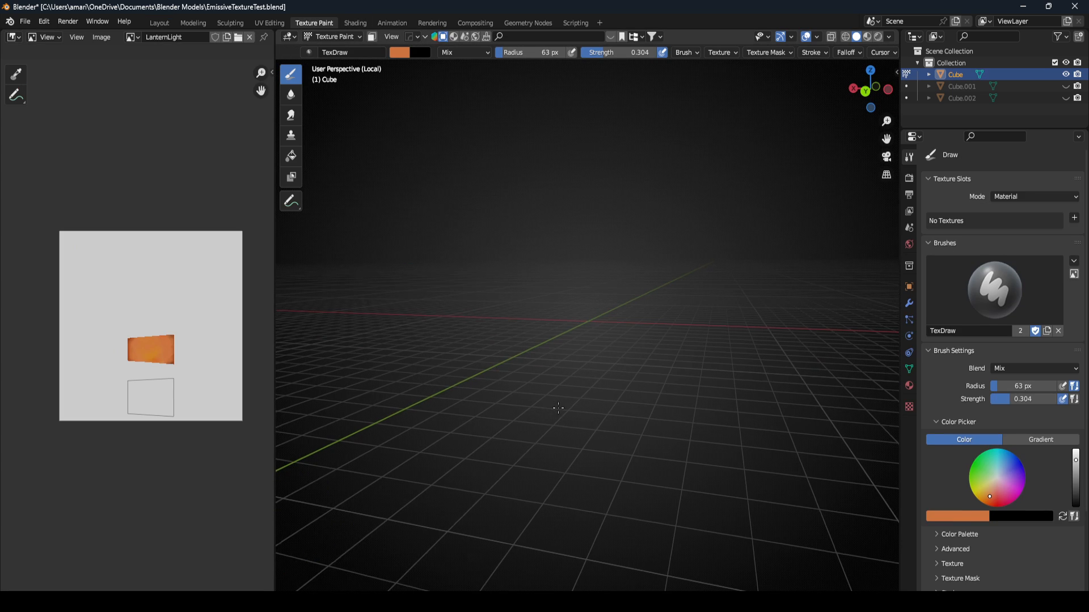
left_click(332, 36)
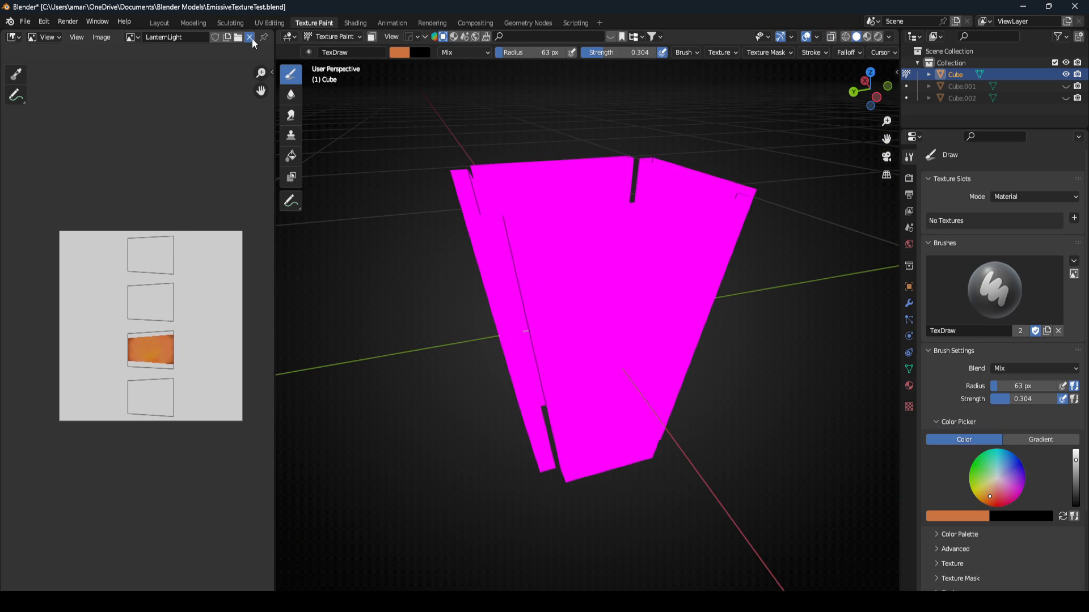
left_click(249, 37)
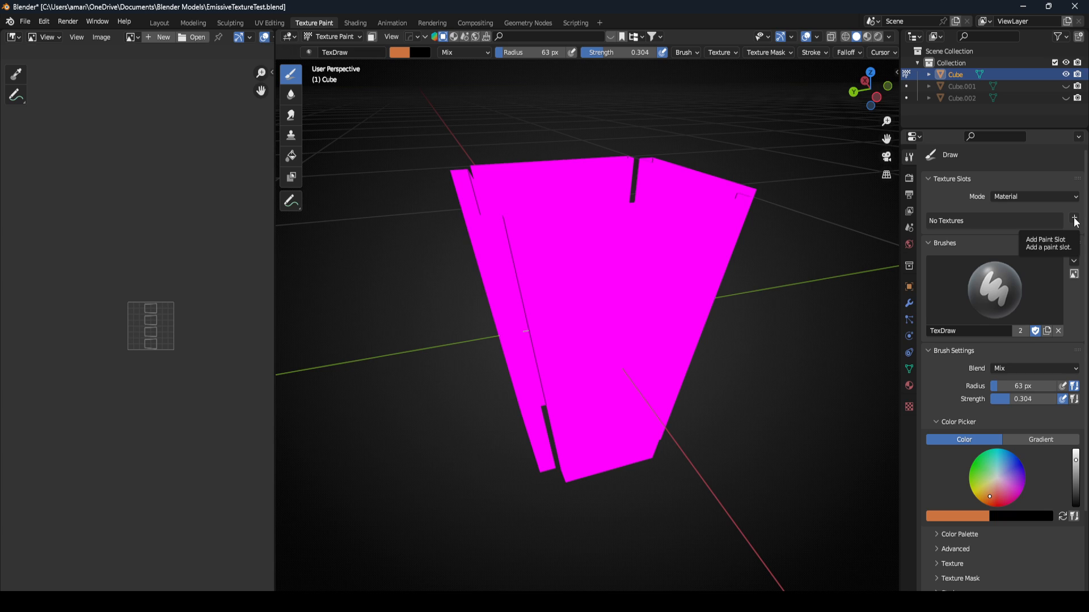
- Create a blank Base Color paint texture named LanternLightTutorial on the panels
left_click(1074, 221)
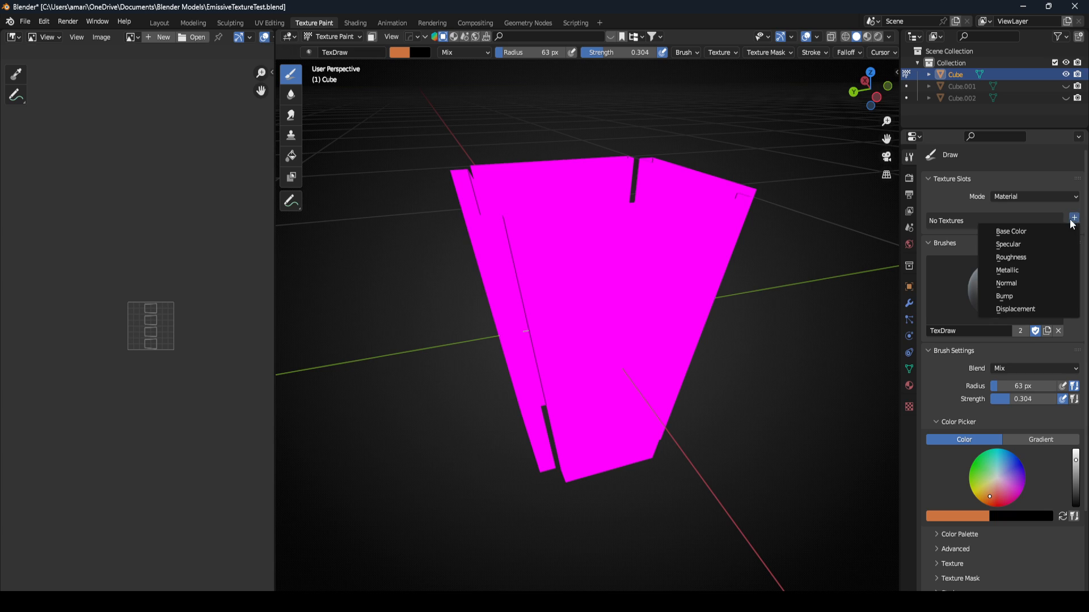
left_click(1010, 232)
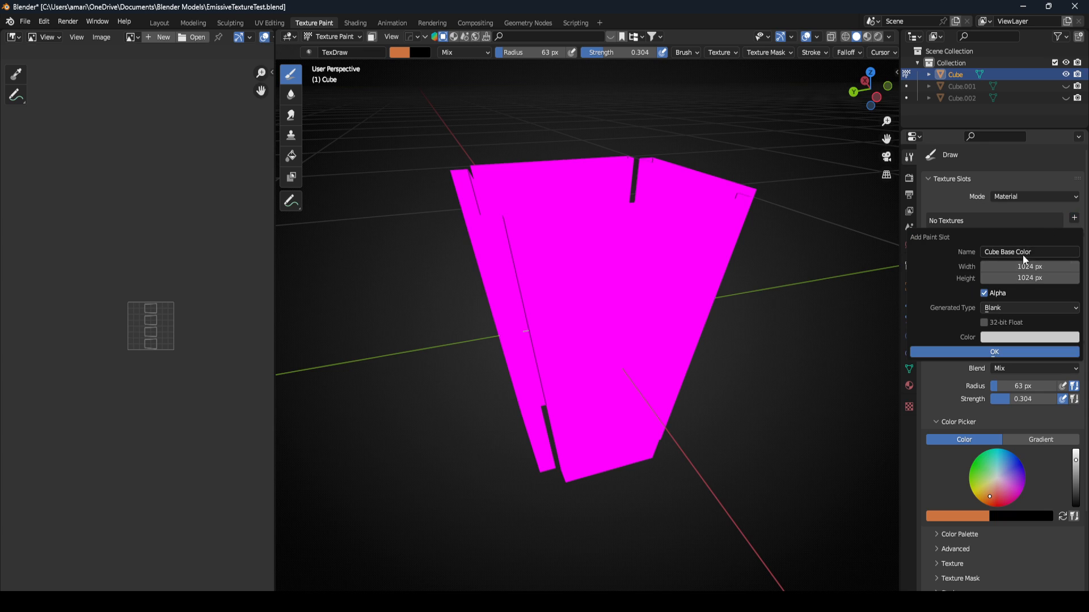
type("Lam")
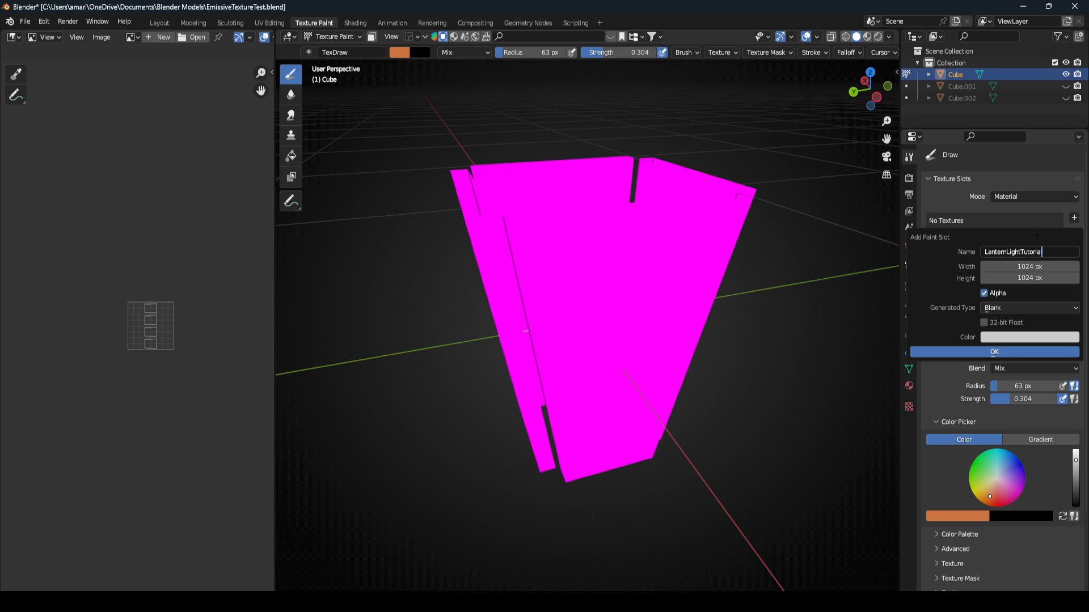
left_click(994, 352)
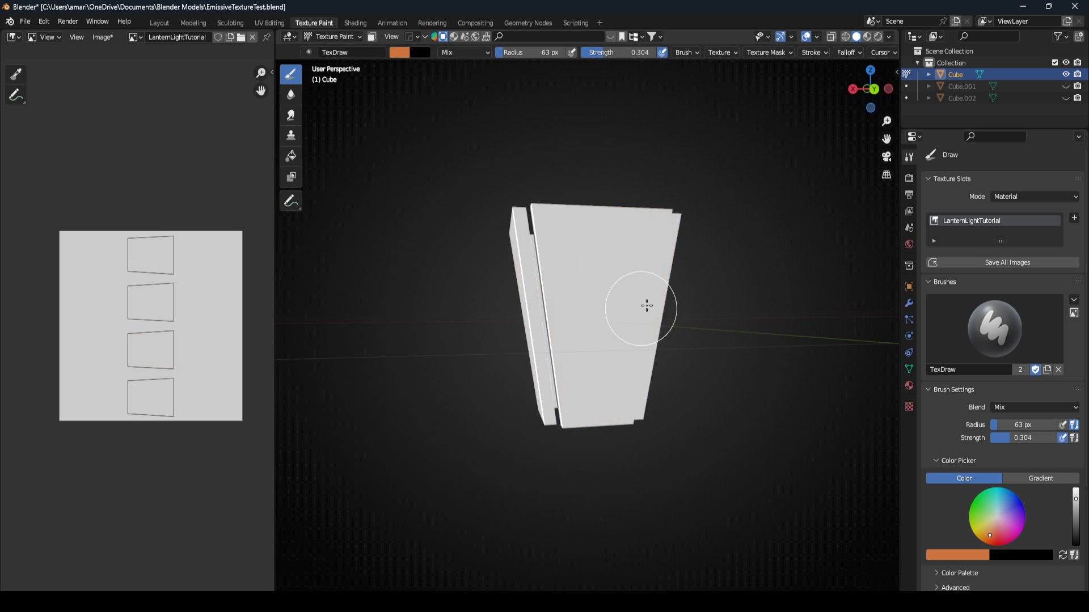
left_click_drag(639, 305, 428, 269)
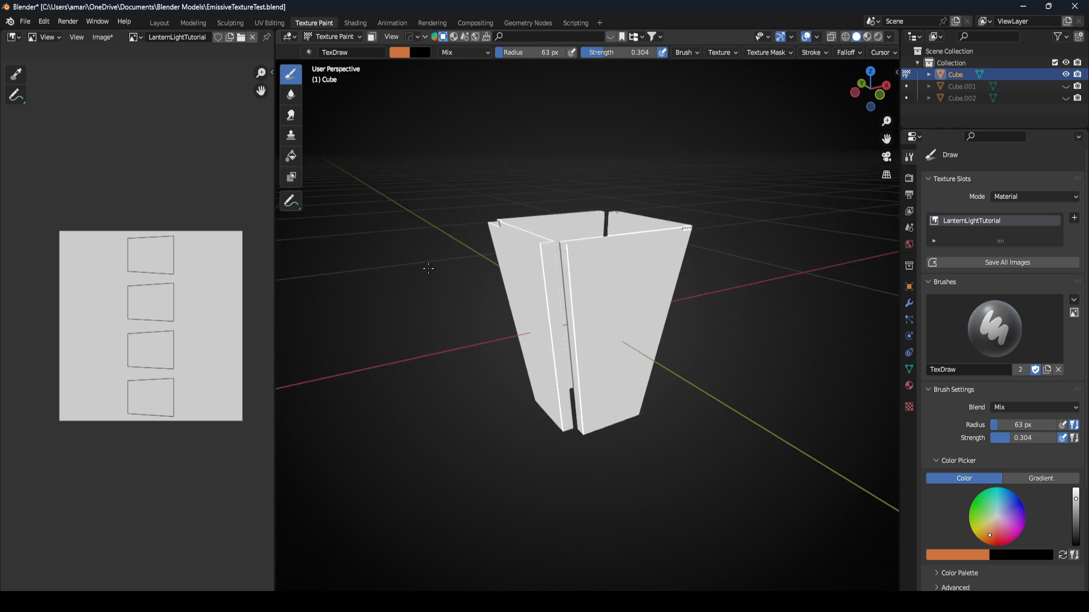
left_click(332, 37)
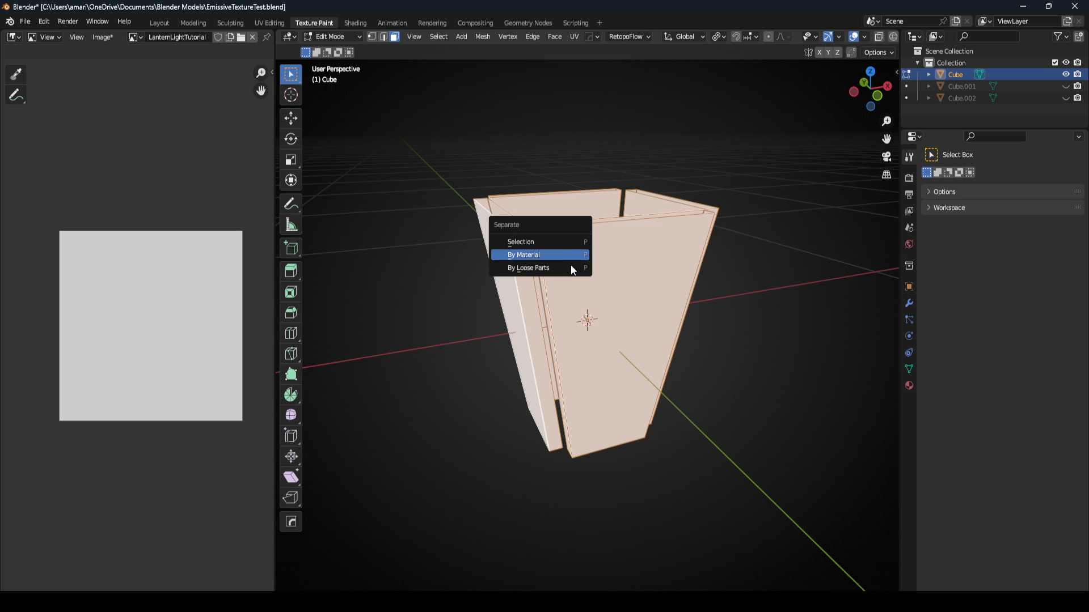
- Separate the panels into pieces and put panel Cube.003 into Texture Paint mode
left_click(525, 255)
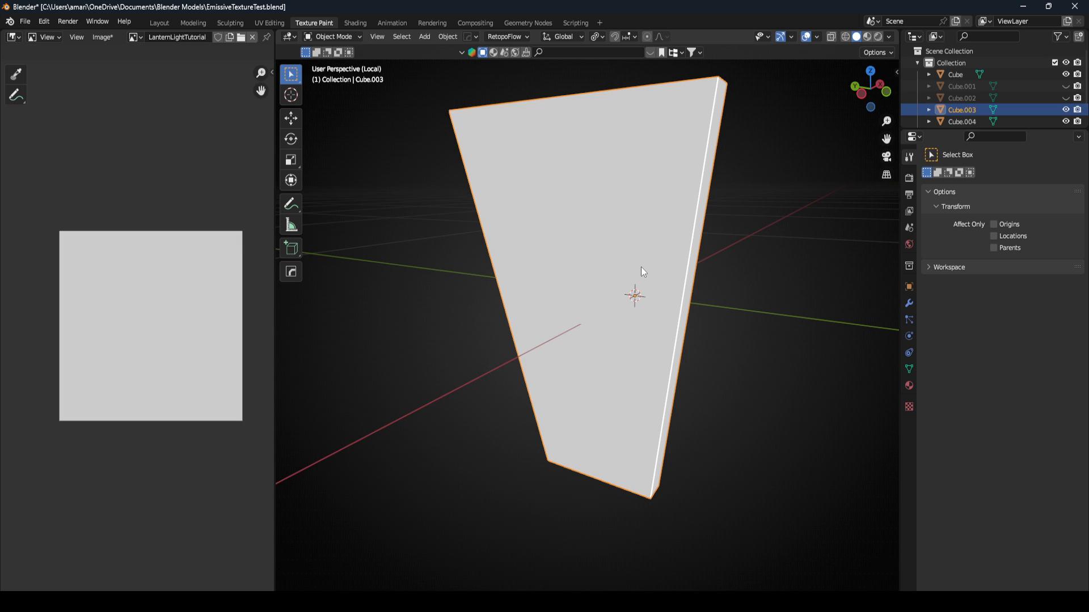
mouse_move(493, 226)
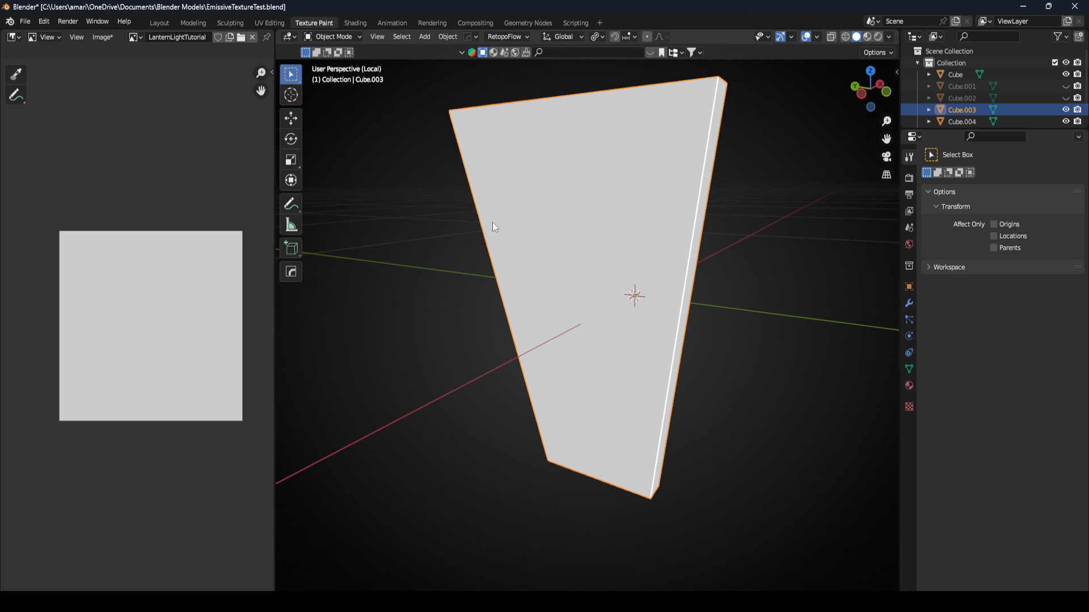
left_click(333, 37)
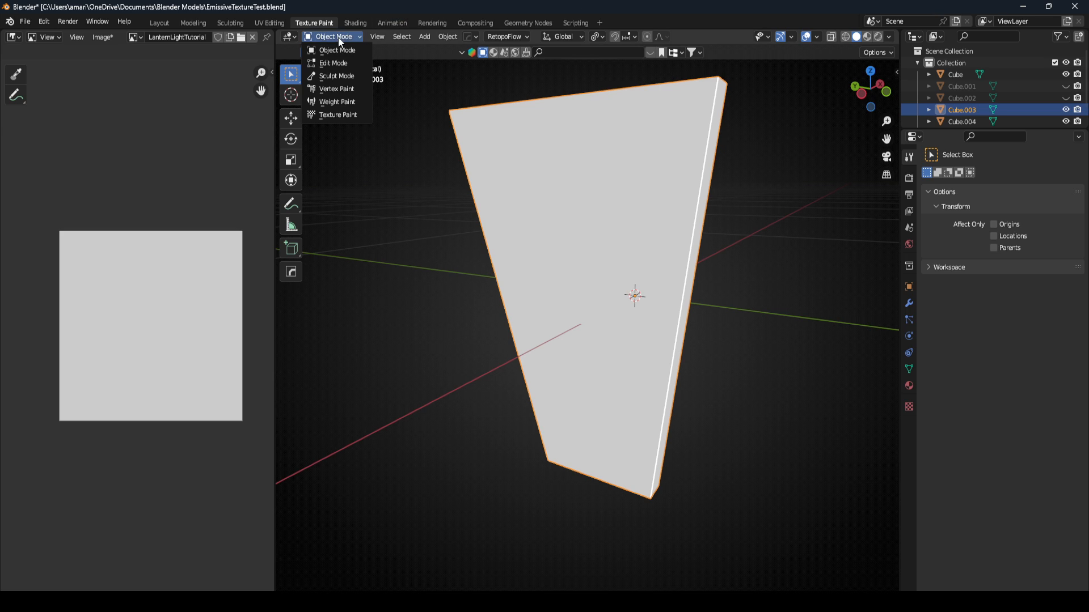
mouse_move(338, 115)
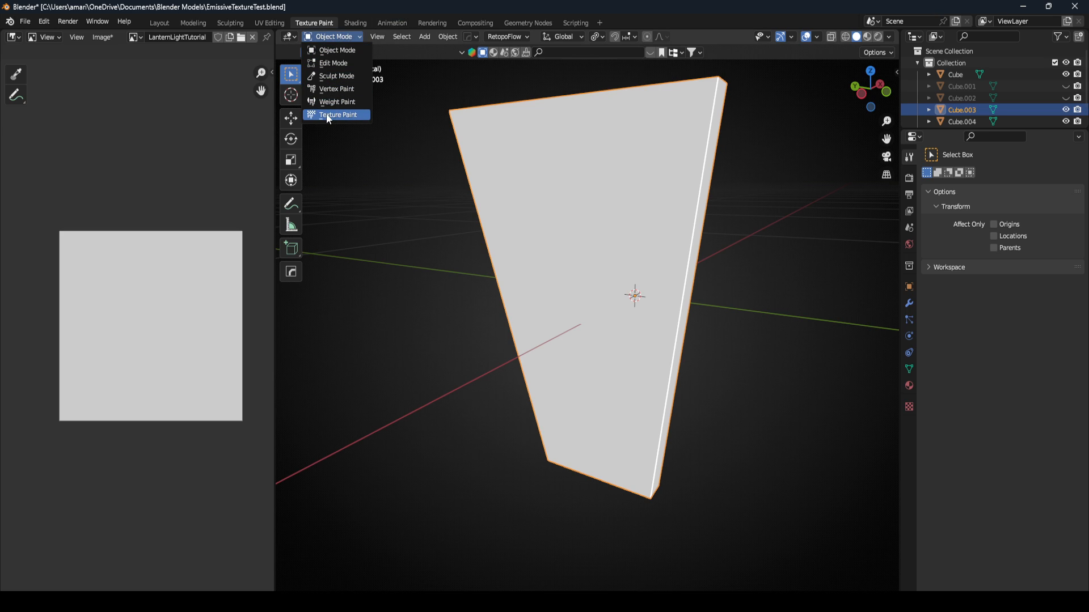
left_click(338, 114)
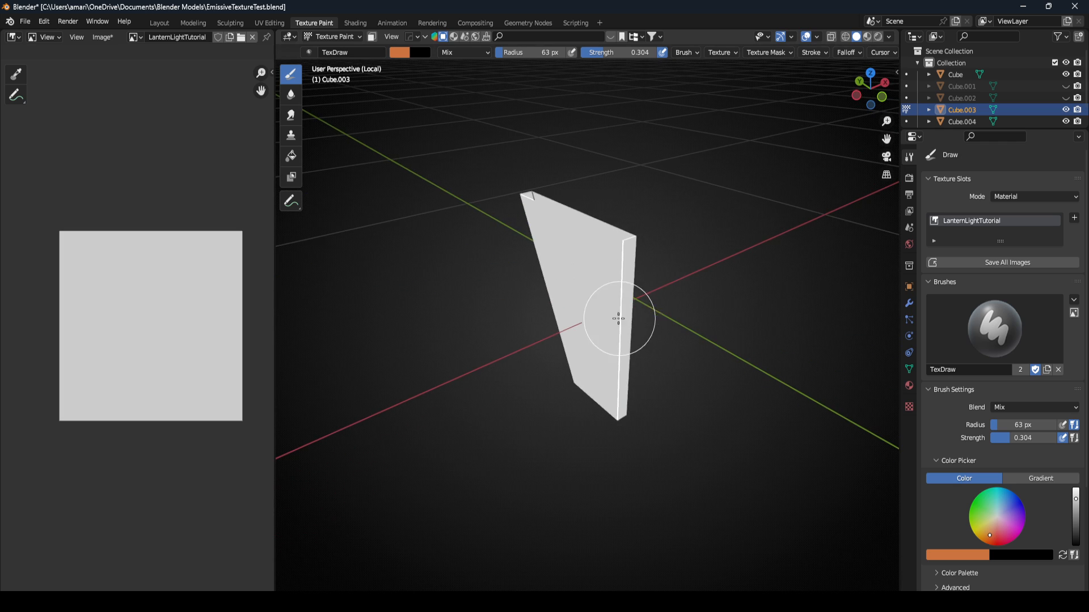
- Face the panel and brush orange over its upper left, middle and top edge, with a dark patch top right
left_click_drag(618, 320, 566, 278)
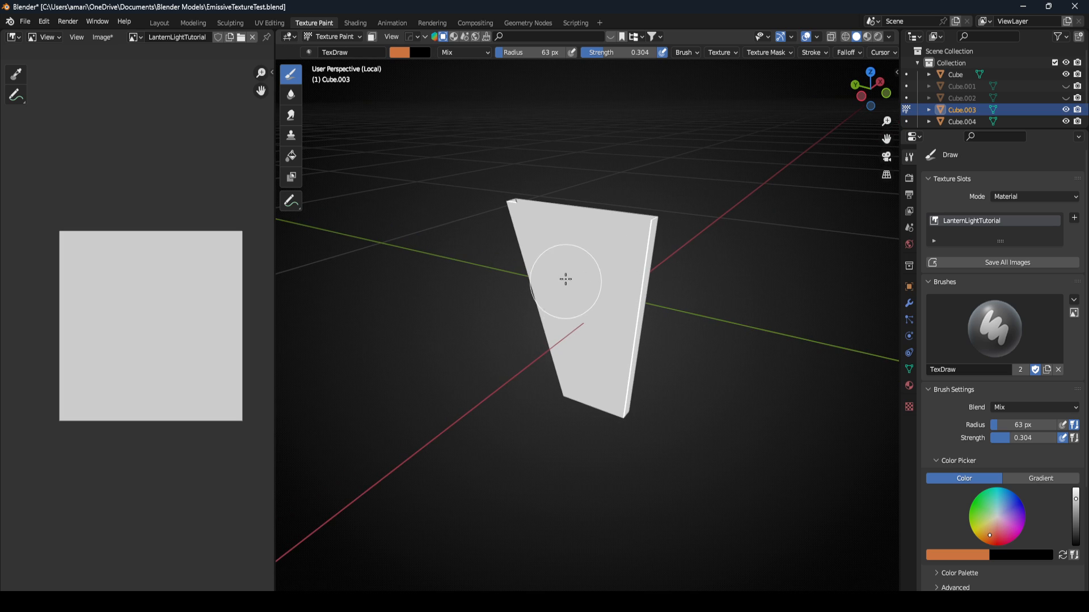
left_click_drag(566, 282, 653, 129)
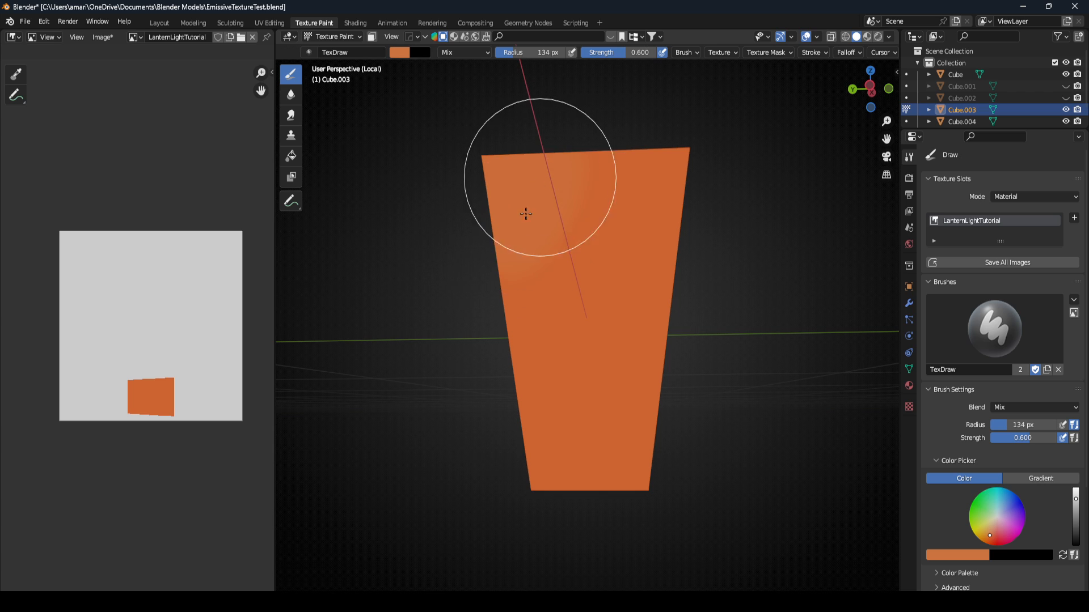
left_click_drag(525, 213, 585, 310)
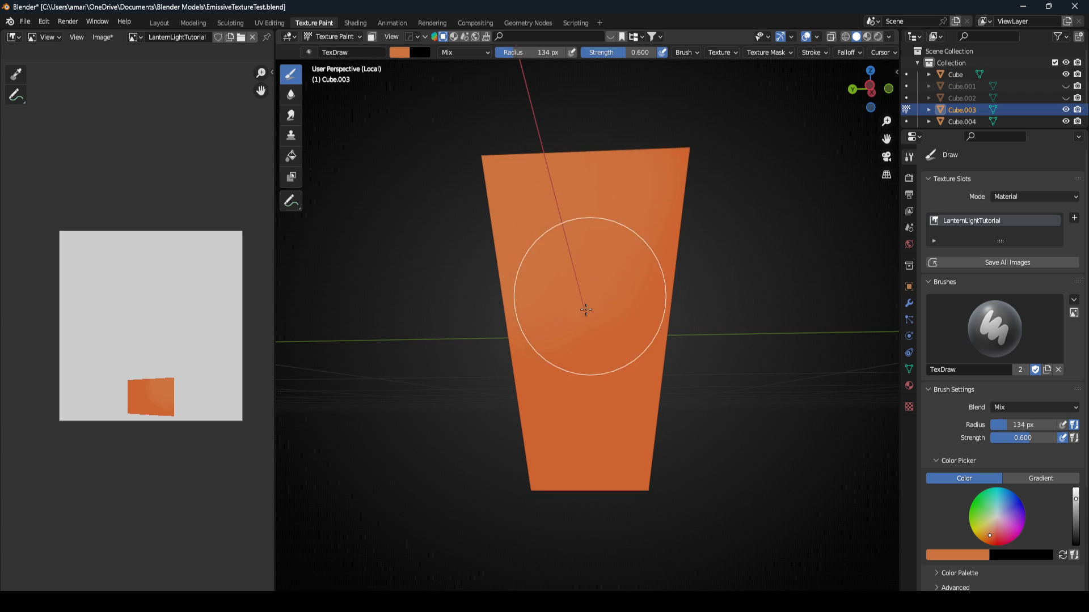
left_click_drag(585, 308, 677, 242)
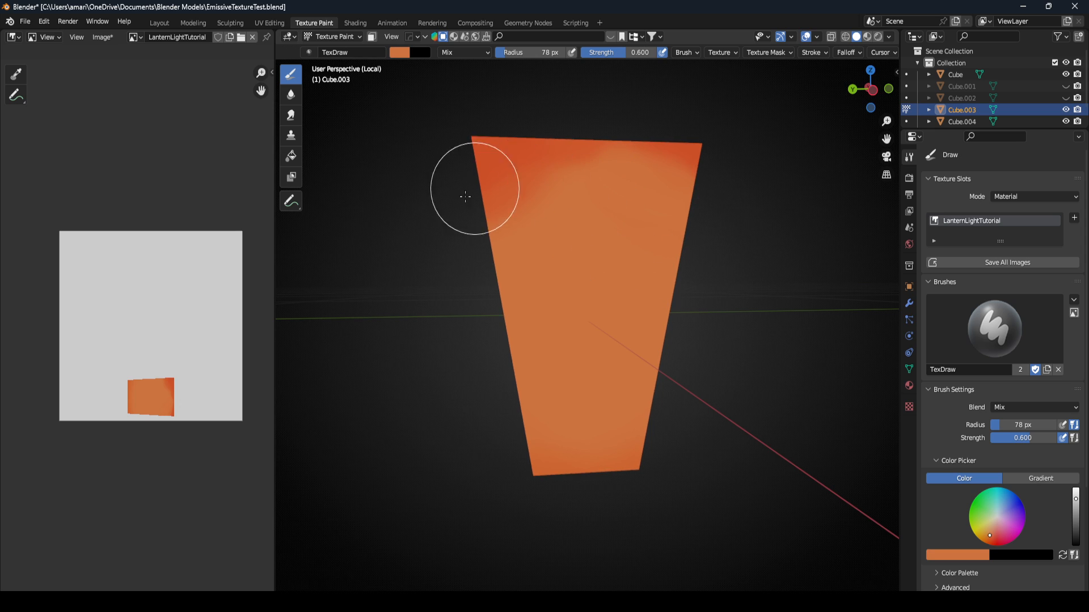
left_click_drag(465, 196, 551, 172)
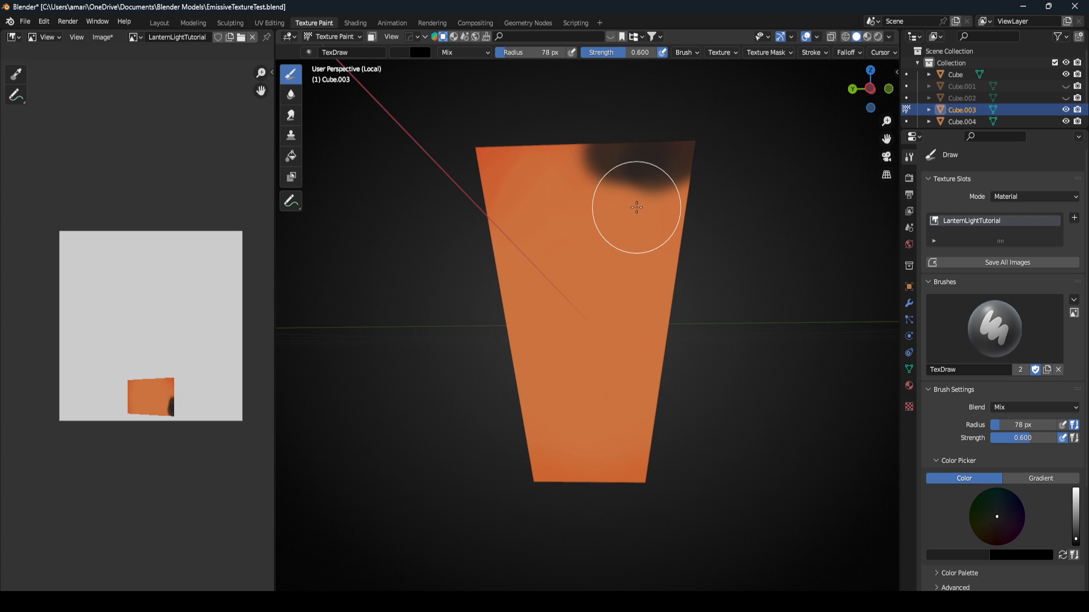
left_click_drag(635, 207, 595, 129)
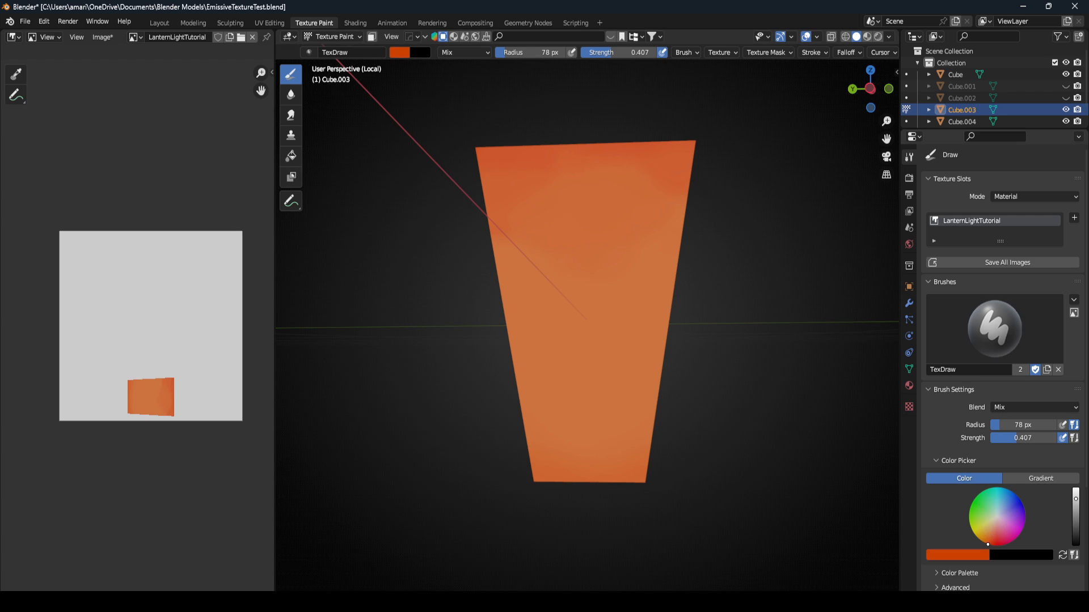
- Add deep red-orange along the bottom, a yellow-orange glow in the middle, and blend warm orange over it
left_click(601, 408)
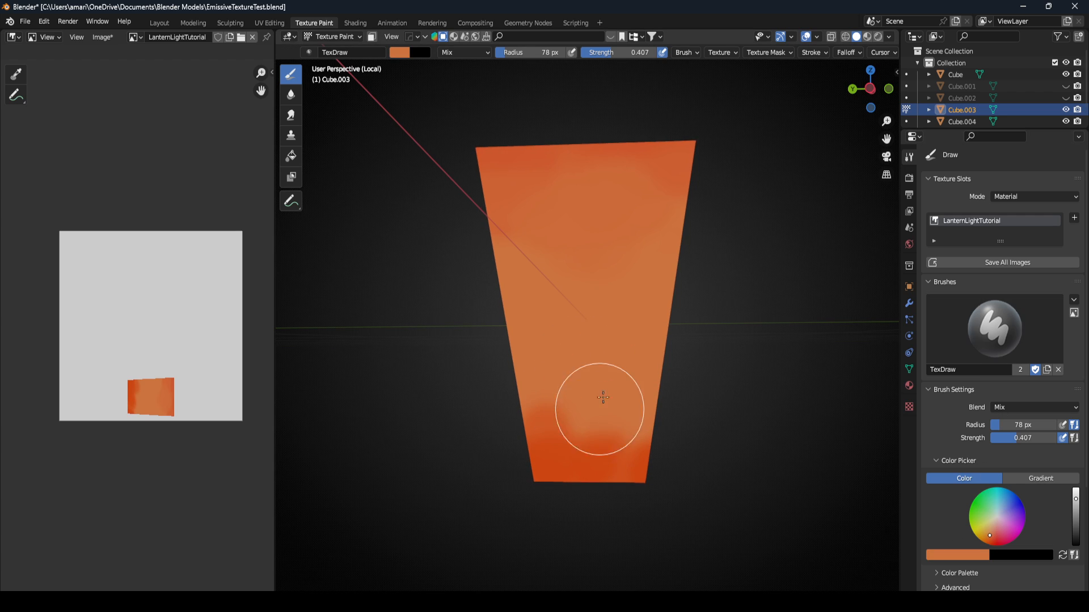
left_click_drag(602, 397, 614, 428)
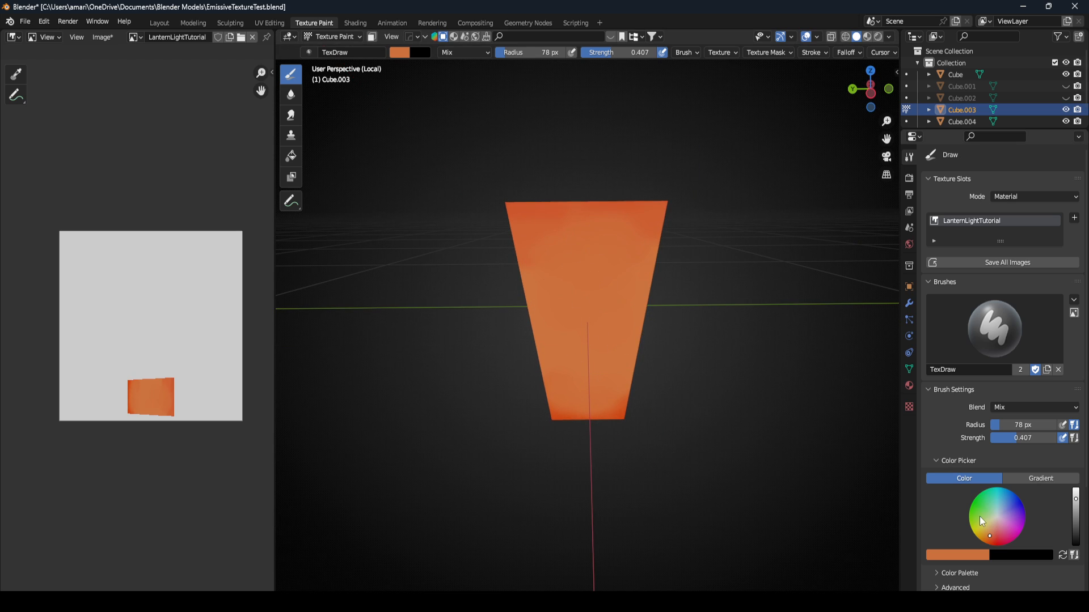
left_click(583, 281)
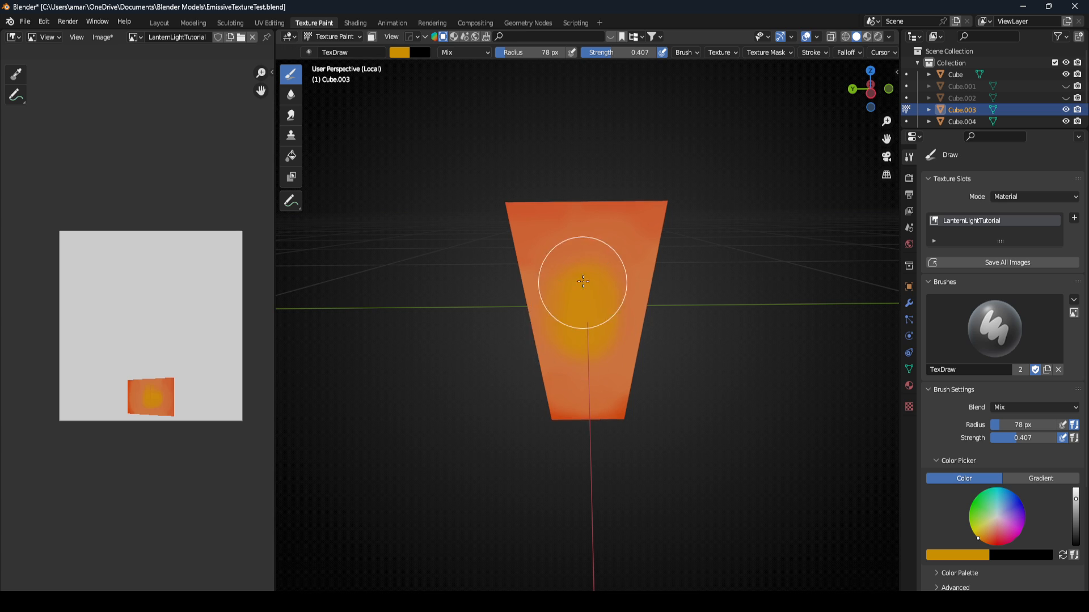
left_click_drag(583, 281, 606, 284)
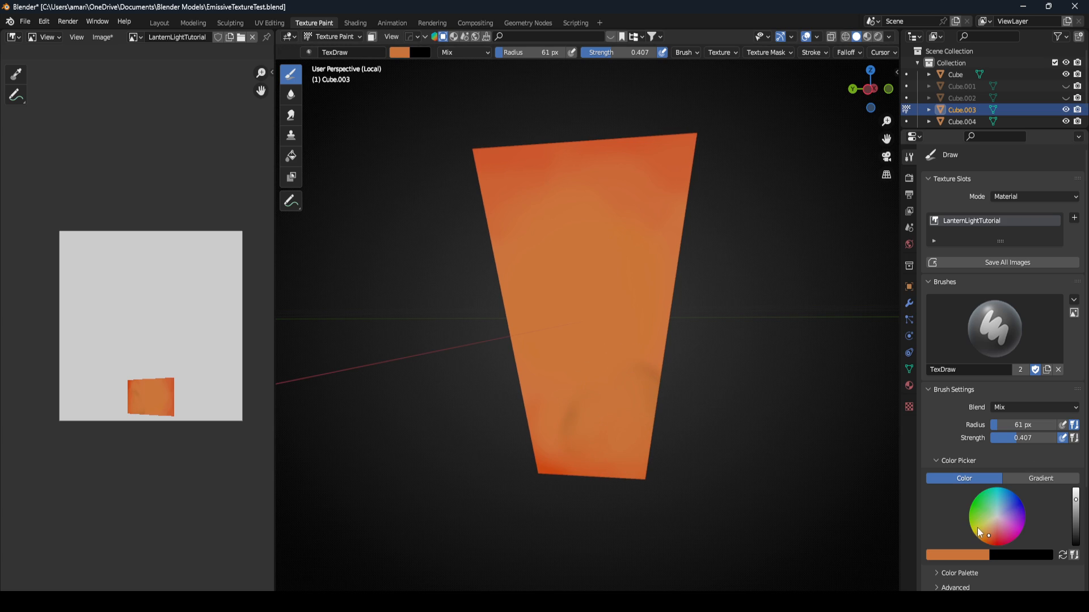
left_click(975, 534)
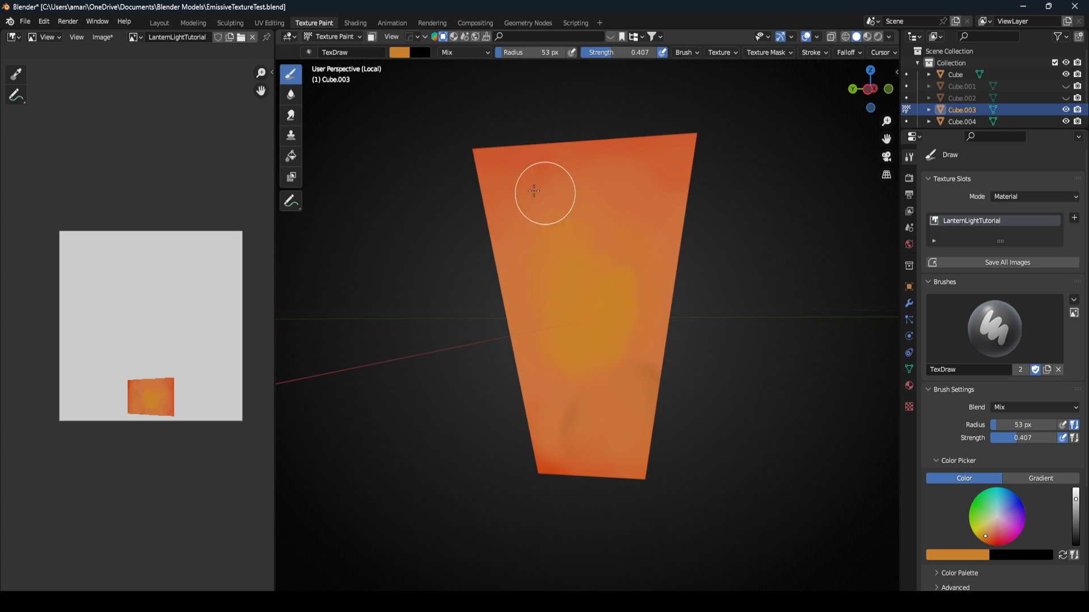
left_click_drag(546, 193, 610, 353)
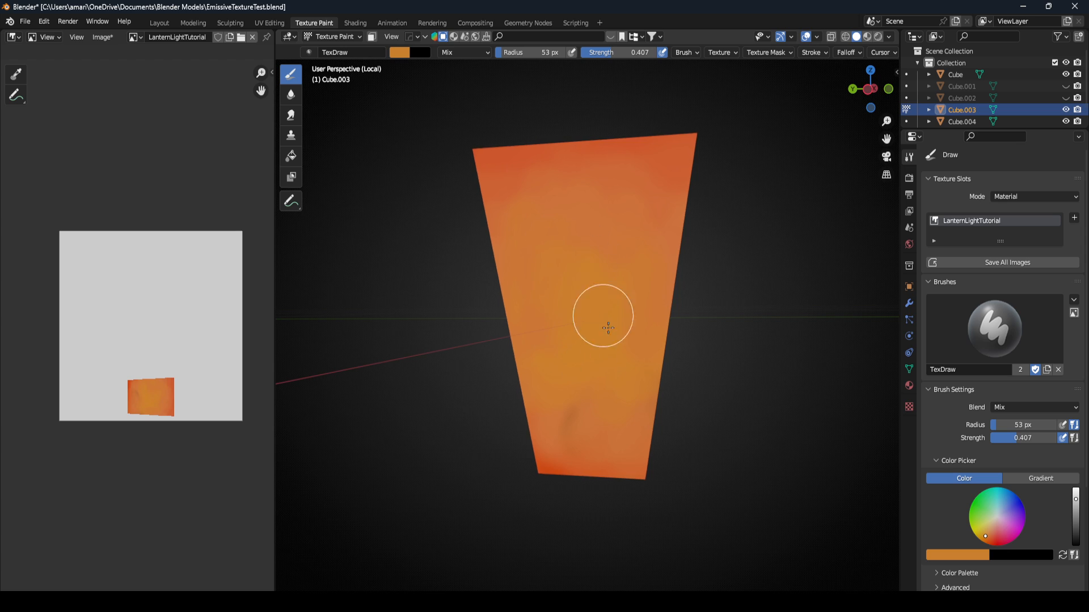
mouse_move(563, 432)
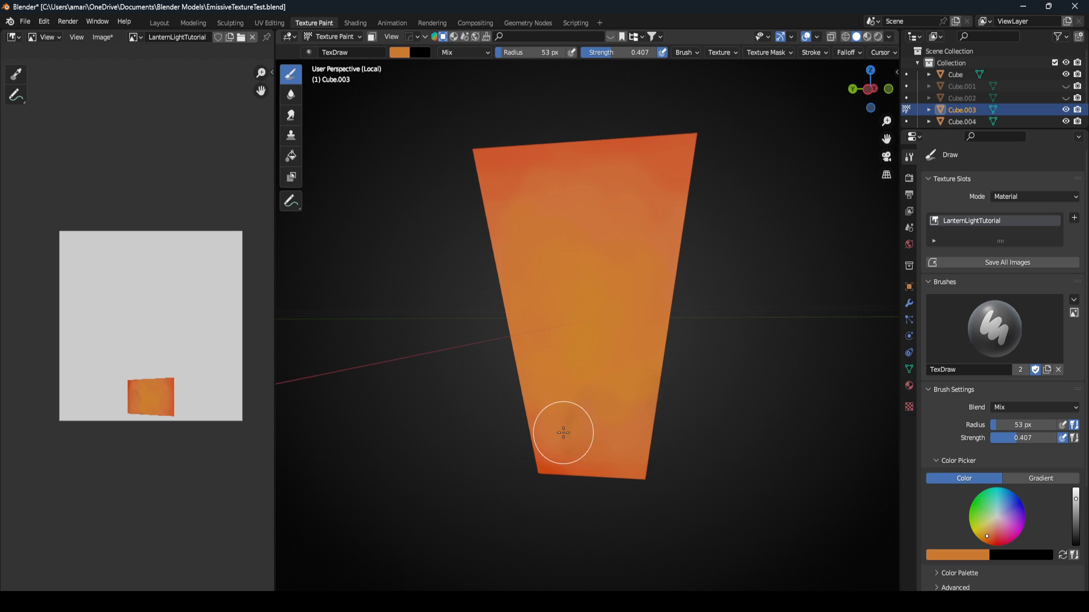
scroll("down", 3)
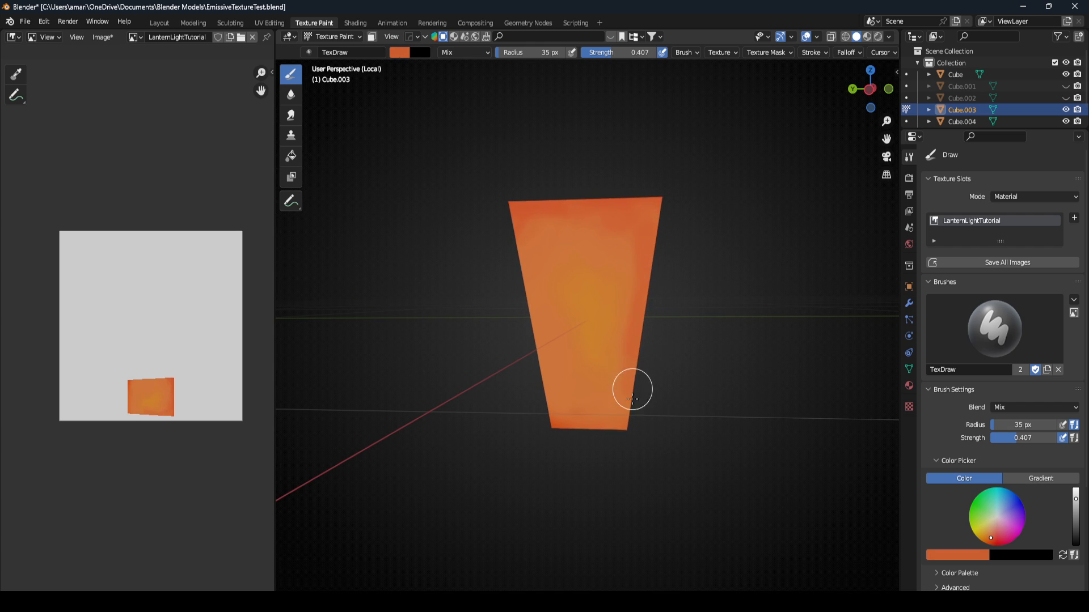
left_click_drag(632, 389, 617, 360)
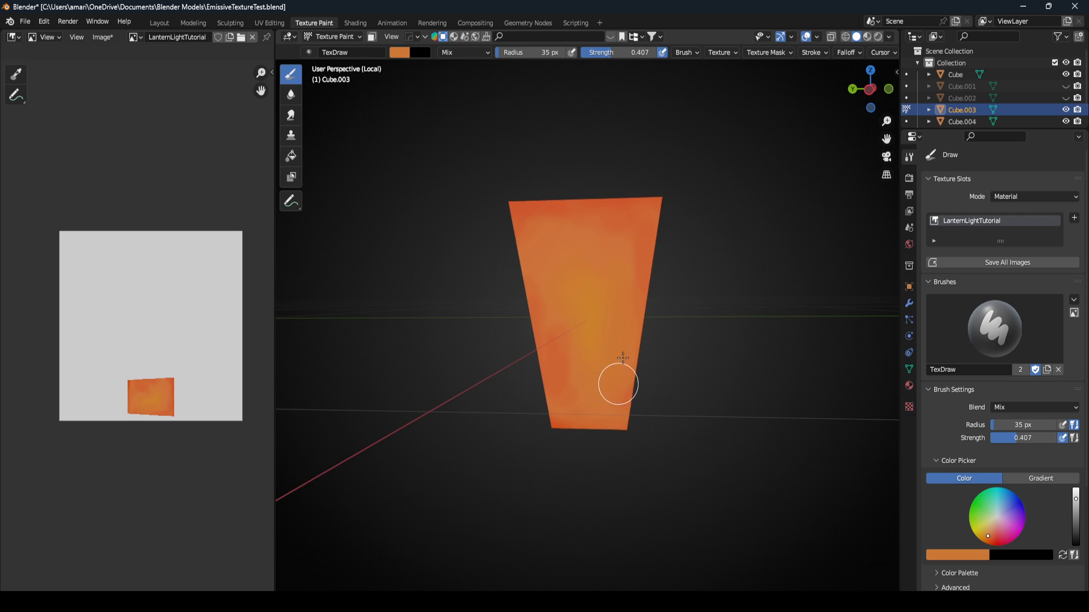
scroll("down", 3)
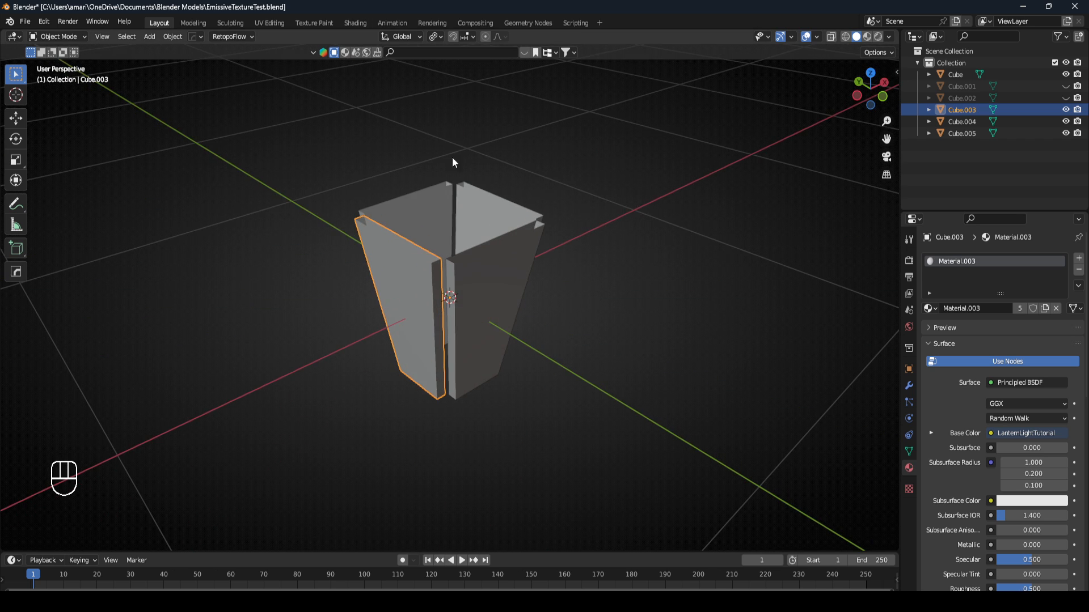
- Unwrap the panel UVs and join the panels into one textured object, Cube.004
left_click(268, 23)
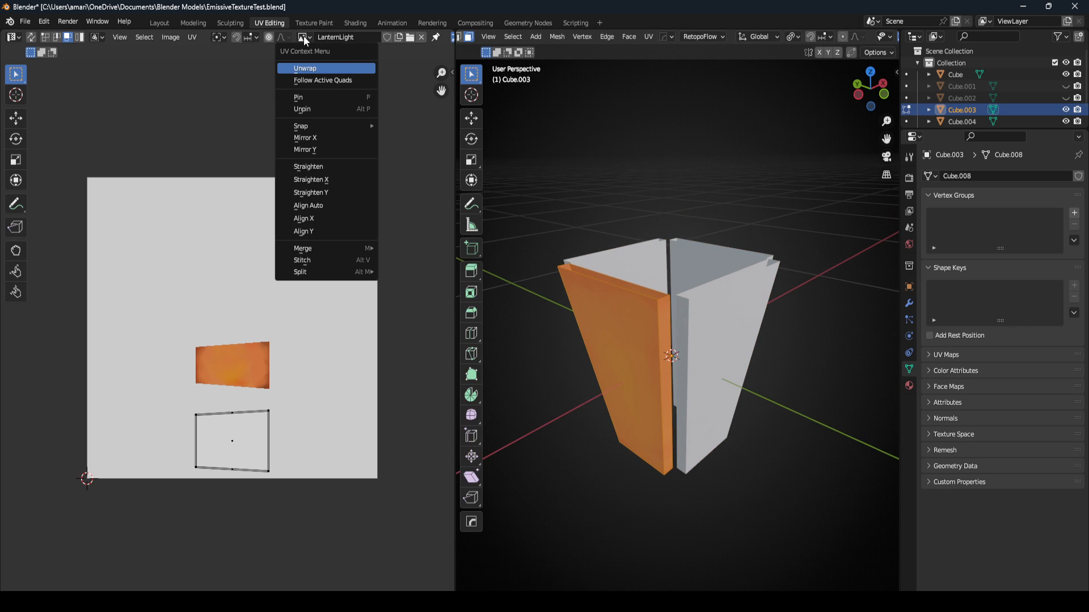
left_click(304, 68)
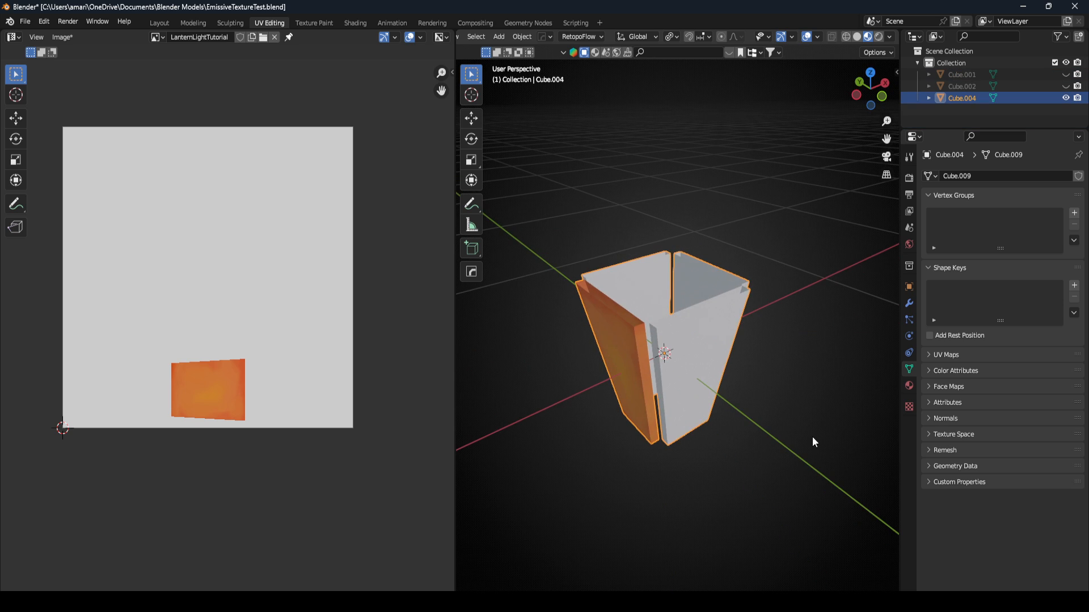
key("Tab")
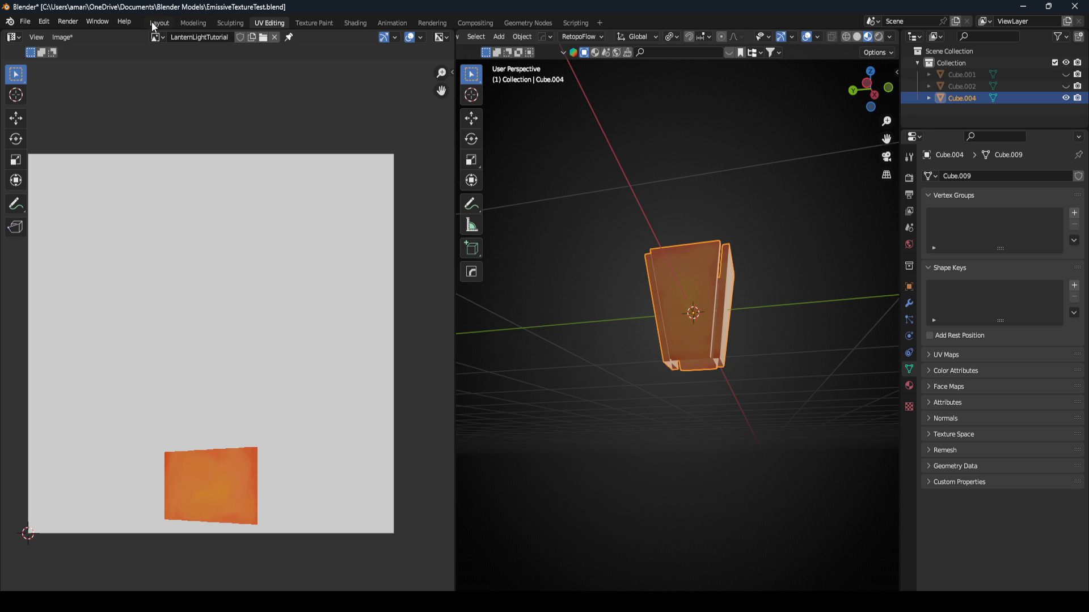
- Export the selected lantern objects as EmissiveTextureTest.fbx with scale 0.01
left_click(159, 23)
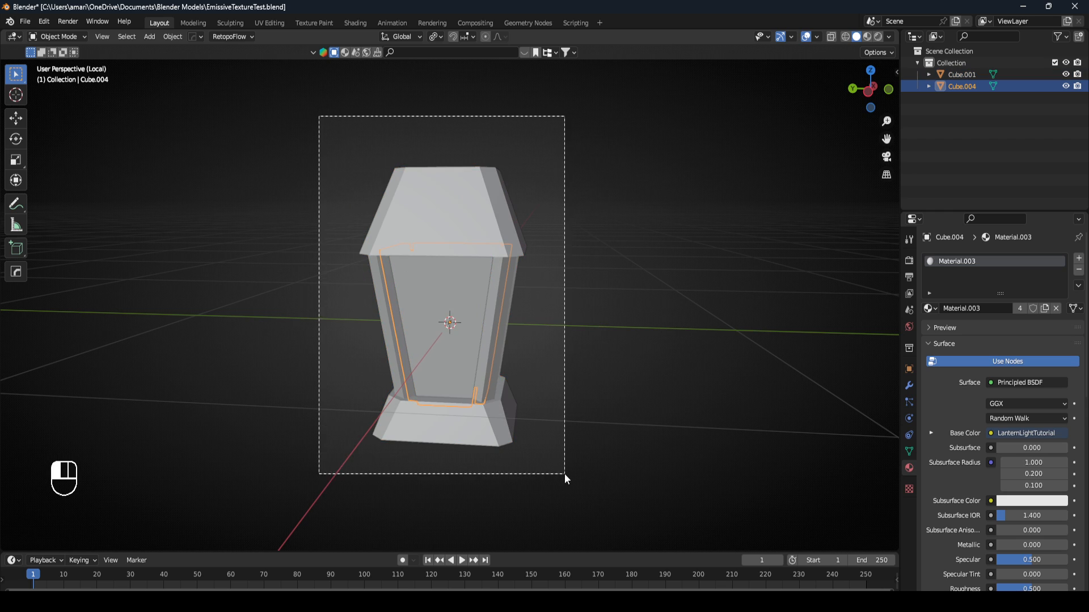
left_click(24, 22)
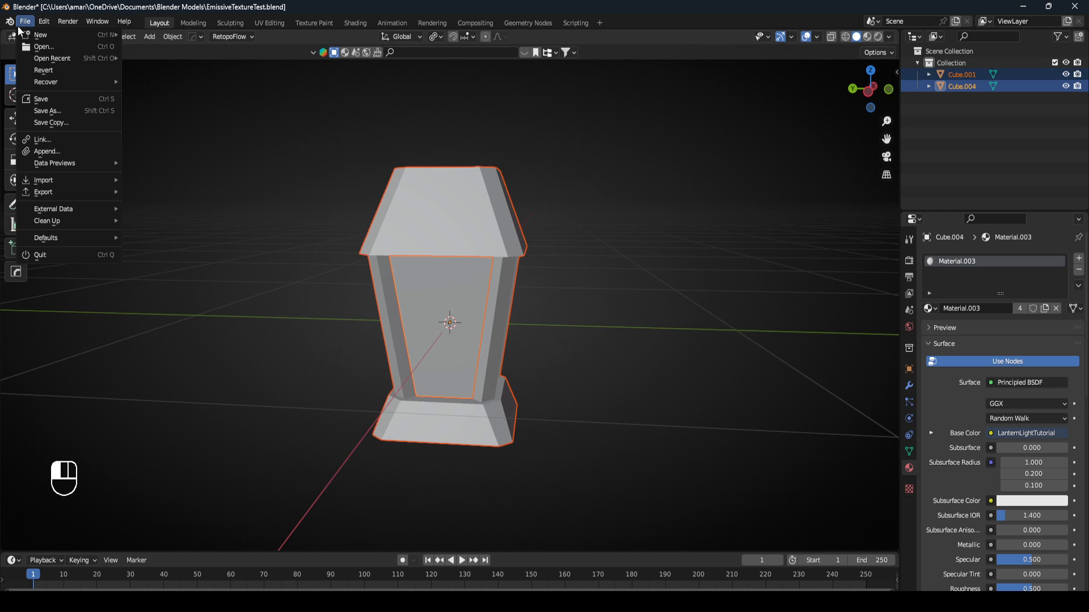
left_click(43, 191)
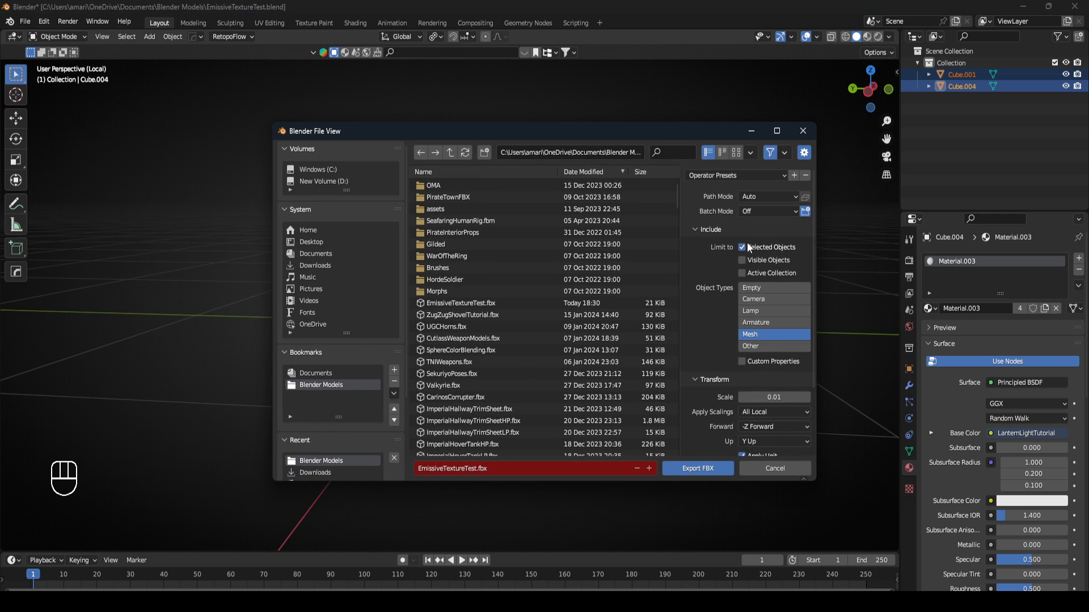
mouse_move(753, 339)
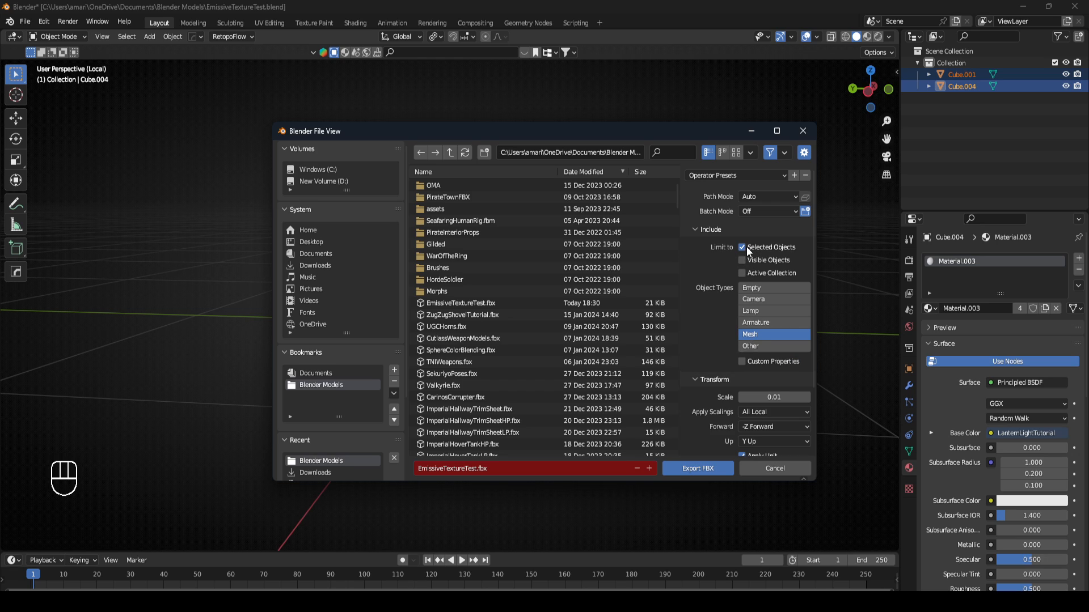
double_click(774, 397)
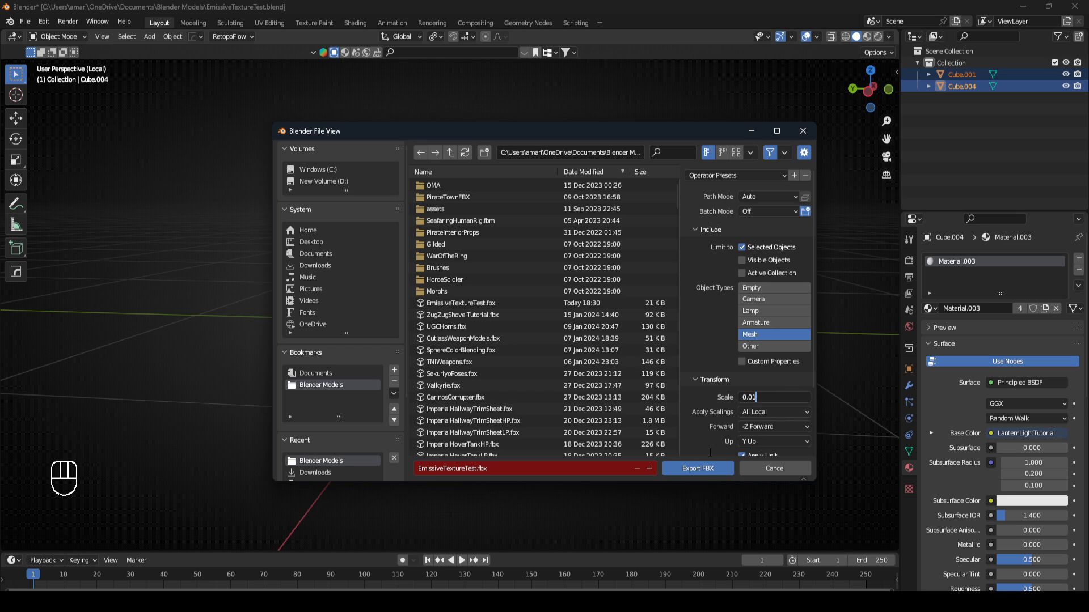
left_click(696, 468)
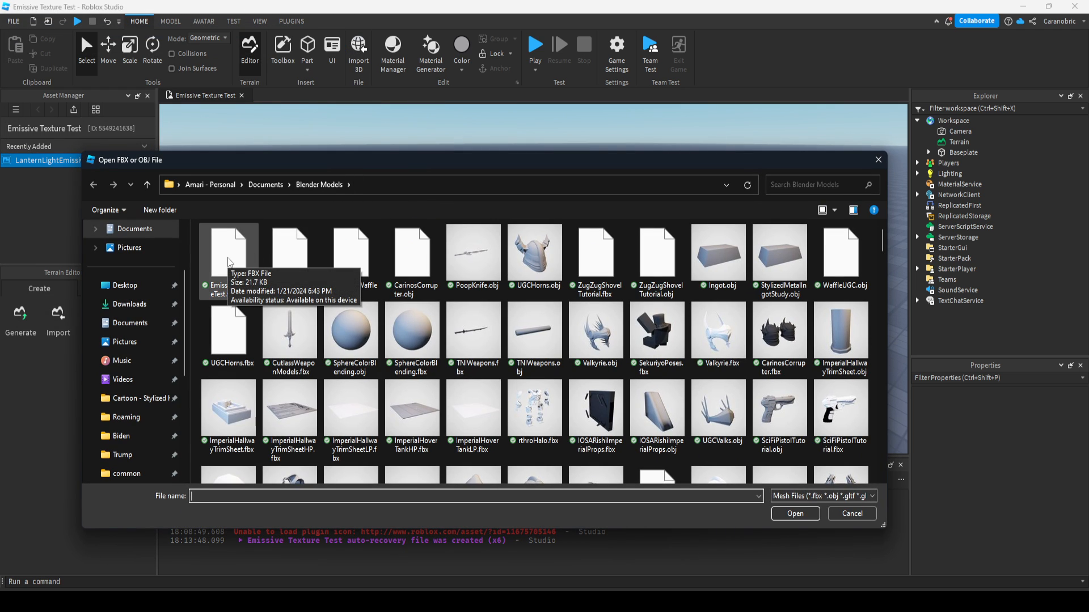
- Import EmissiveTextureTest.fbx into the Roblox Studio scene and ungroup it into separate mesh parts
double_click(227, 253)
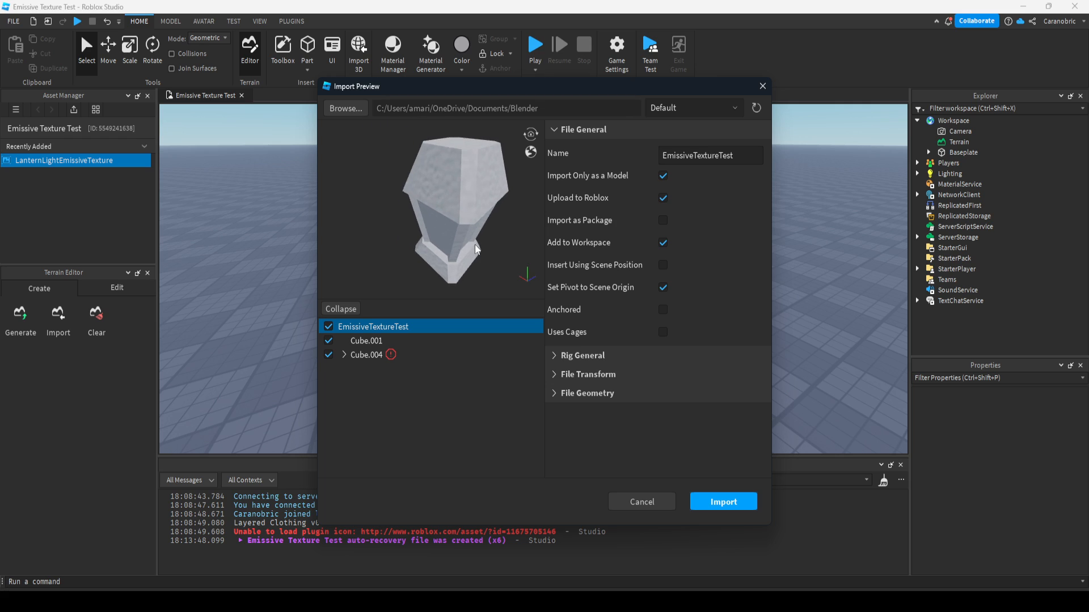
left_click(366, 355)
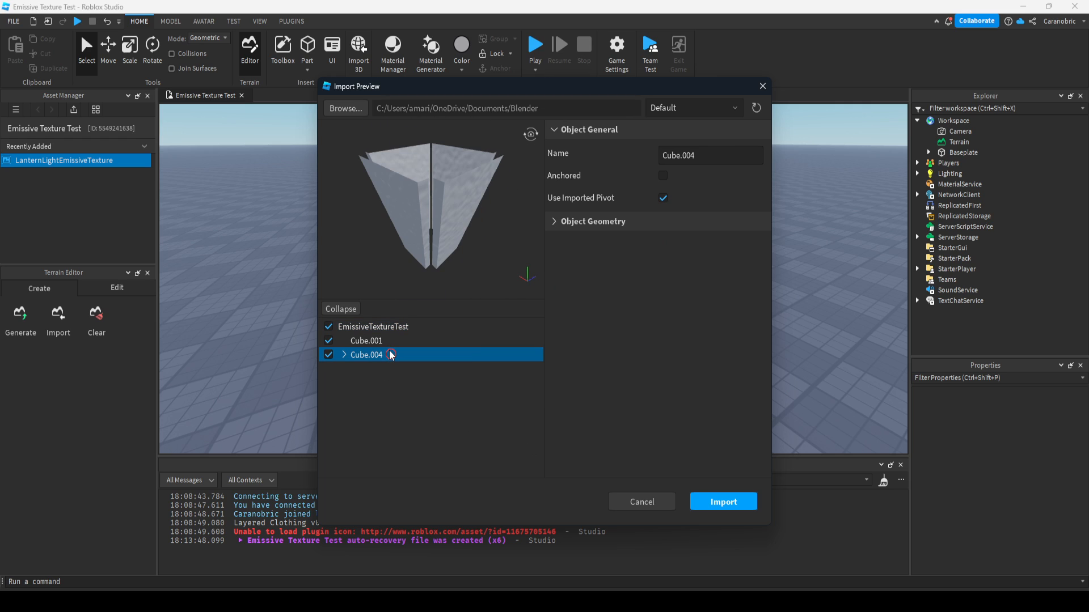
left_click(345, 355)
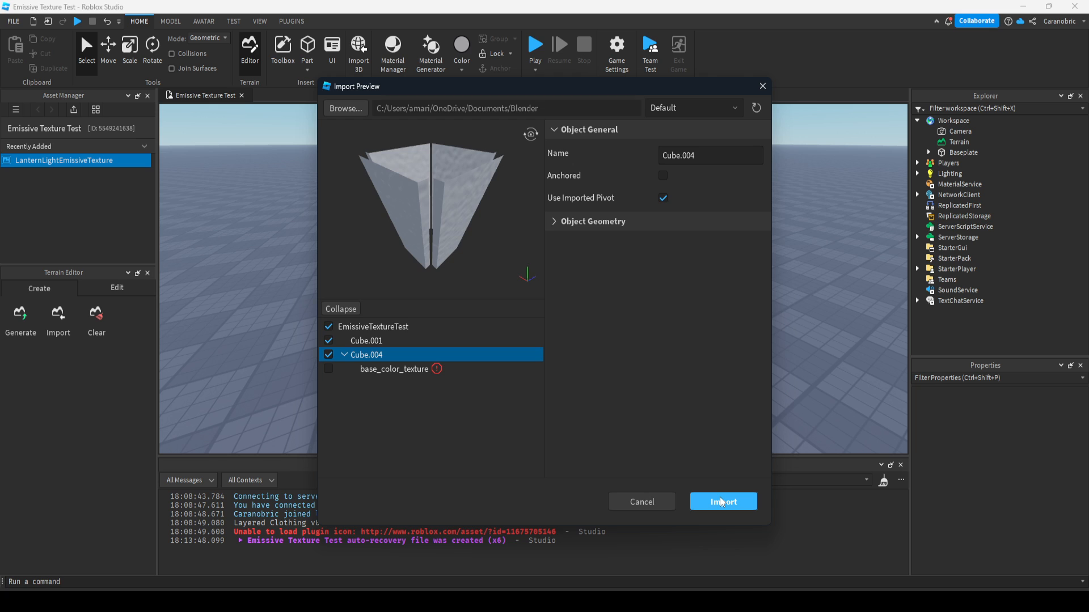
left_click(722, 501)
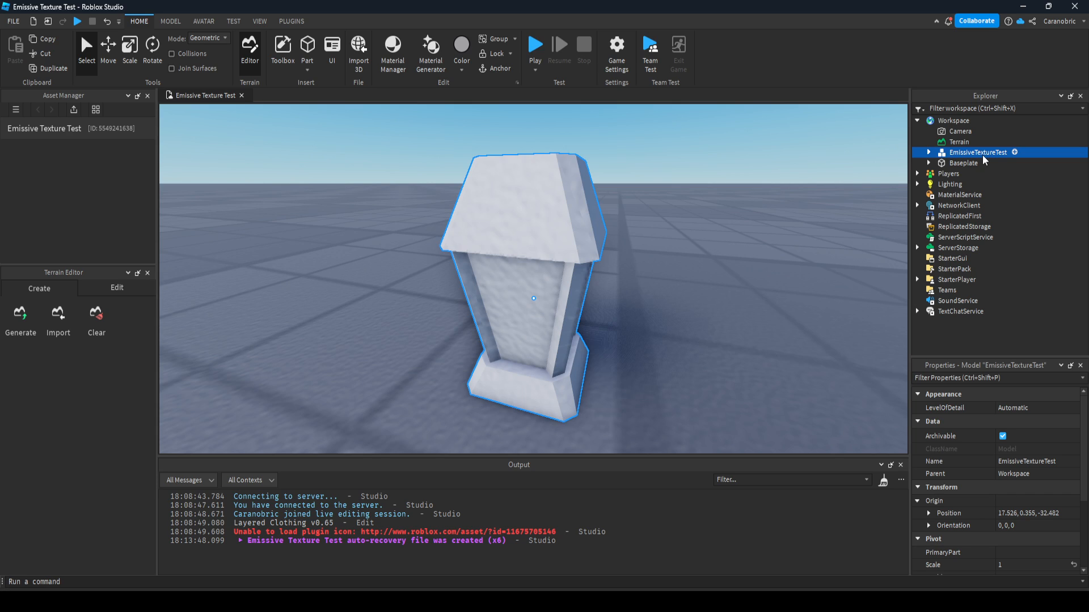
right_click(978, 152)
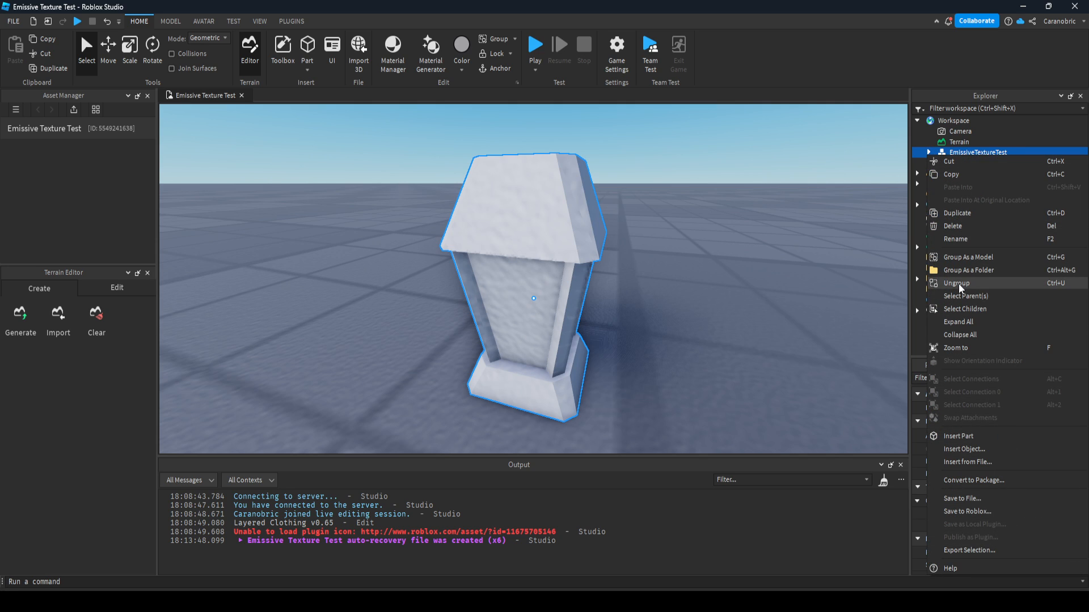
left_click(957, 283)
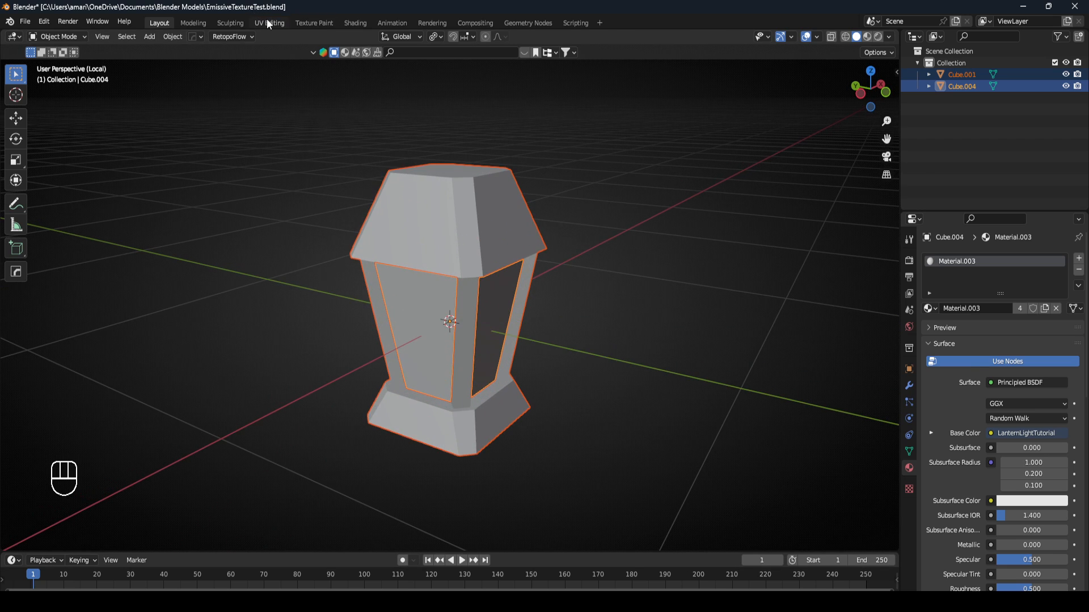
- Save the orange lantern-panel texture as its own image file from the UV Editing workspace
left_click(269, 23)
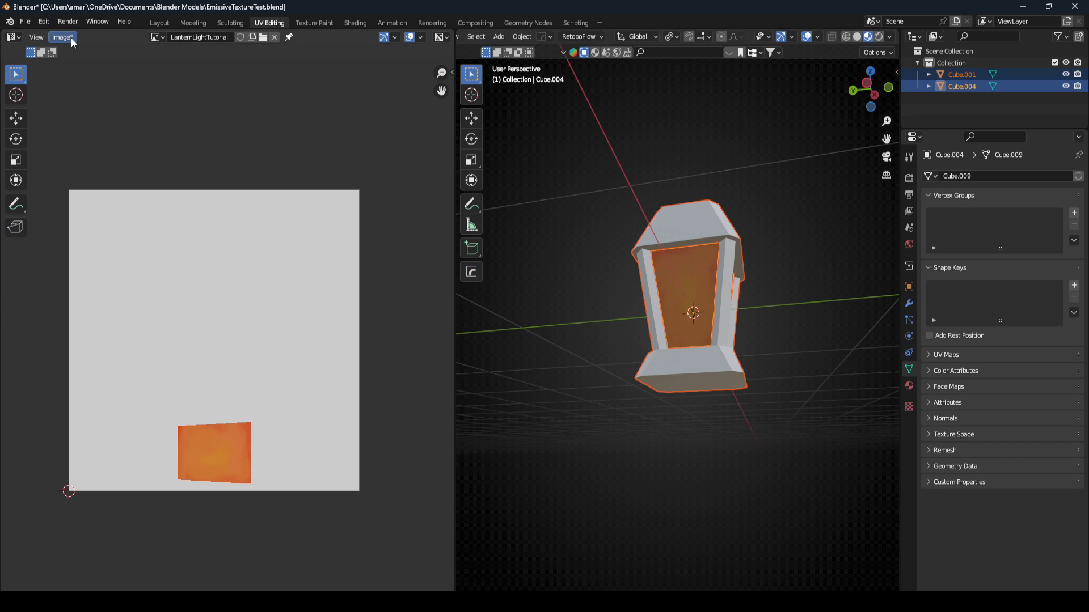
left_click(61, 37)
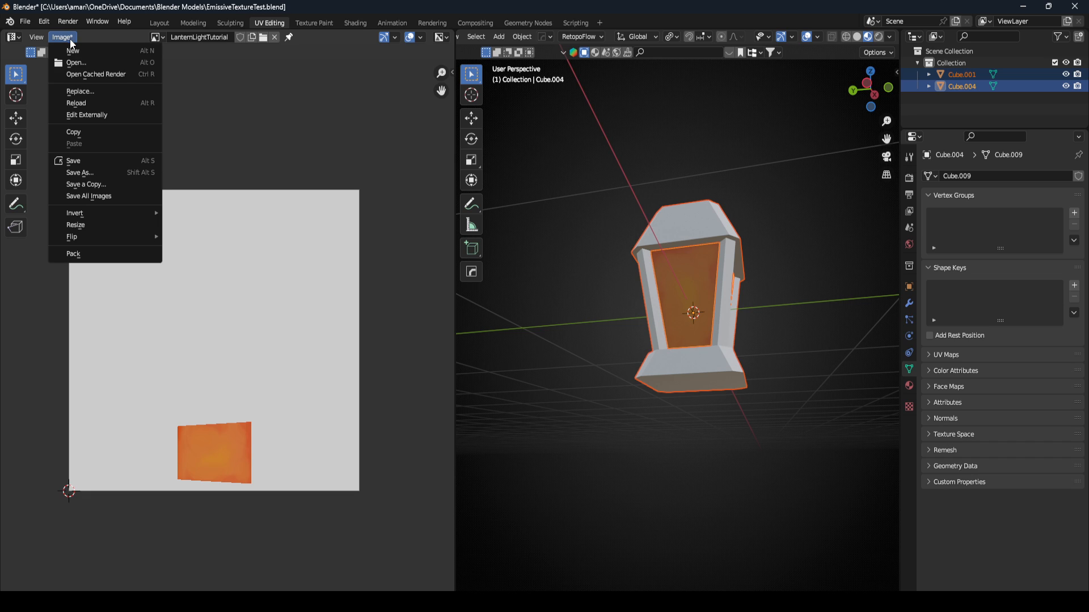
mouse_move(79, 172)
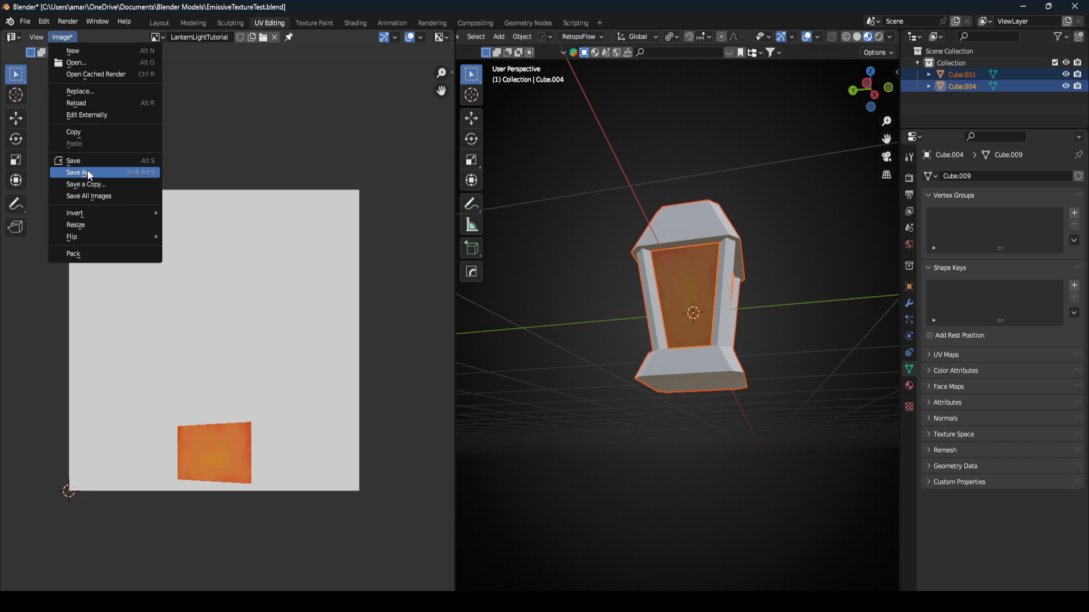
left_click(78, 172)
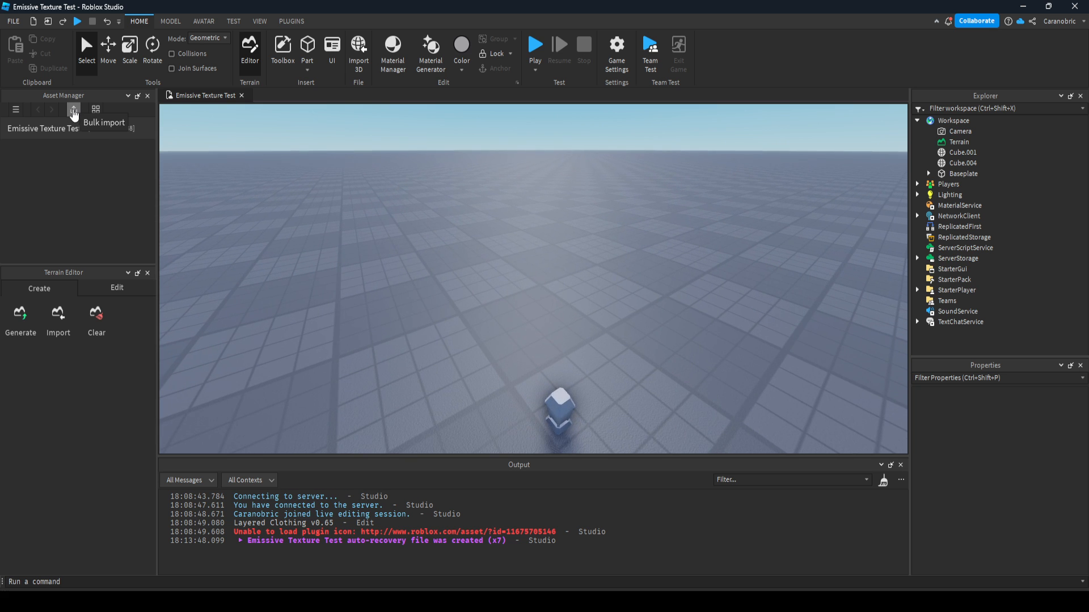
- Bulk-import the LanternLightTutorial image from the Blender Models folder into the experience's assets
left_click(73, 110)
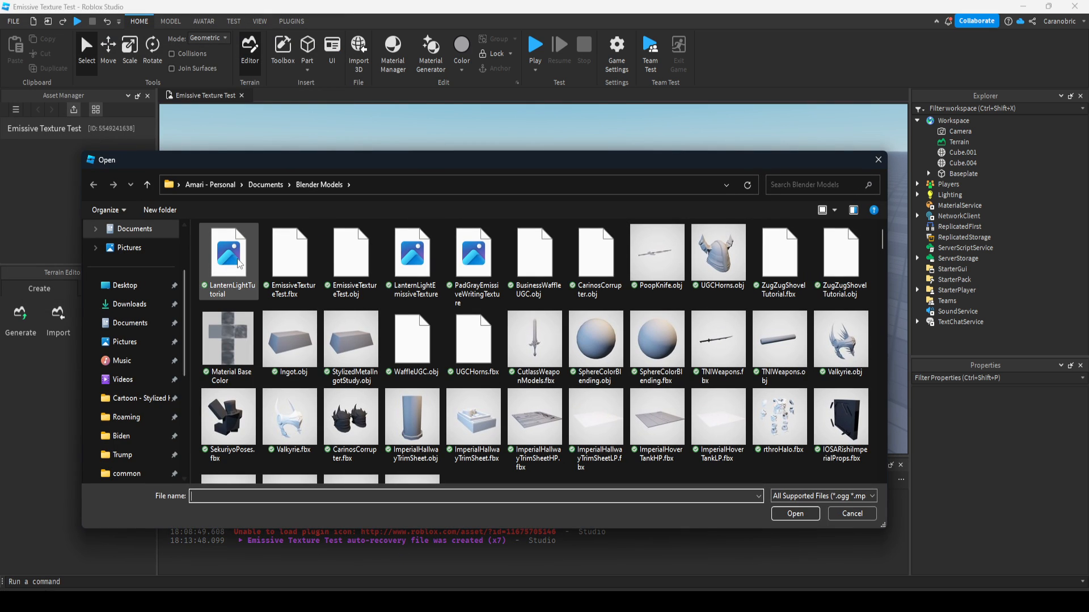
left_click(794, 514)
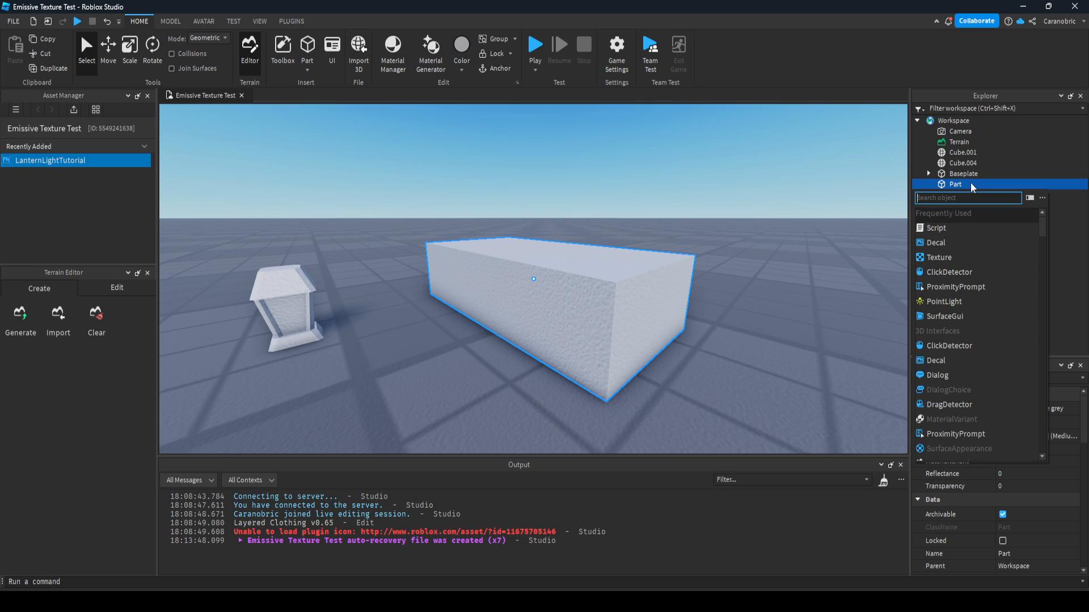
- Give a new Part a SpecialMesh, rename Cube.004 to LanternLight and copy its MeshId into the SpecialMesh
type("sp")
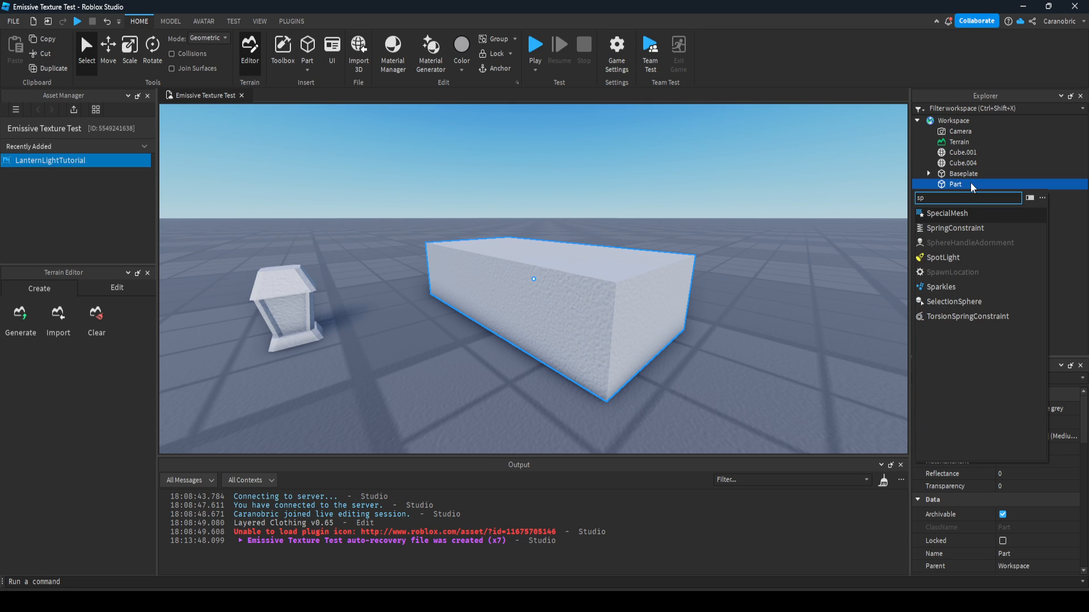
left_click(945, 214)
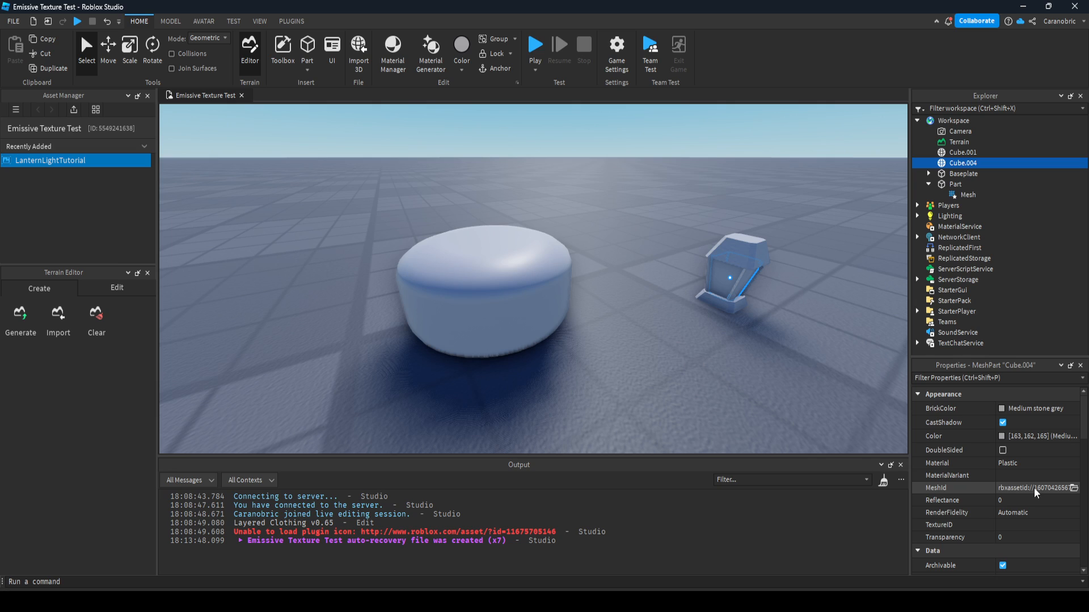
left_click(1032, 488)
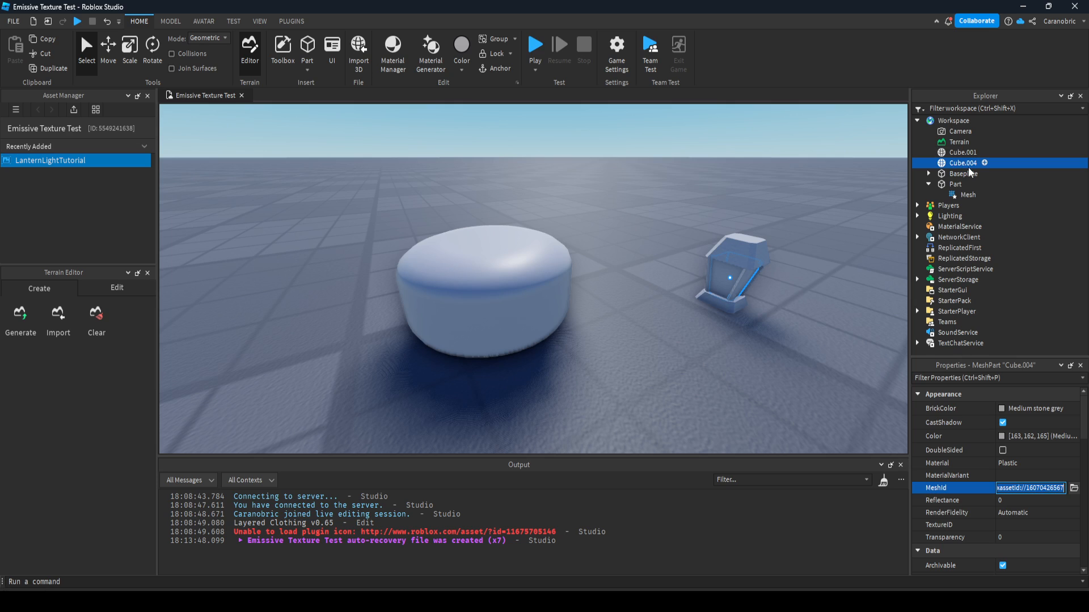
type("LanternLight")
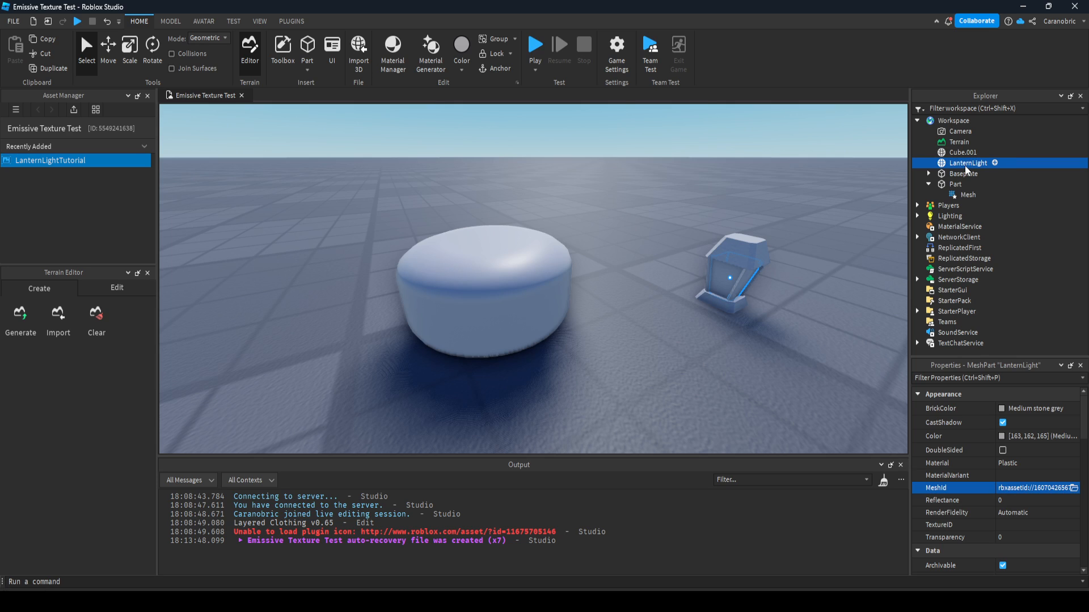
left_click(1031, 487)
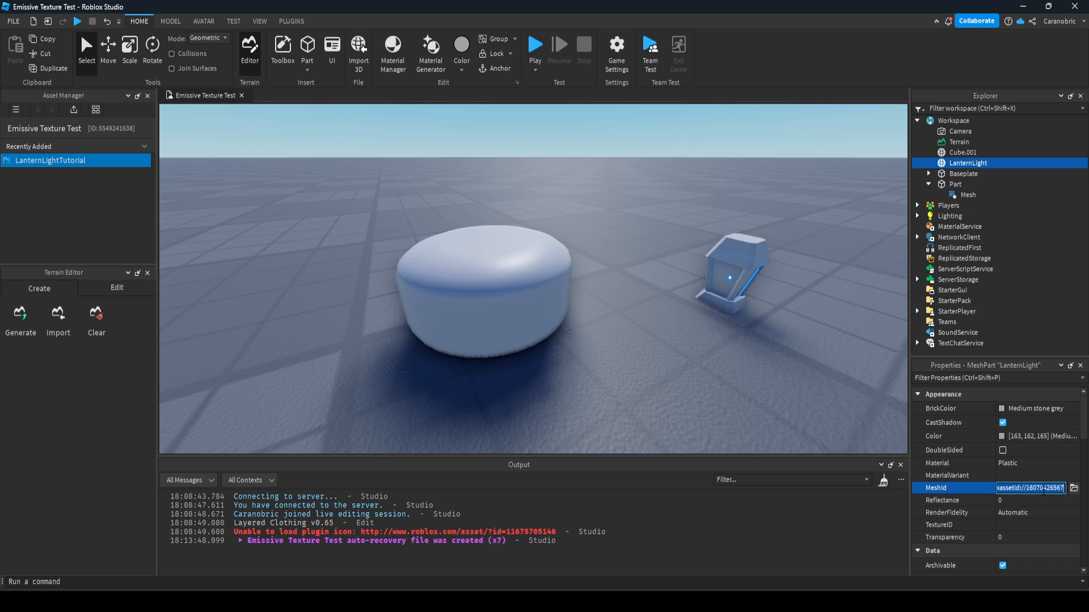
left_click(969, 195)
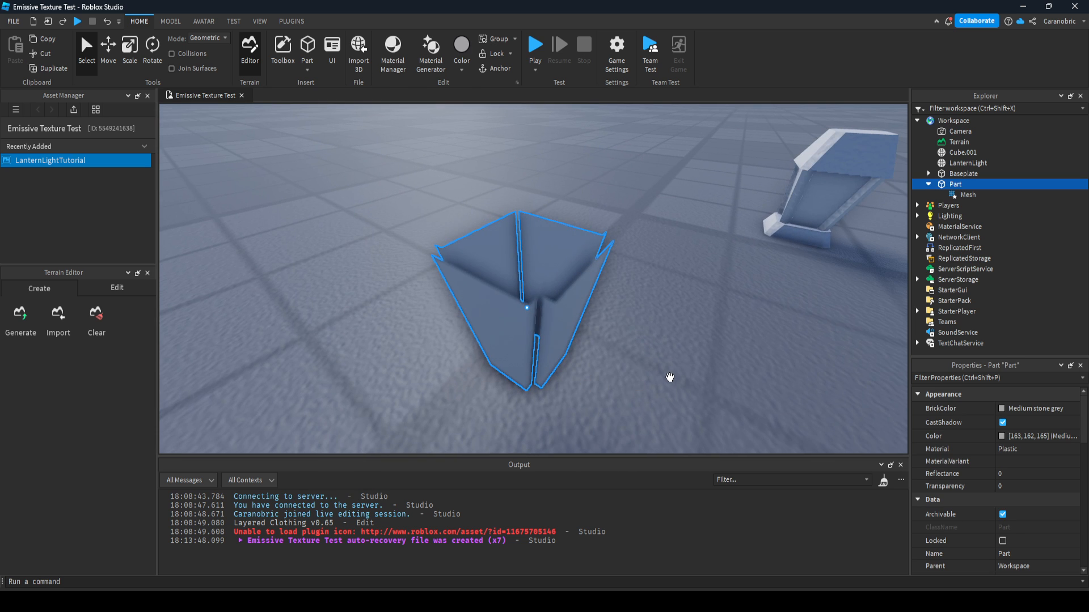
left_click_drag(527, 278, 667, 361)
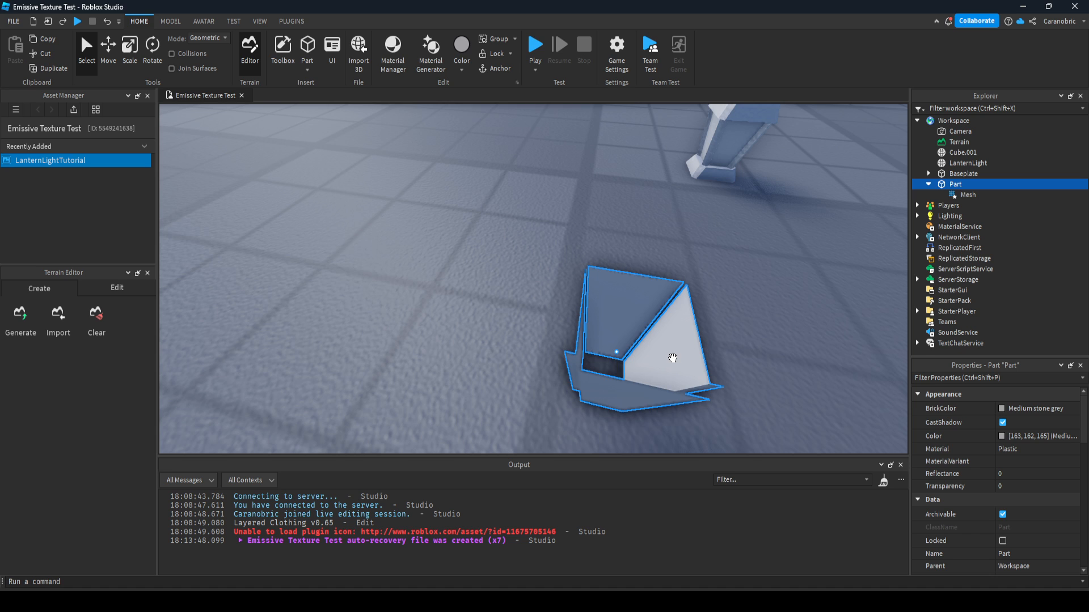
mouse_move(694, 359)
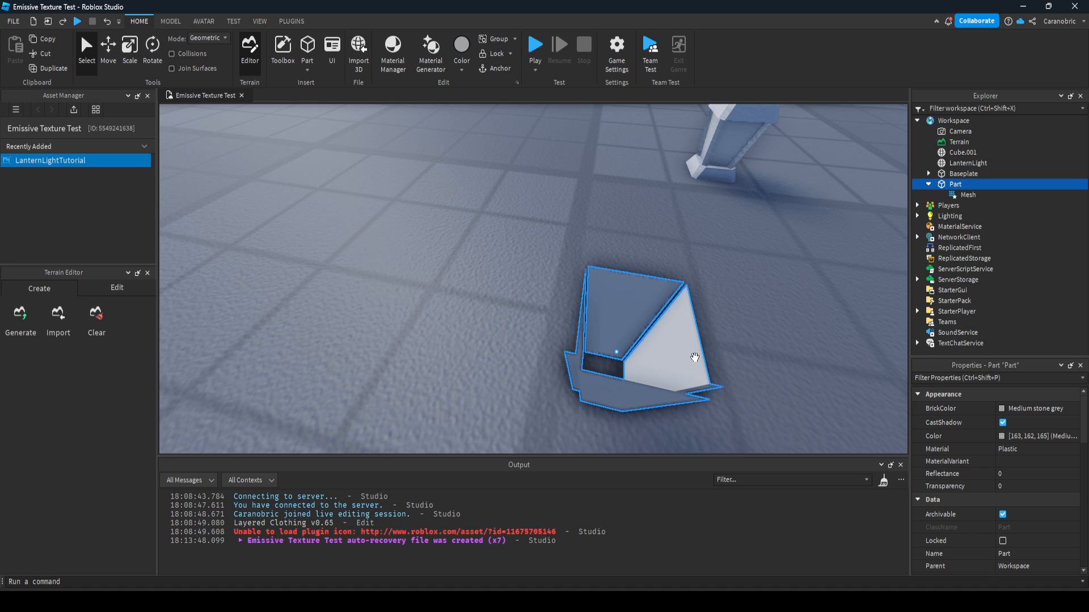
right_click(48, 159)
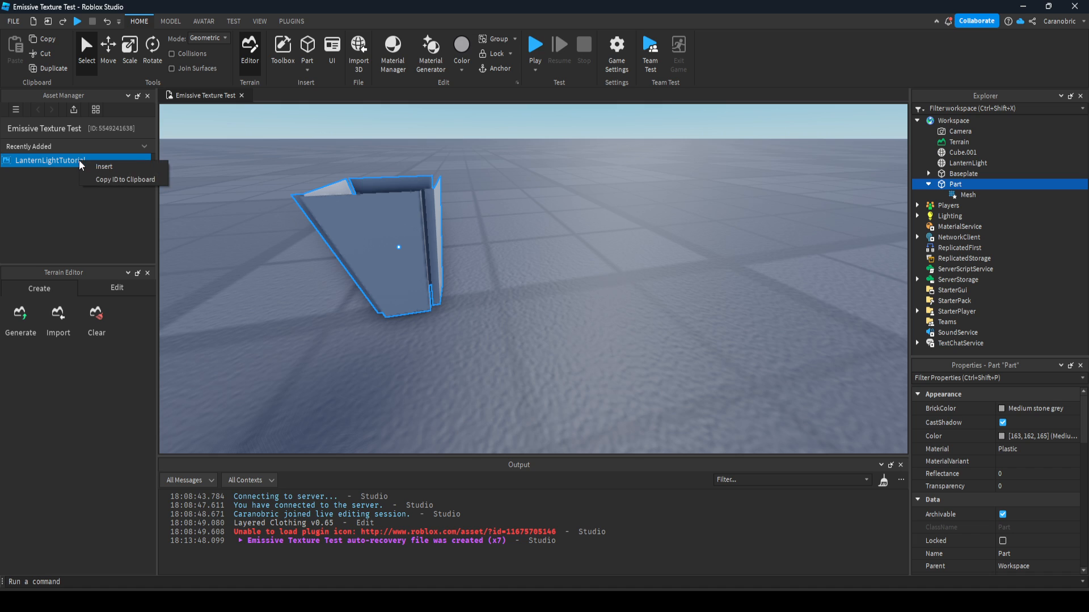
mouse_move(99, 181)
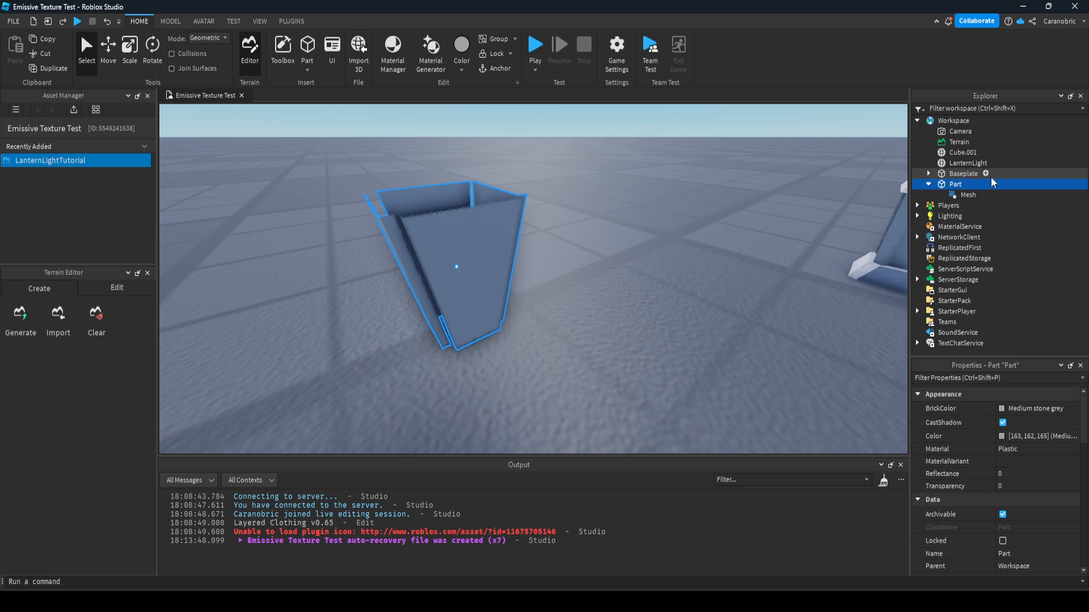
- Add a Texture to the panel Part carrying the pasted LanternLightTutorial image ID
left_click(986, 184)
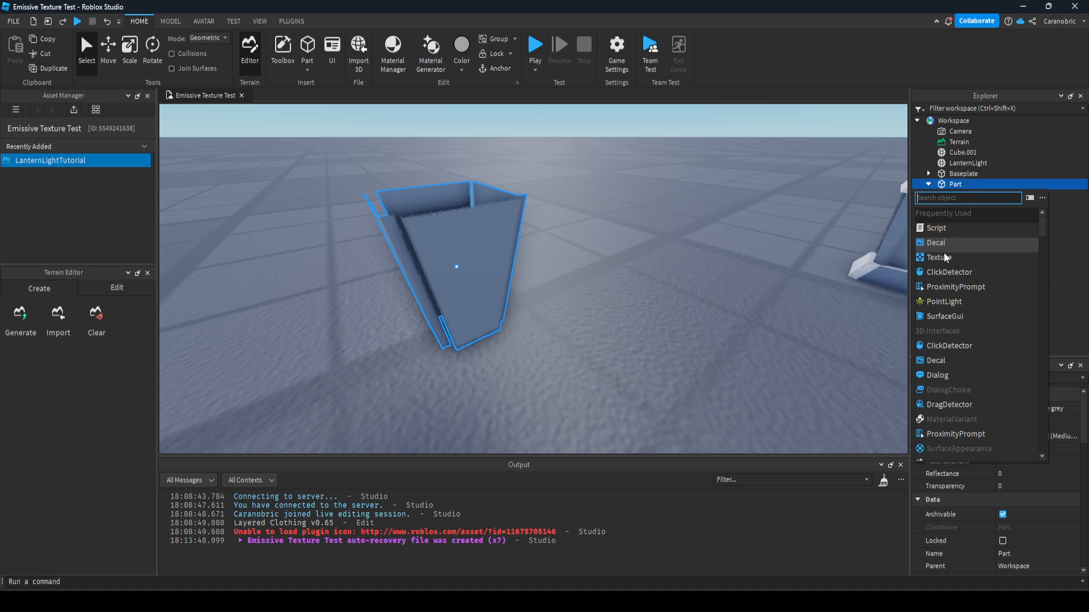
left_click(937, 257)
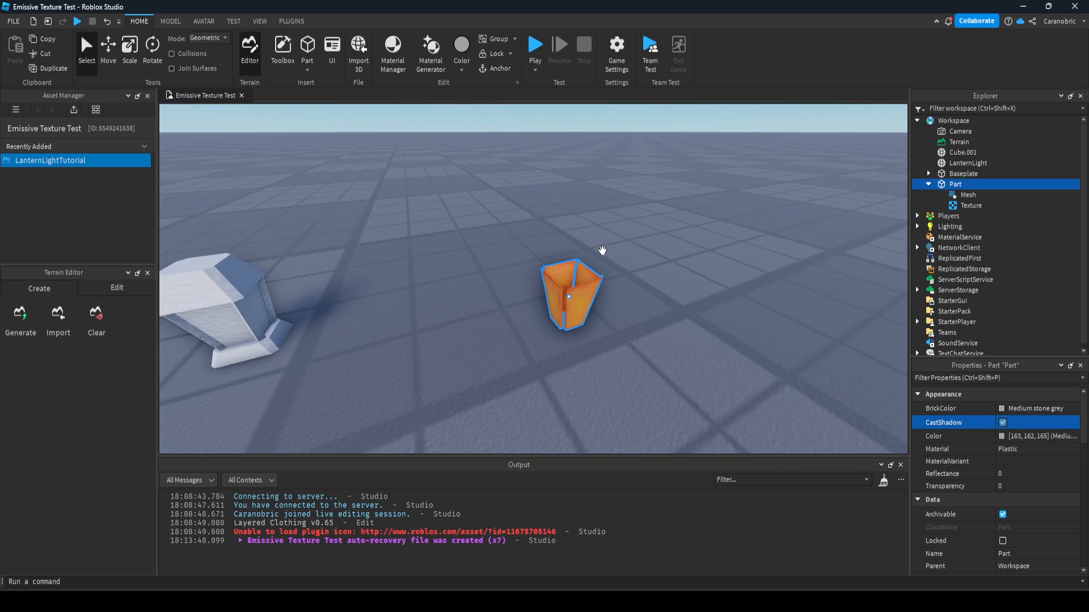
left_click(972, 205)
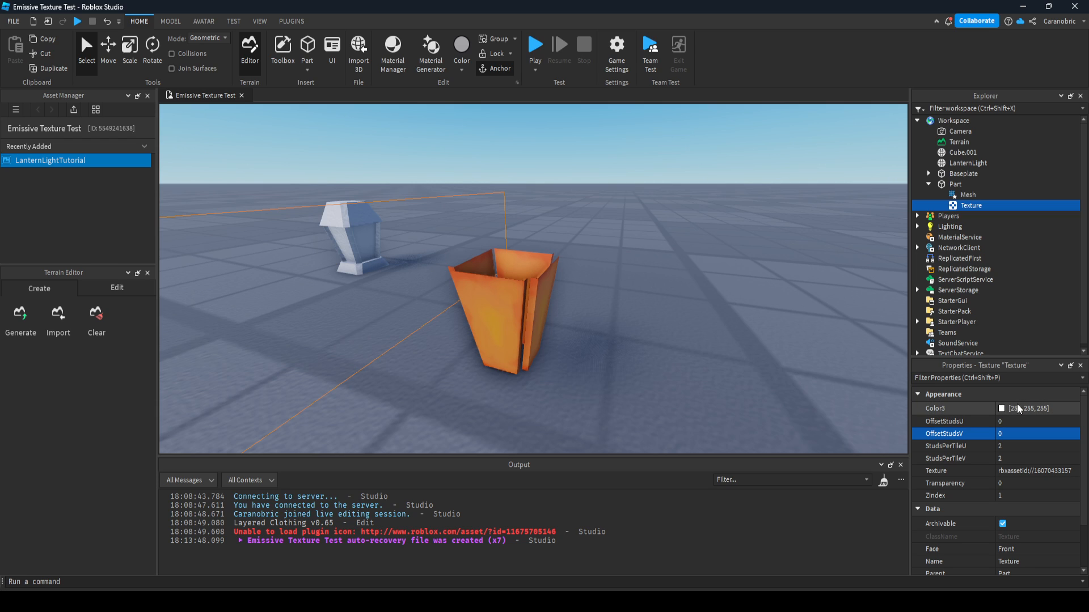
- Push the Texture's Color3 above 255, trying 555,255,255 and settling on 525,355,355
left_click(1039, 408)
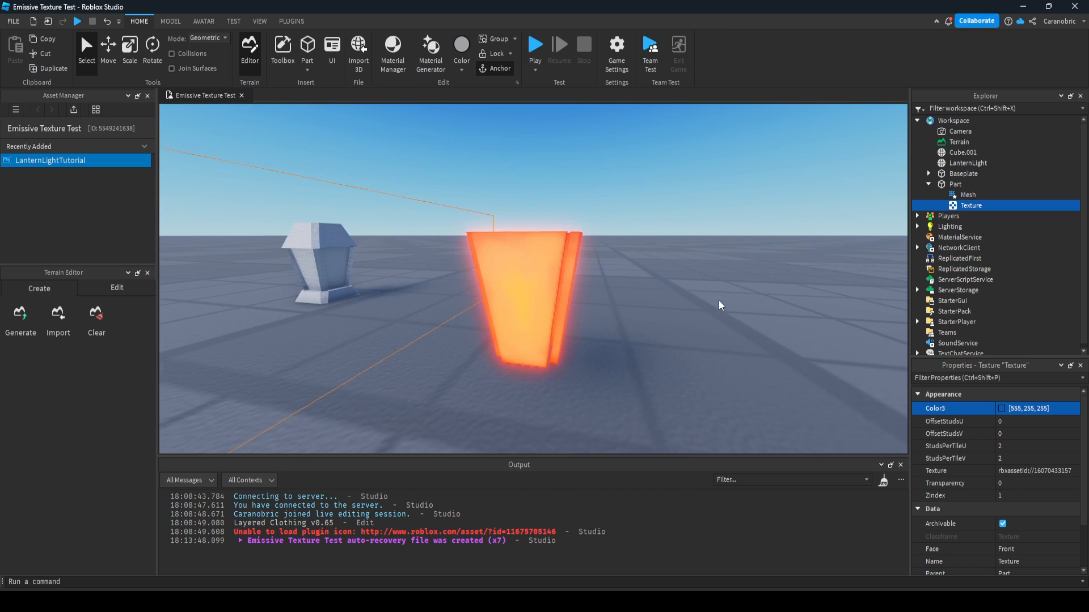
left_click(1040, 409)
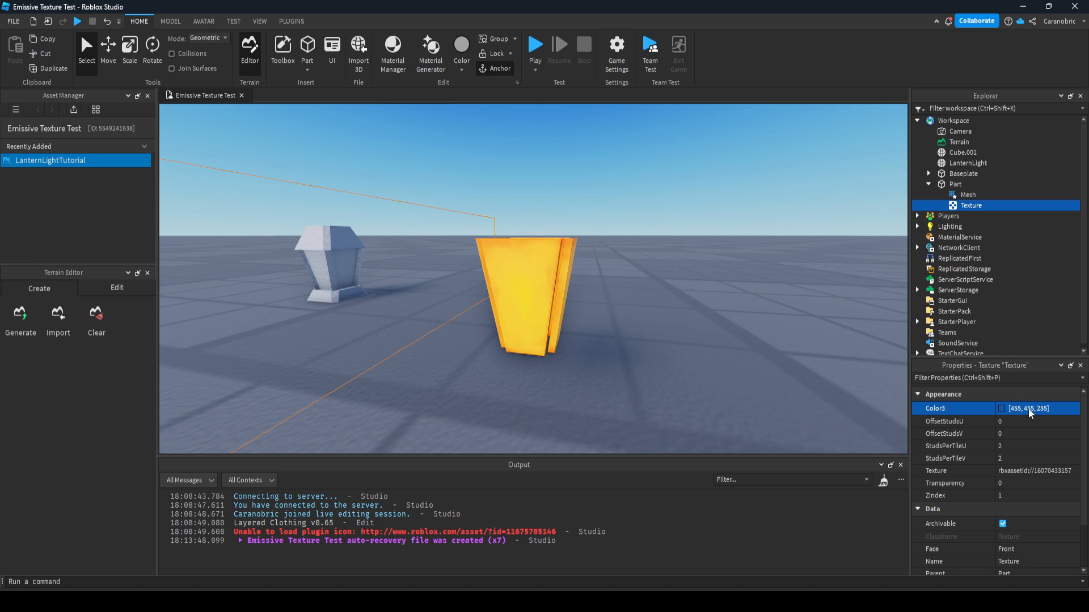
left_click(1041, 408)
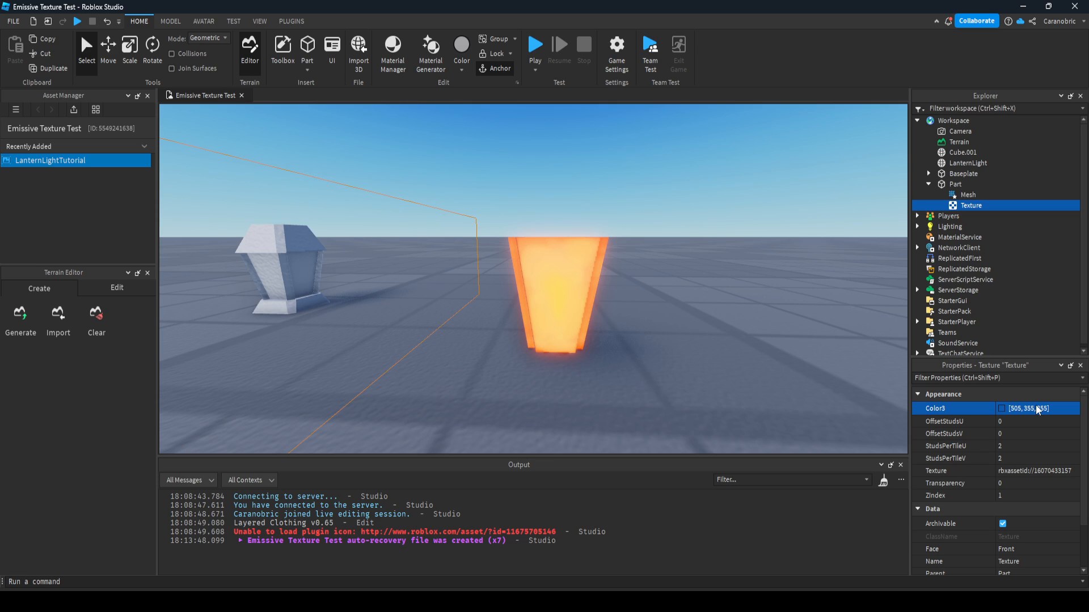
left_click(1034, 408)
type("2")
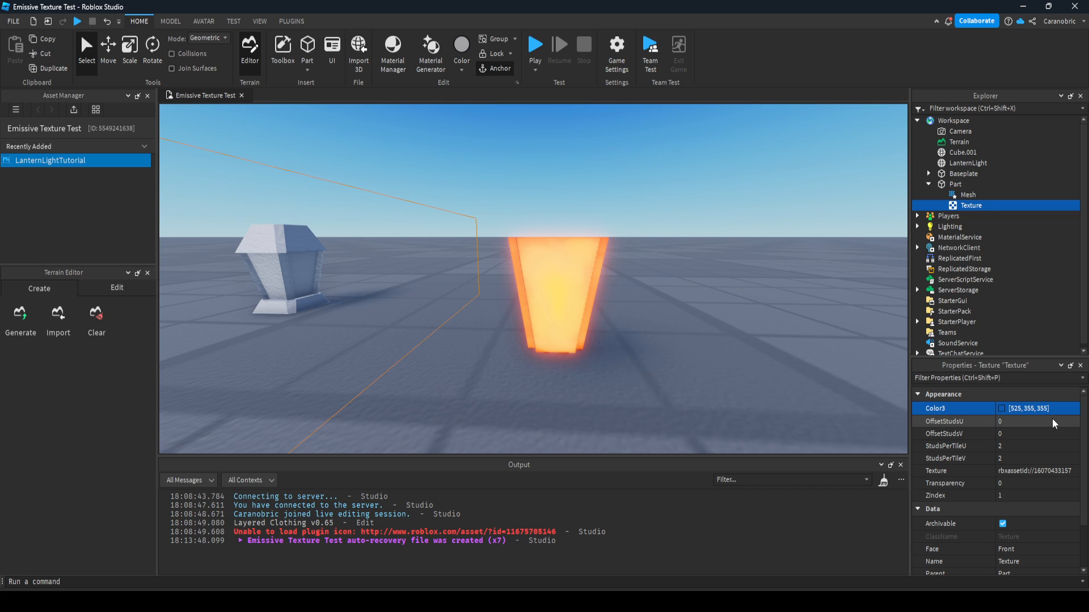
left_click(1038, 408)
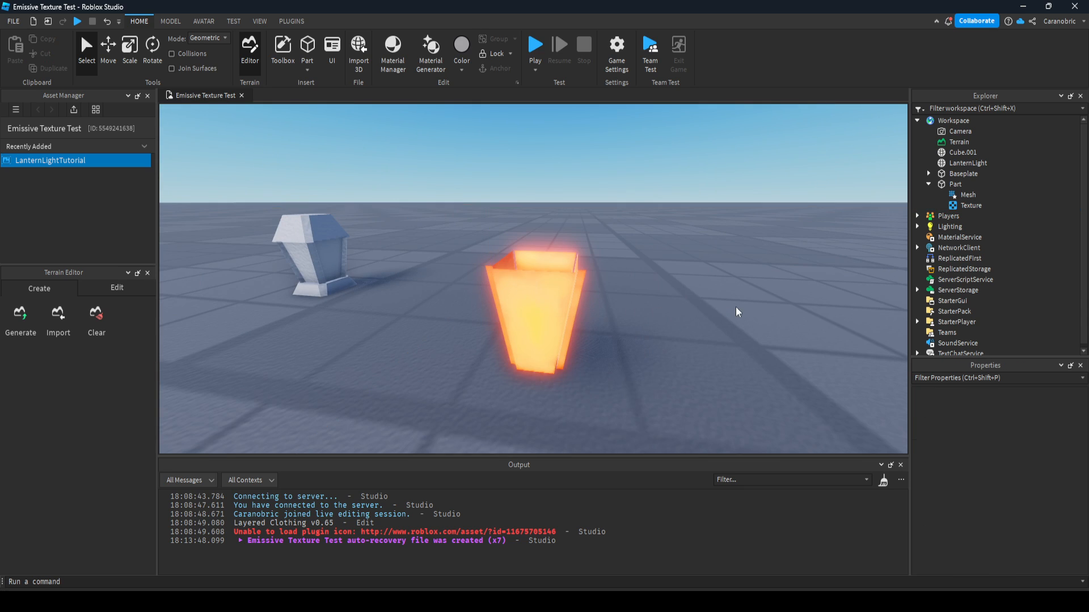
mouse_move(561, 283)
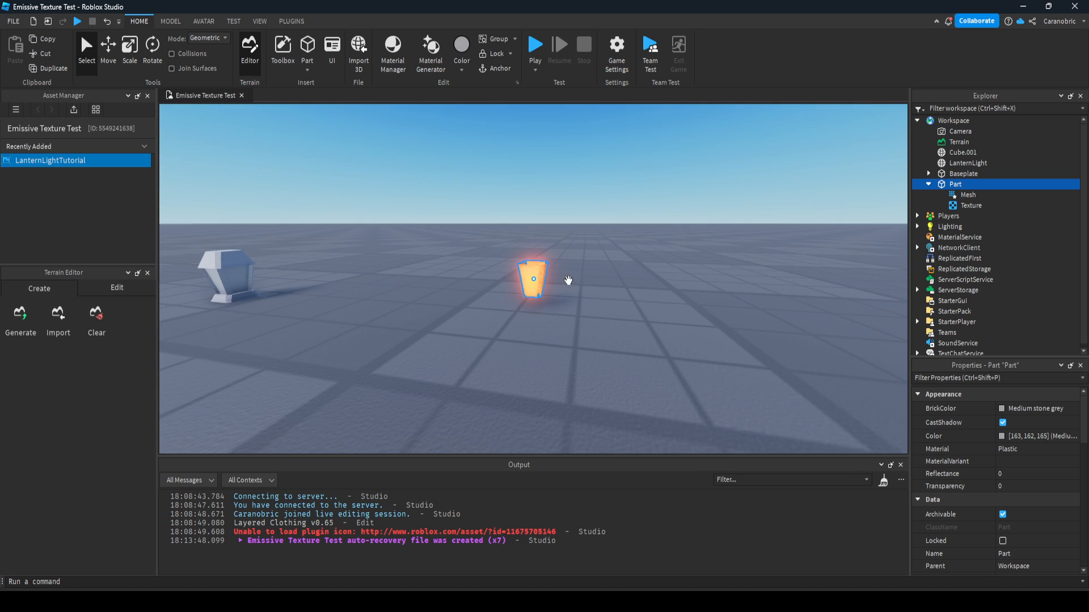
- Set the glowing panel's SpecialMesh X scale to 0.4
left_click(170, 20)
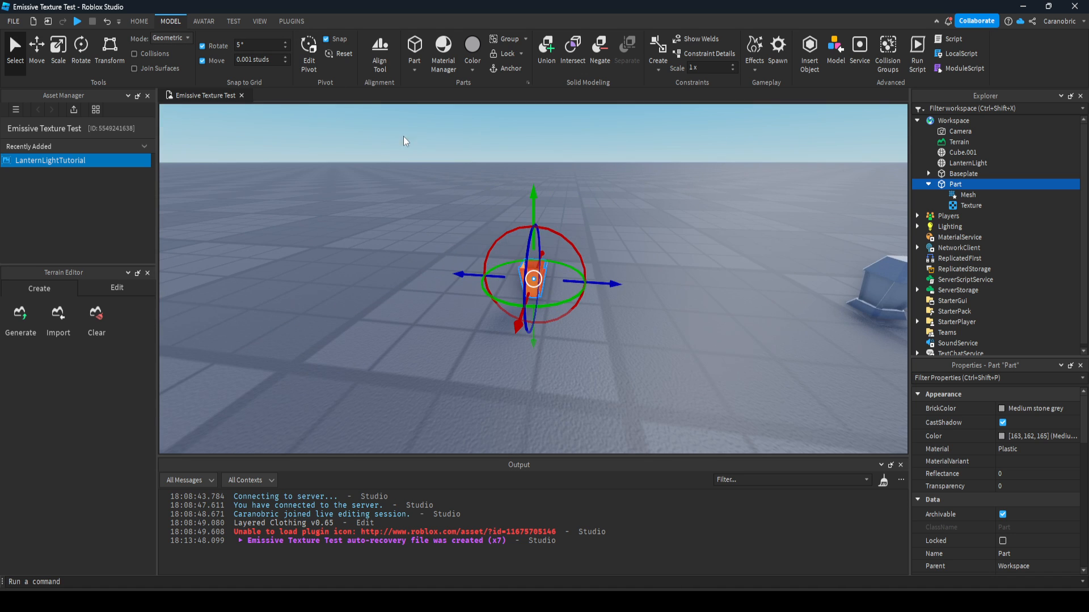
mouse_move(570, 191)
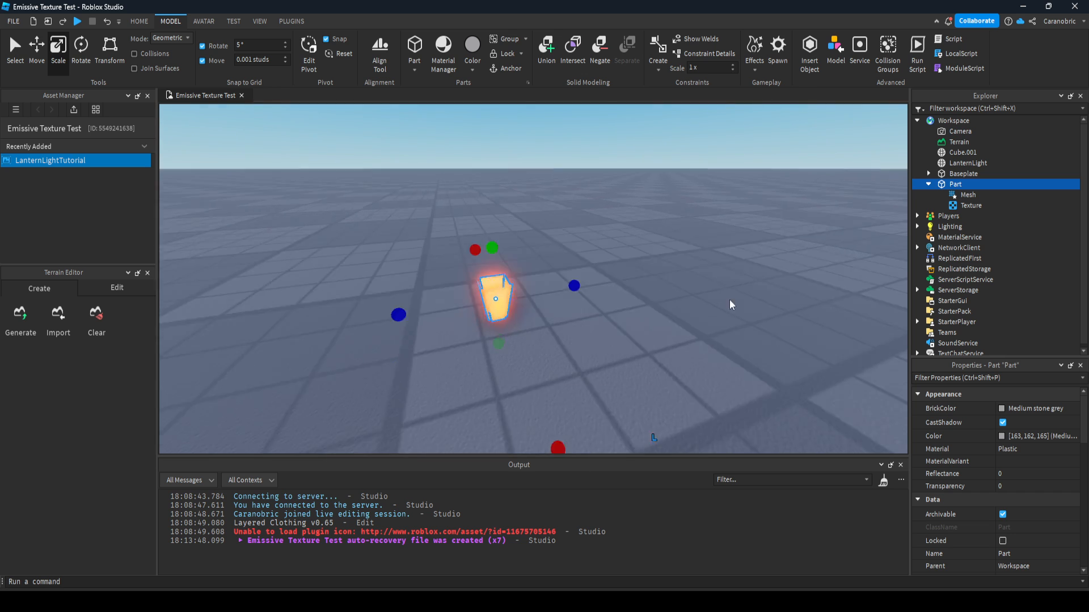
left_click(968, 195)
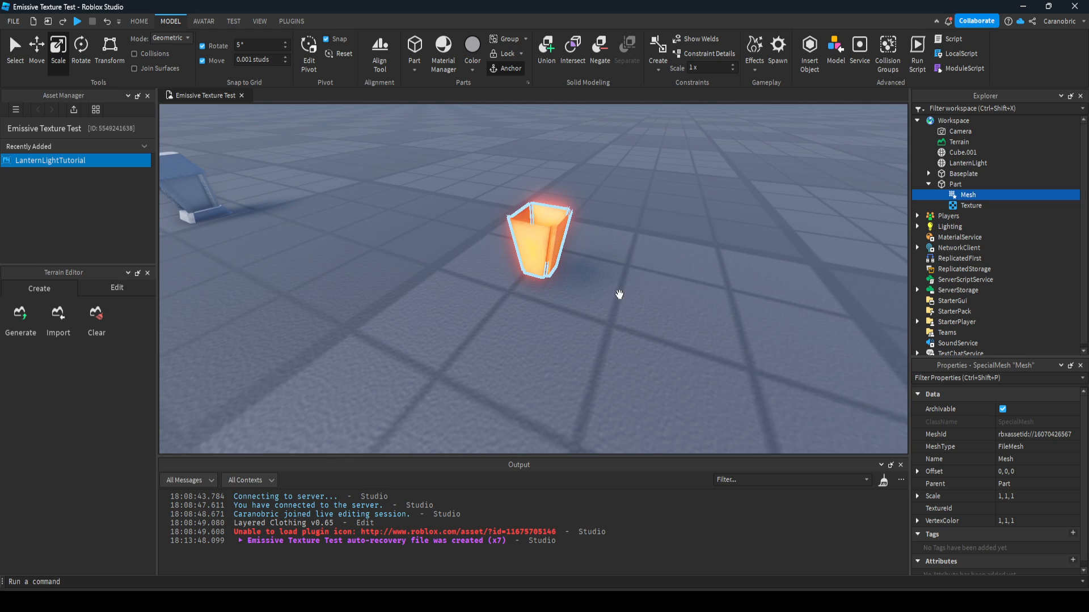
left_click(917, 499)
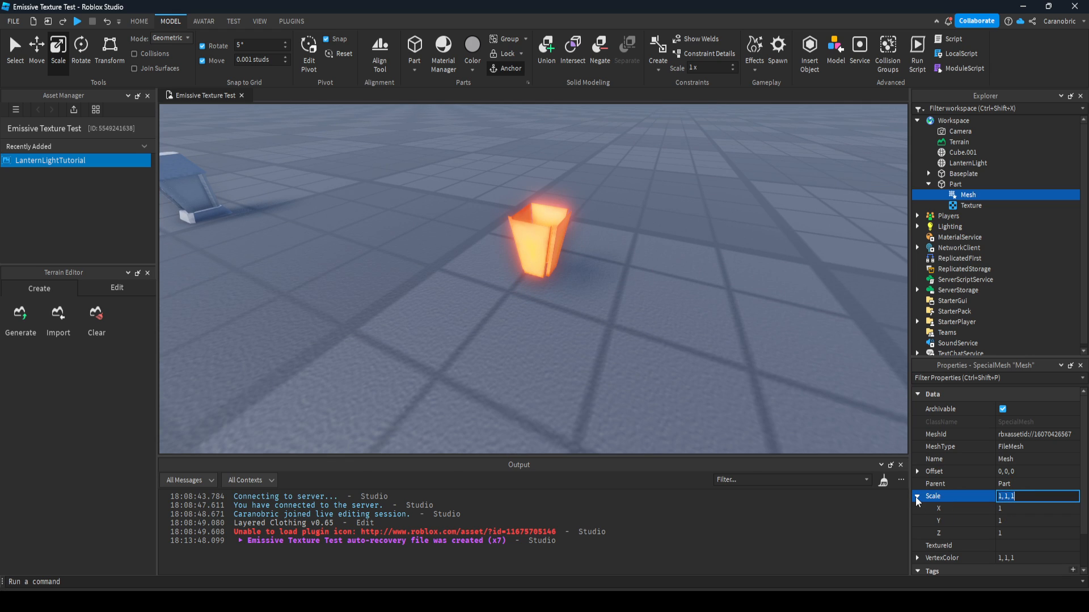
left_click(1035, 508)
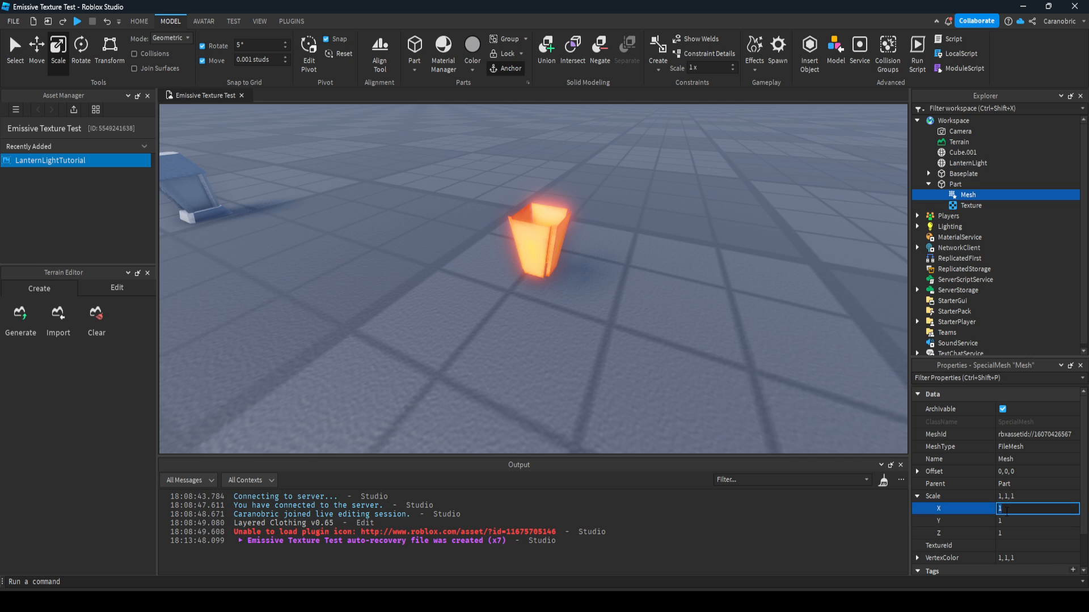
type("0.4")
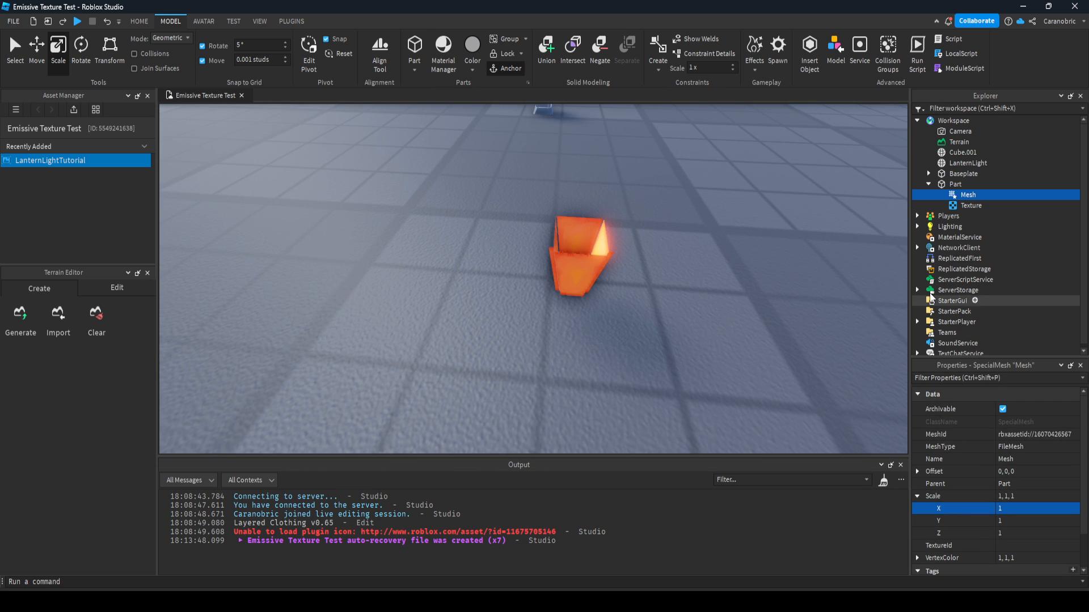
left_click(954, 184)
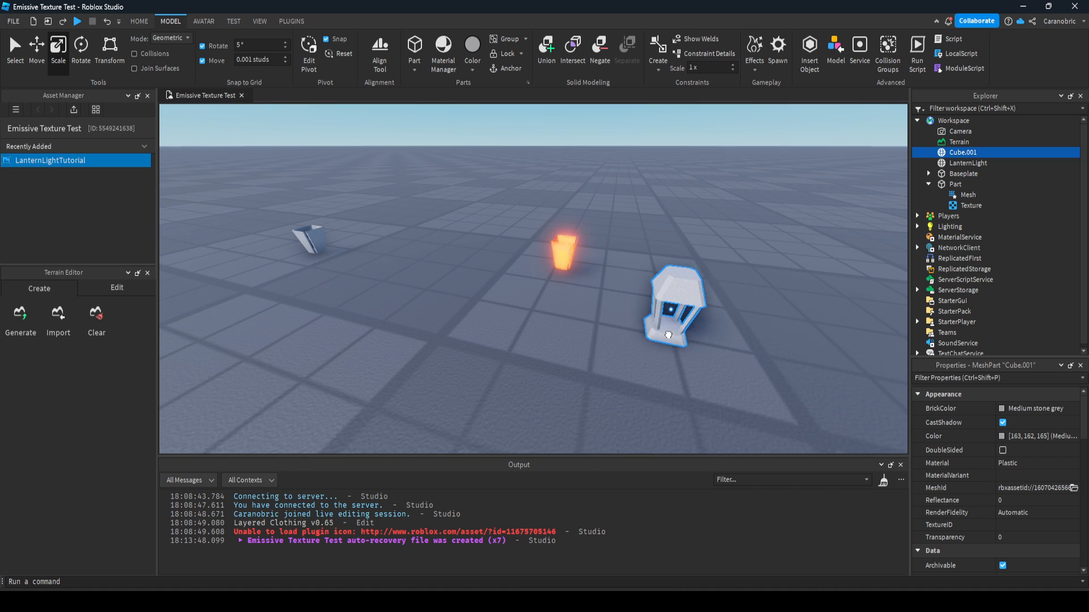
- Move and scale Cube.001 over the panel, then group both into one Model with Ctrl+G
left_click(37, 48)
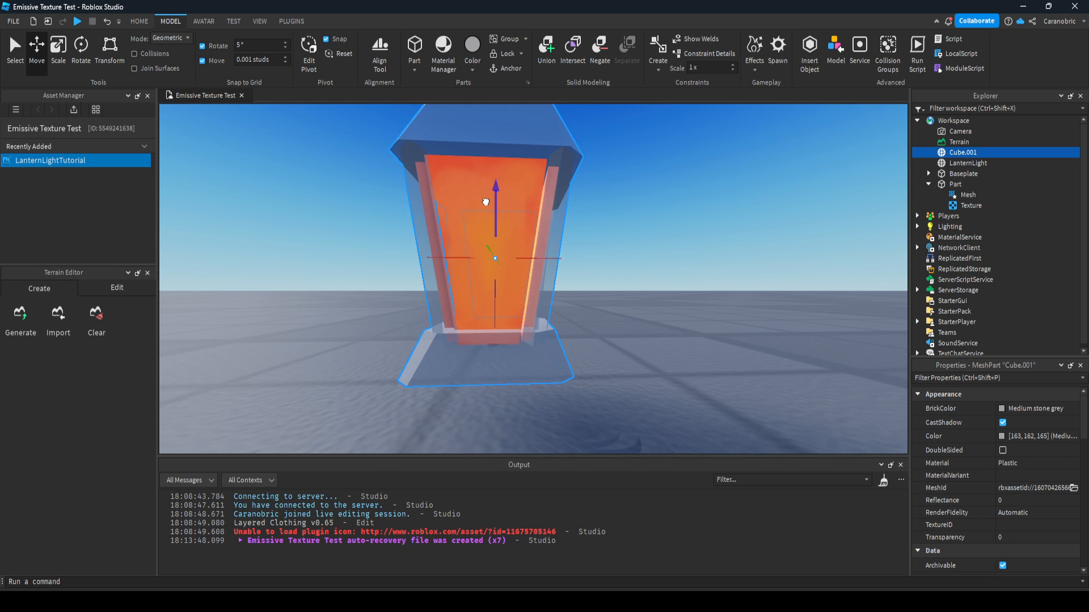
left_click(58, 49)
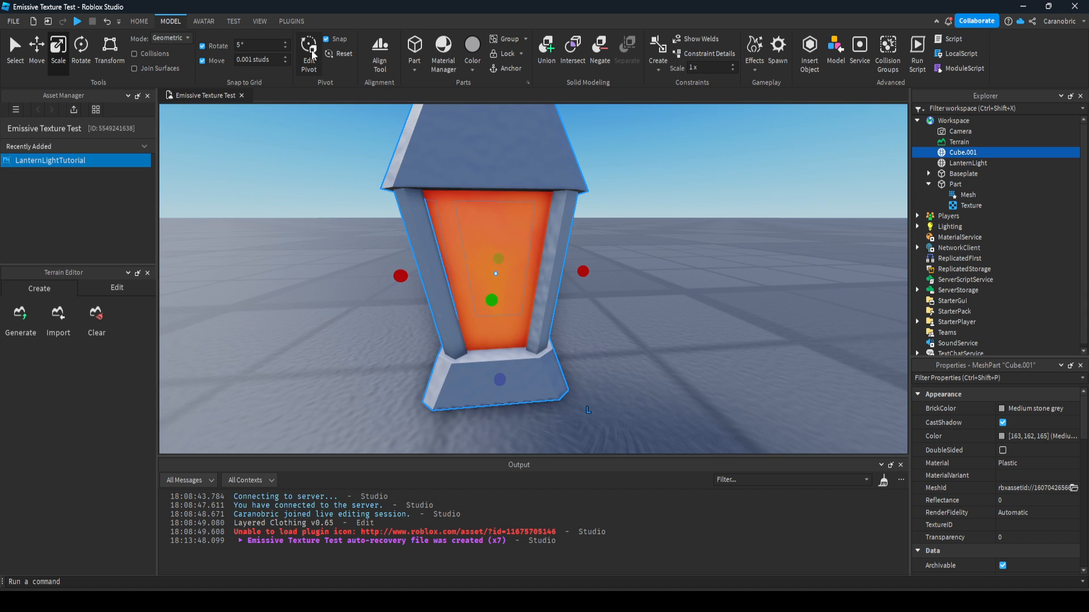
scroll("down", 3)
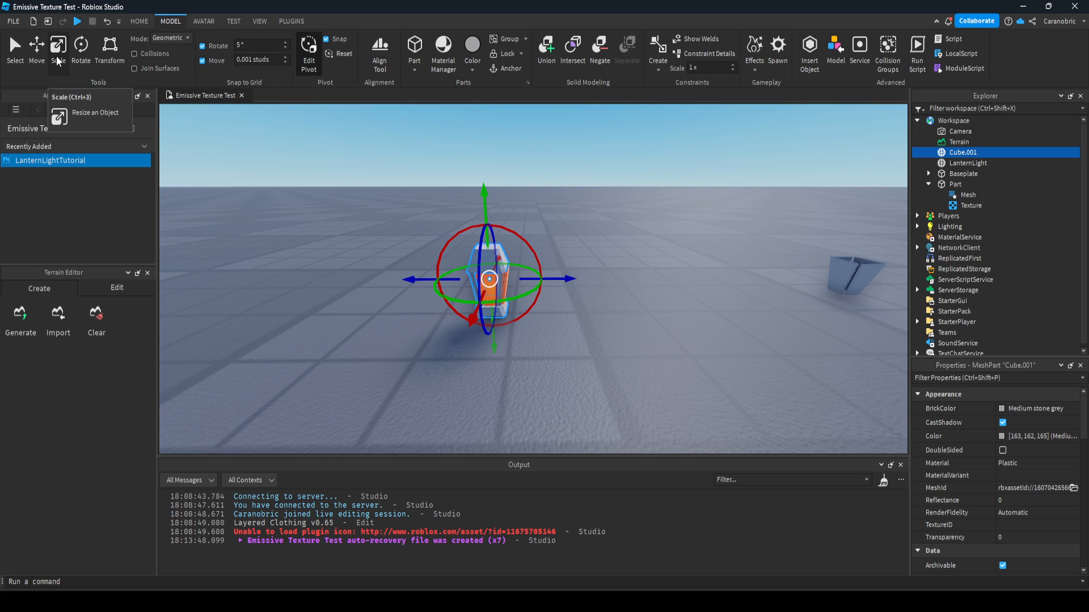
left_click(57, 46)
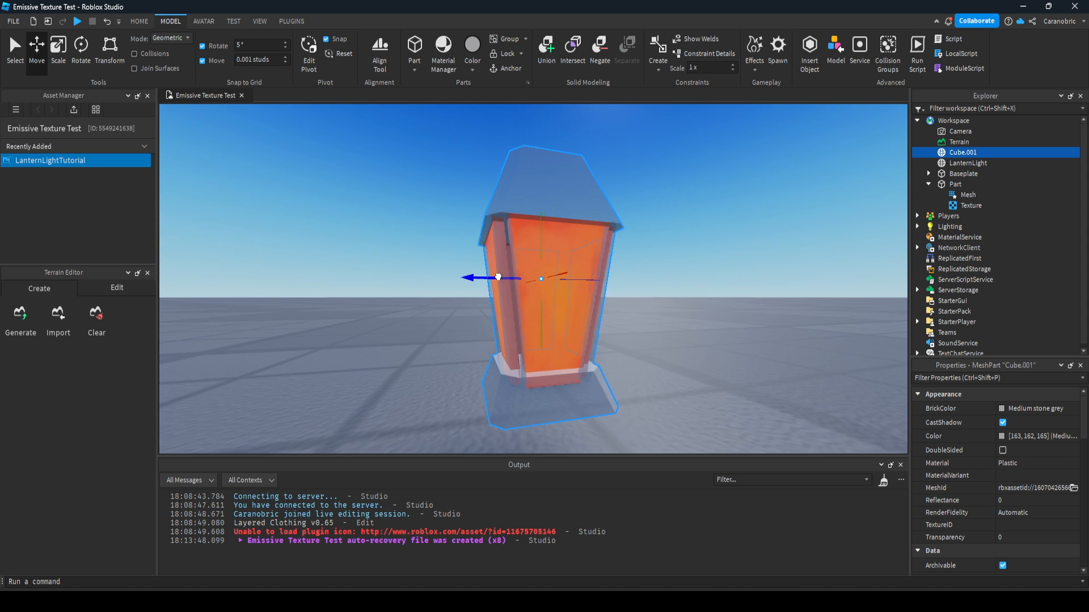
left_click(58, 48)
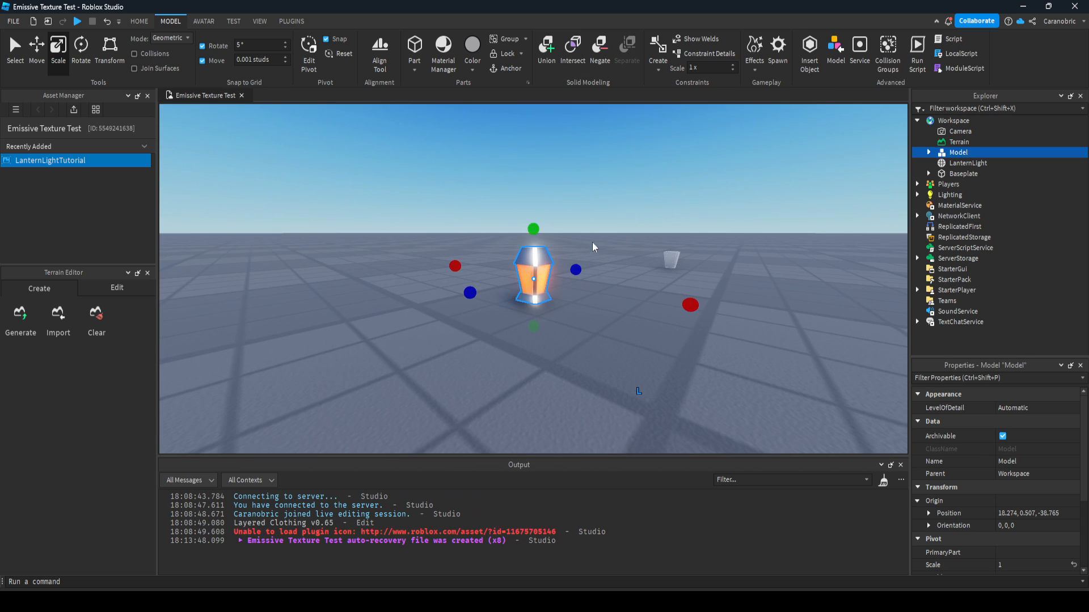
- Expand the Model and Part to reveal Cube.001, the Mesh and Texture, and select the lantern
left_click(927, 152)
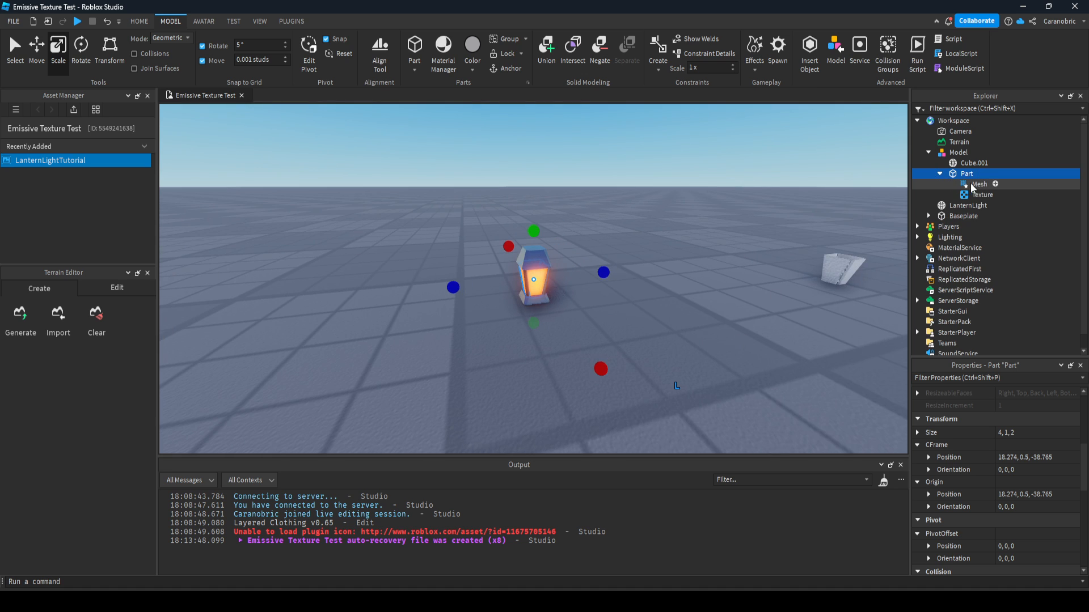
left_click(982, 195)
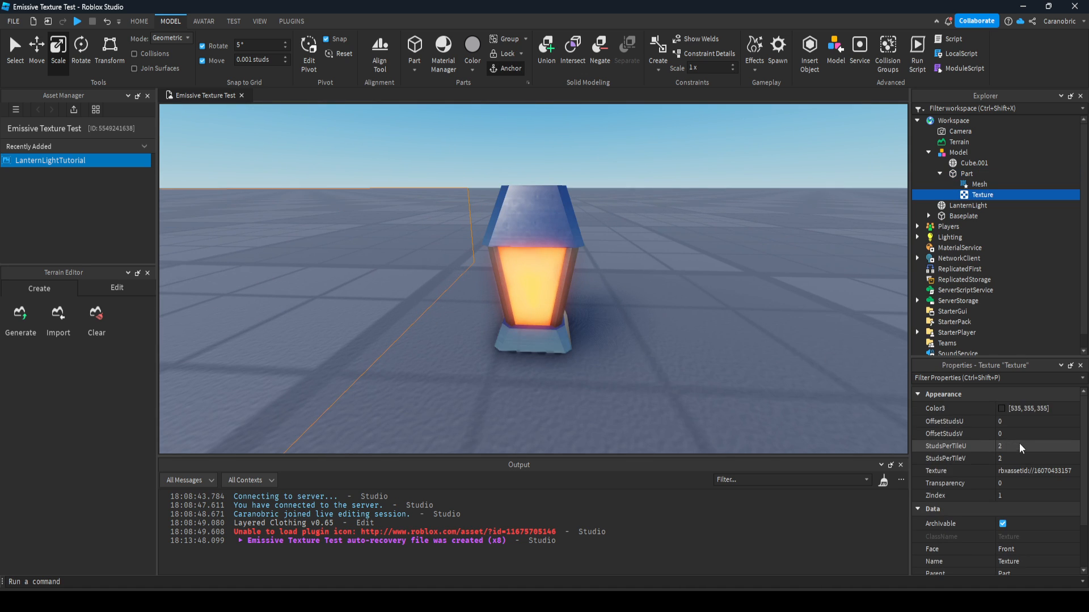
left_click(1041, 408)
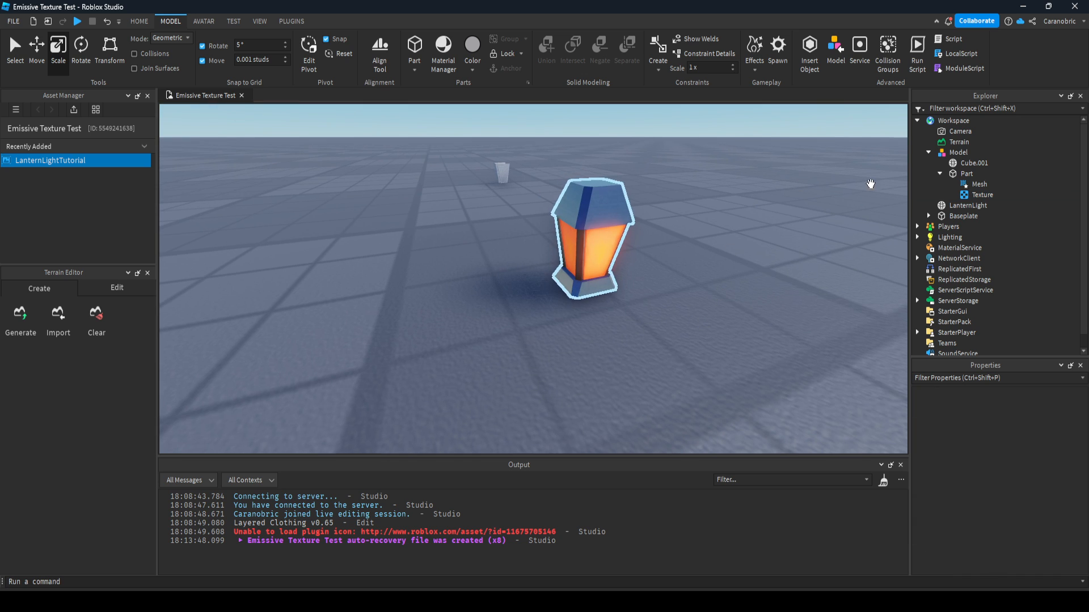
- Add a PointLight to the Part with brightness about 8.76 and colour 255,140,0
left_click(966, 174)
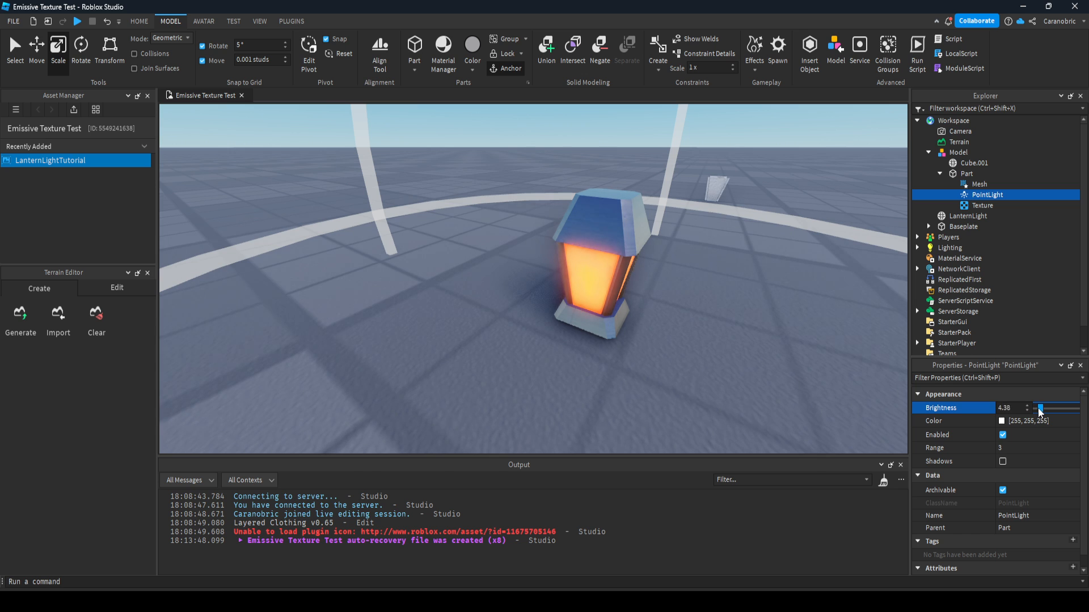
left_click_drag(1039, 408, 1050, 409)
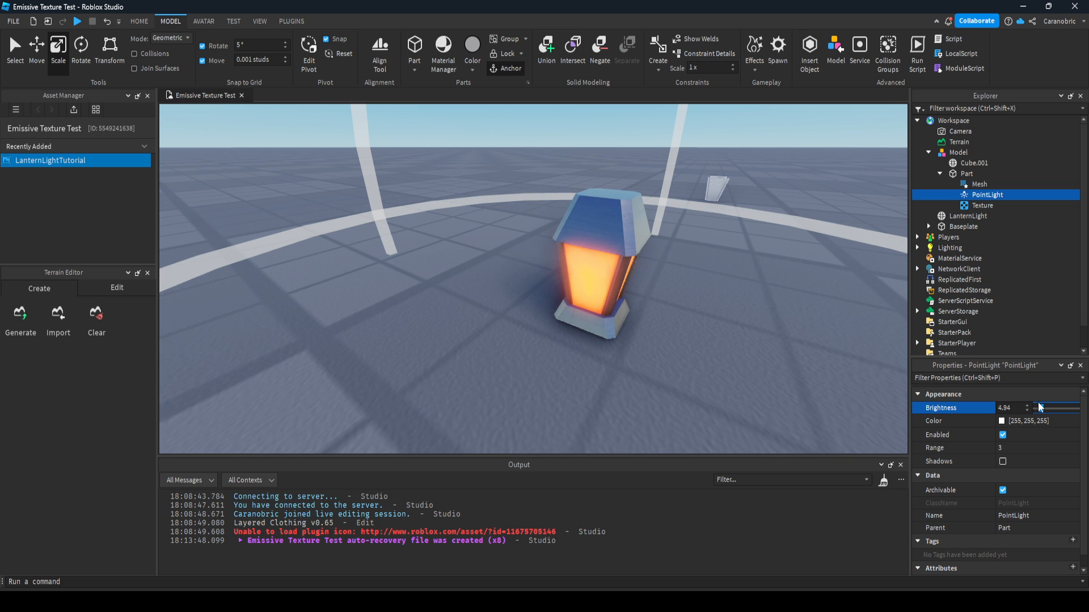
left_click(1010, 407)
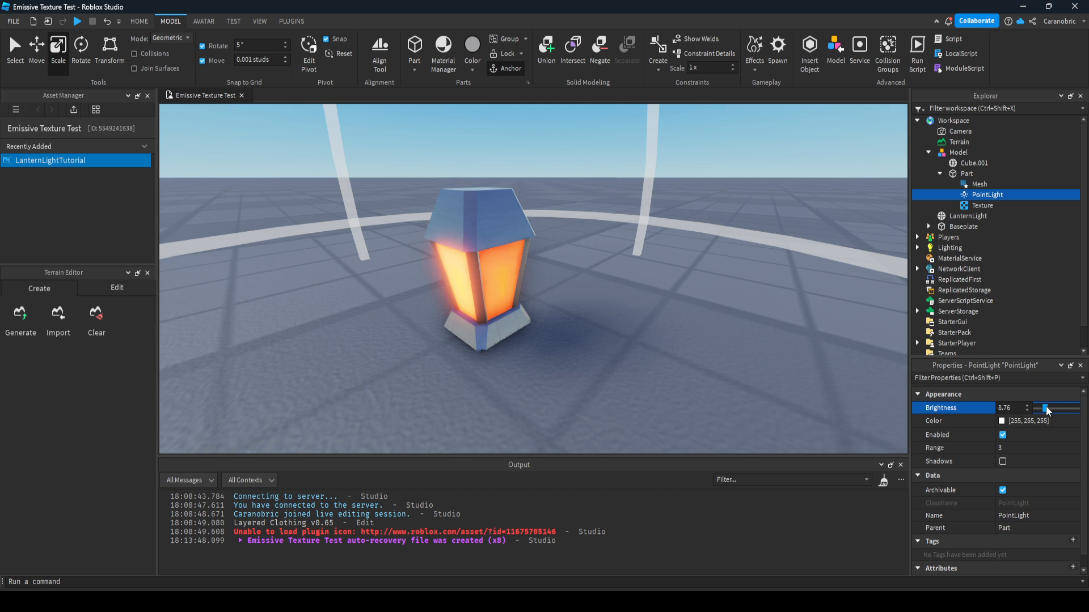
left_click(1006, 421)
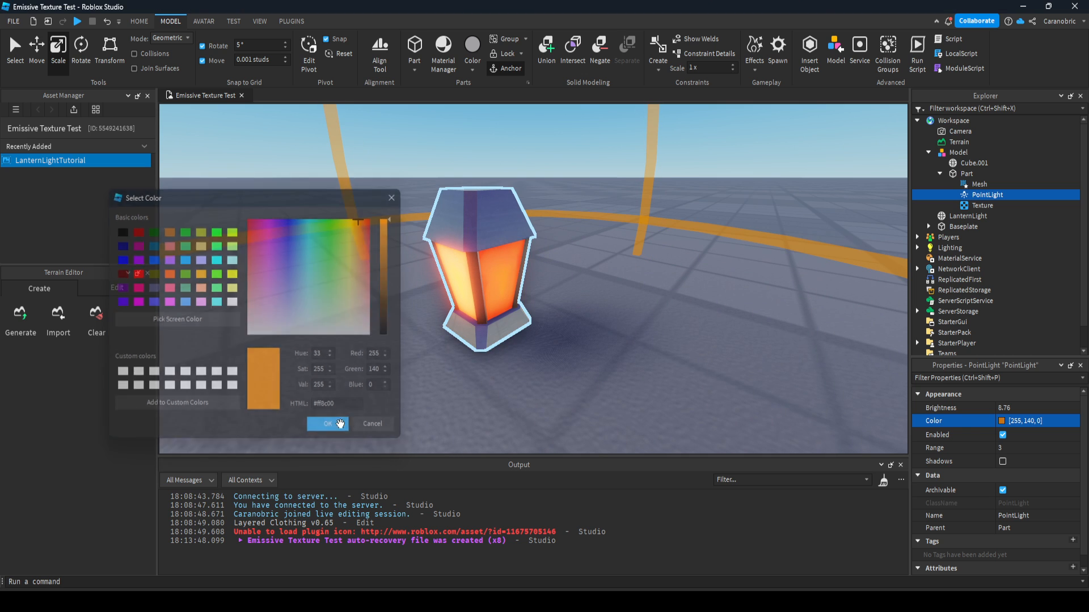
left_click(327, 424)
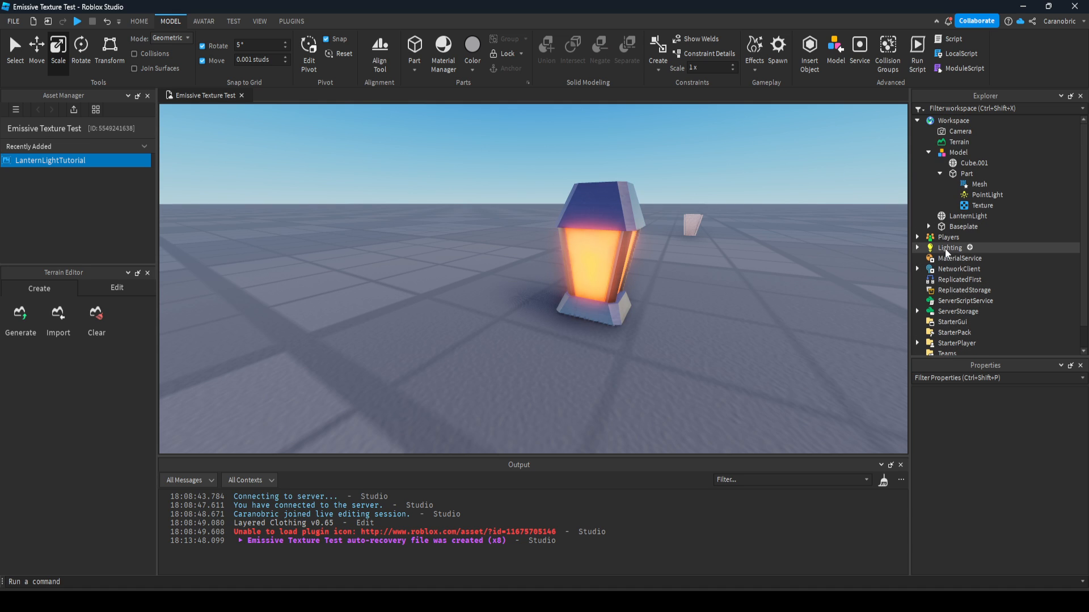
- Set the scene Lighting technology to Future
left_click(948, 248)
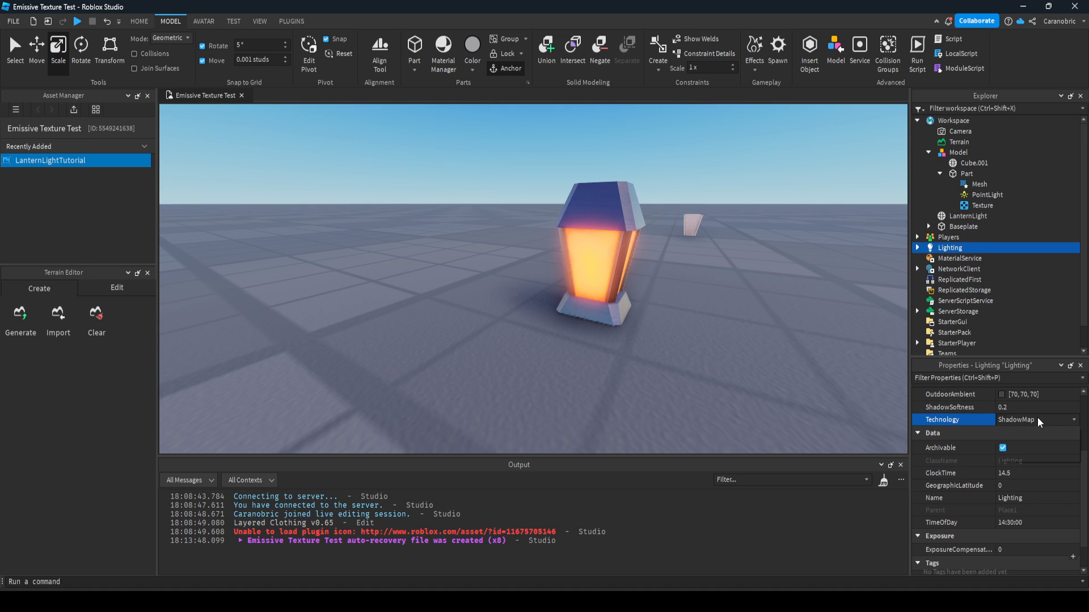
left_click(1036, 419)
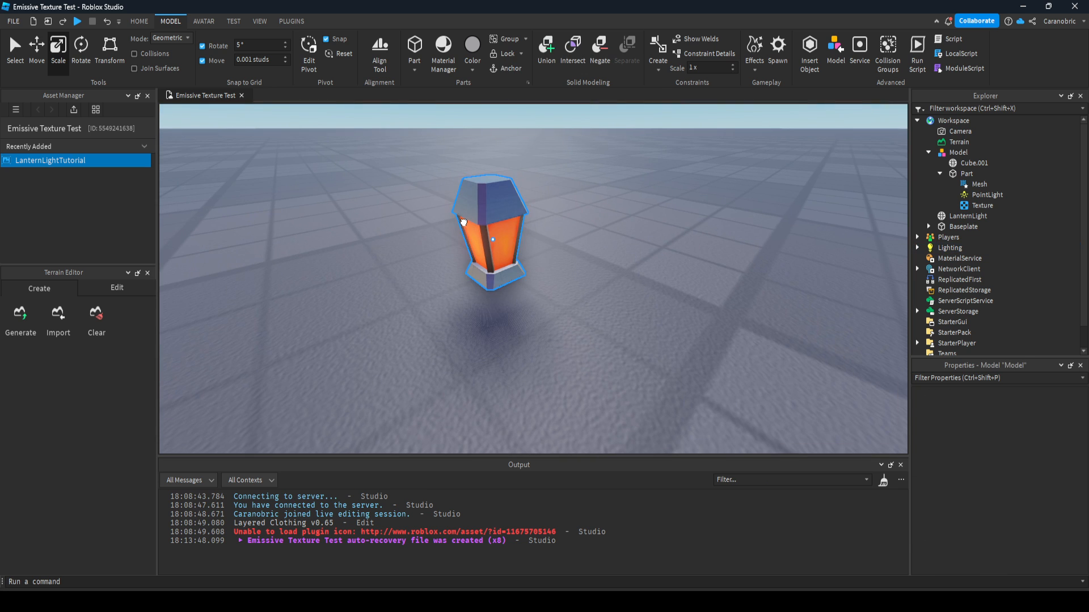
left_click(958, 152)
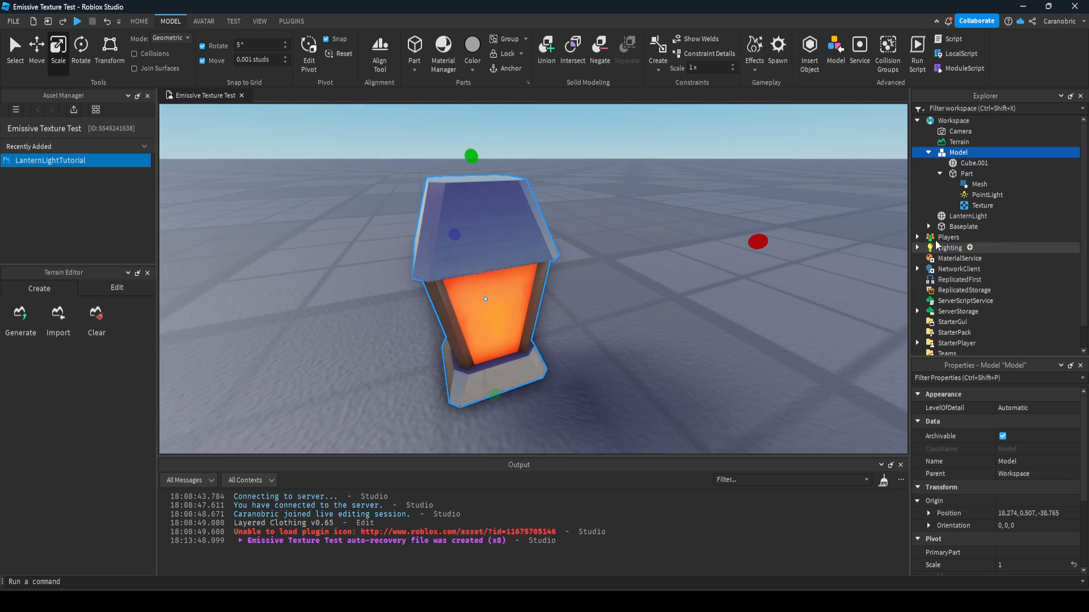
left_click(950, 249)
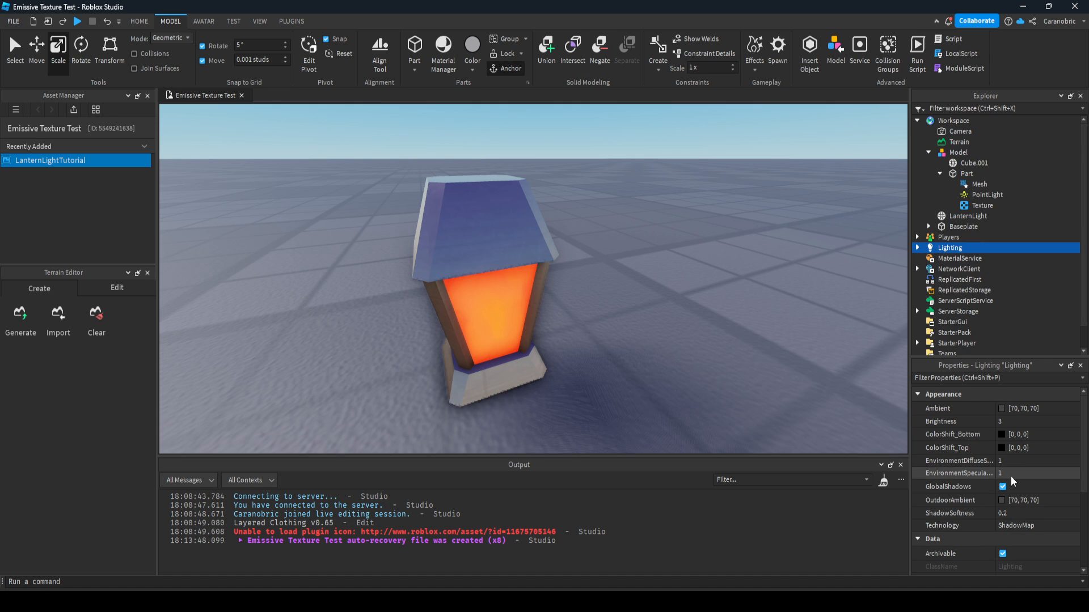
left_click(1034, 525)
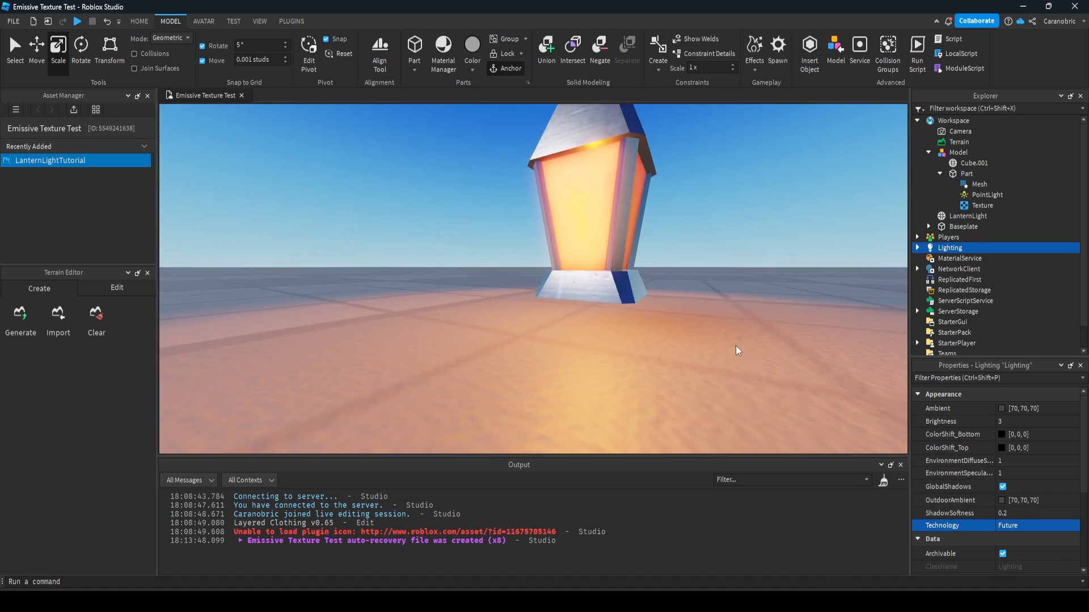
- Toggle the PointLight's Enabled to compare, then turn on its Shadows
left_click(988, 195)
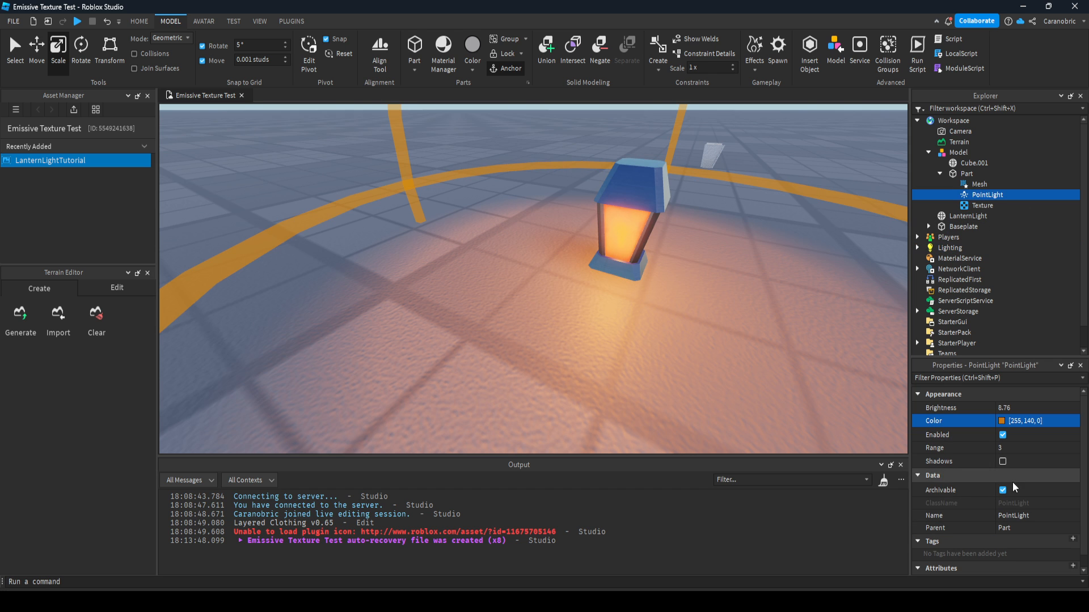
left_click(1002, 434)
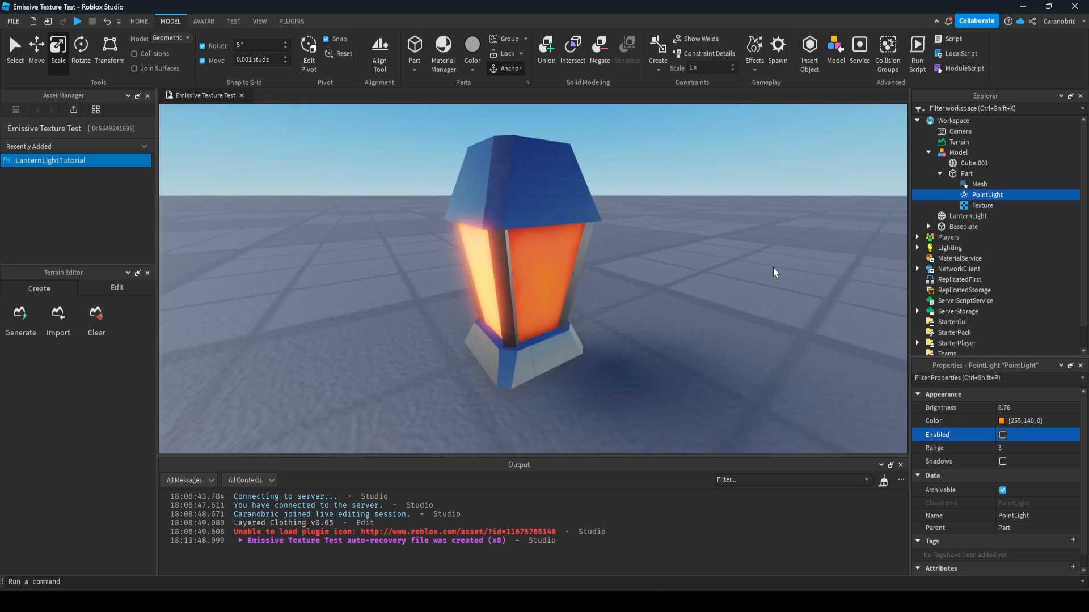
scroll("down", 3)
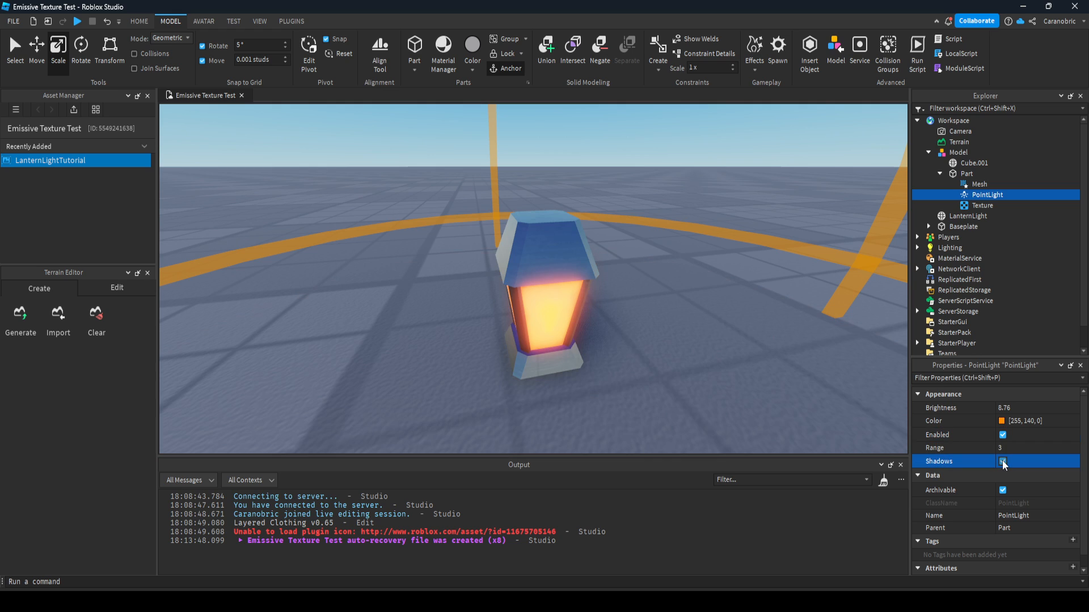
left_click(1003, 435)
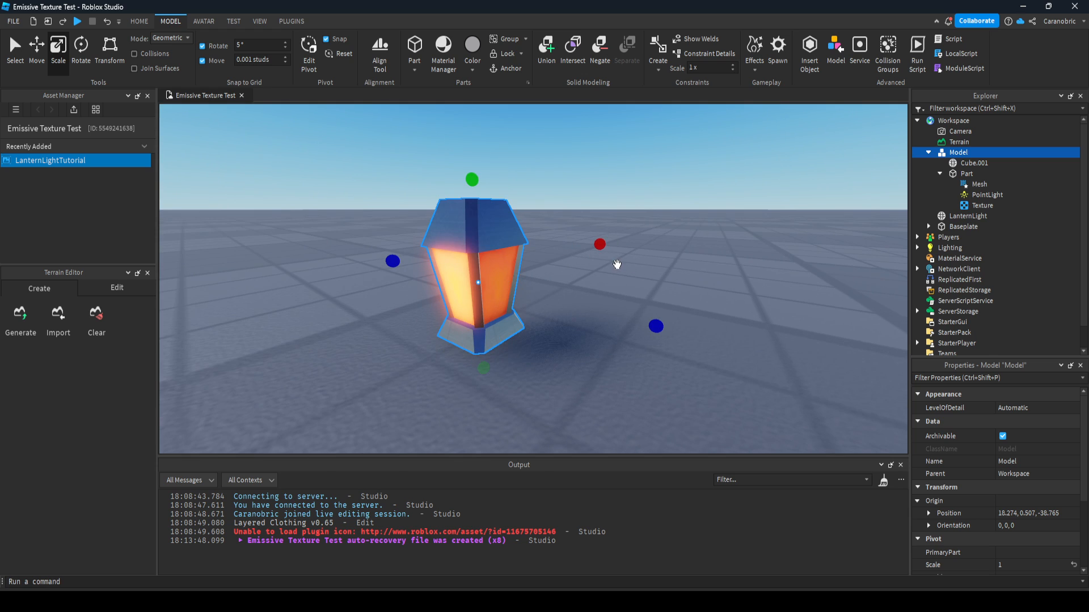
mouse_move(651, 338)
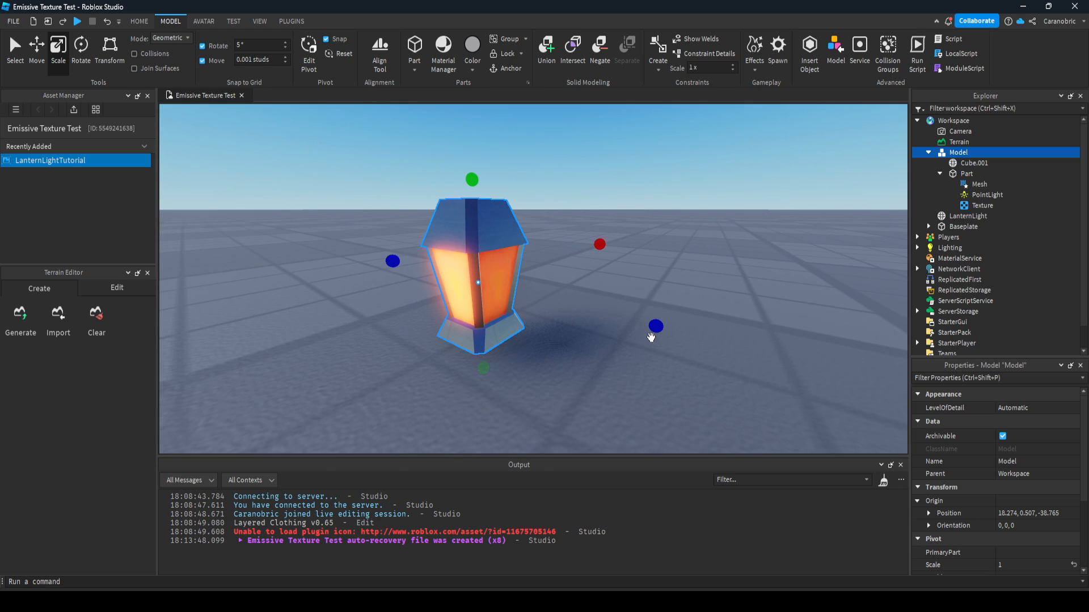